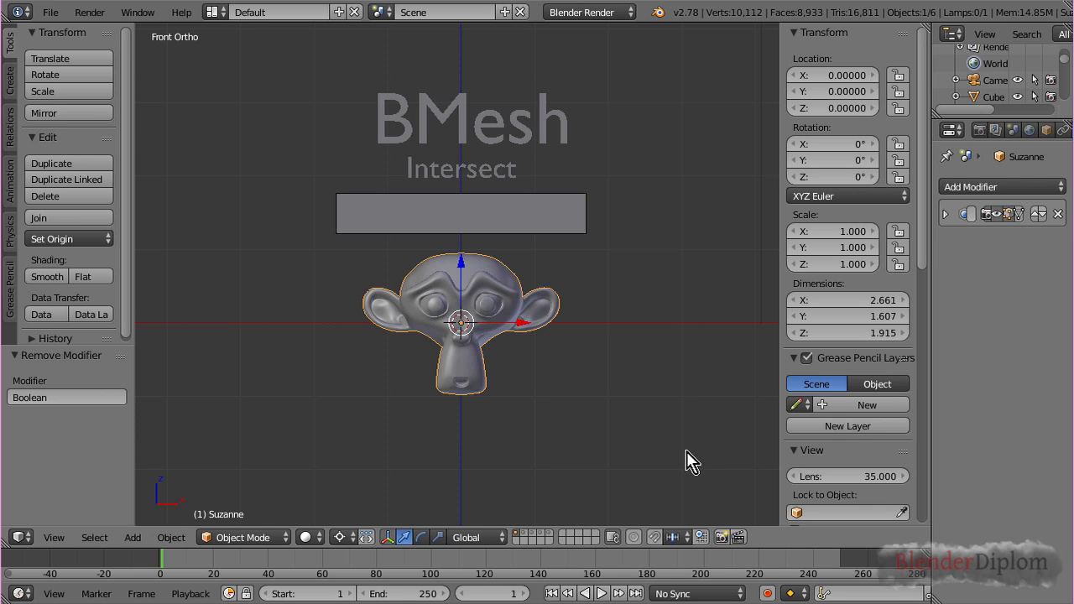
{"action": "mouse_move", "coordinate": [684, 24]}
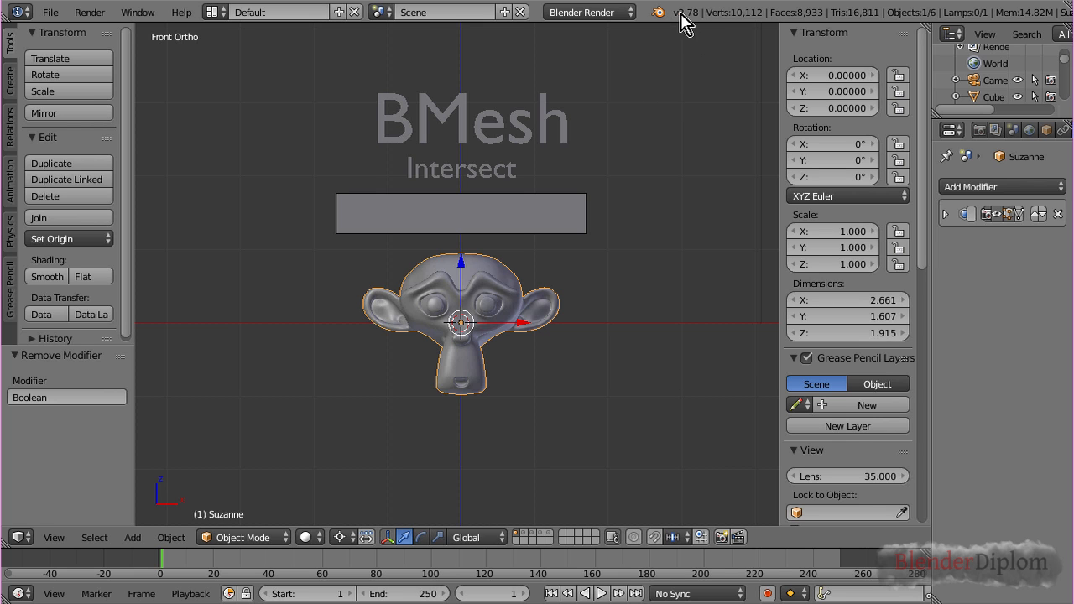
{"action": "mouse_move", "coordinate": [688, 23]}
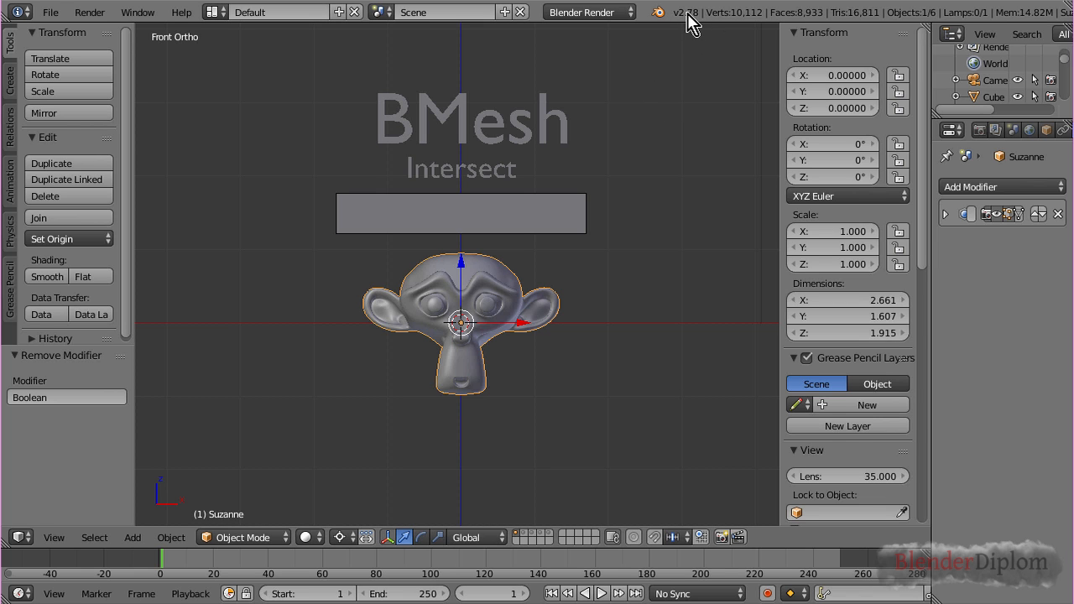
{"action": "mouse_move", "coordinate": [661, 209]}
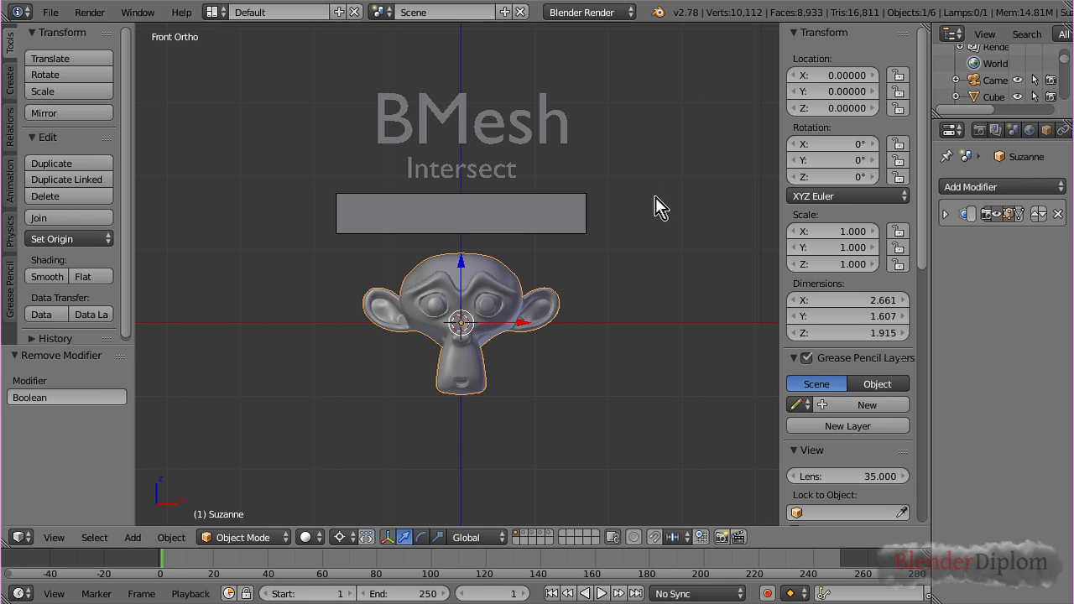
{"action": "mouse_move", "coordinate": [435, 299]}
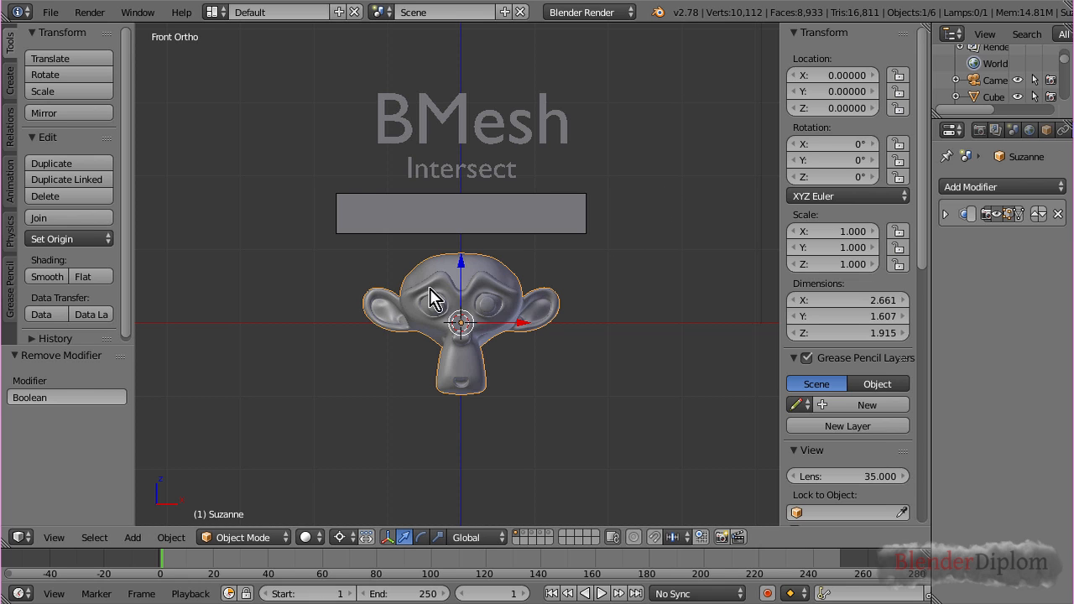
{"action": "mouse_move", "coordinate": [528, 353]}
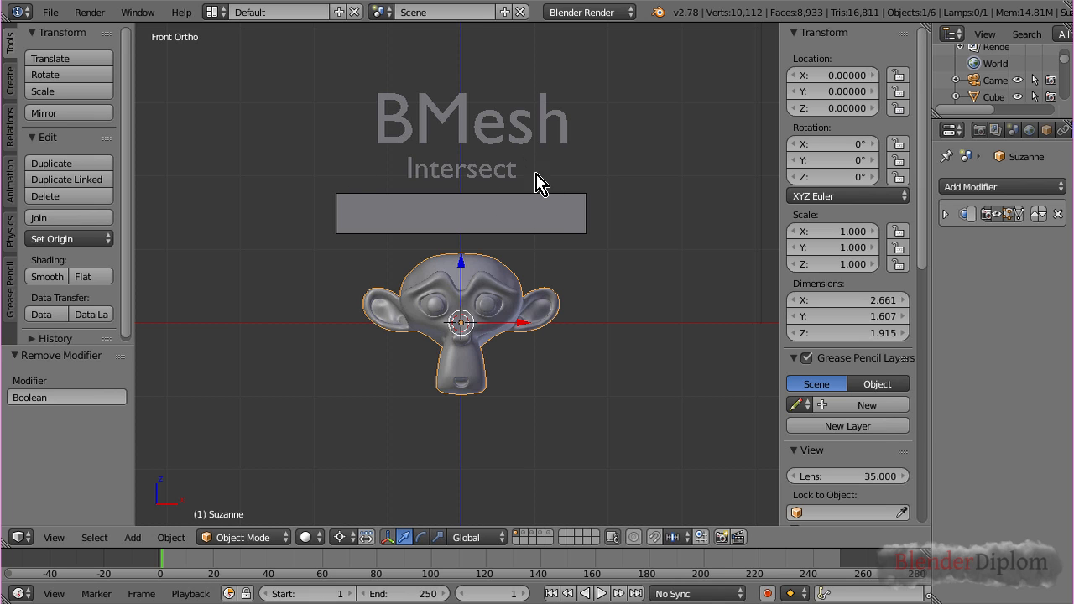
{"action": "mouse_move", "coordinate": [557, 373]}
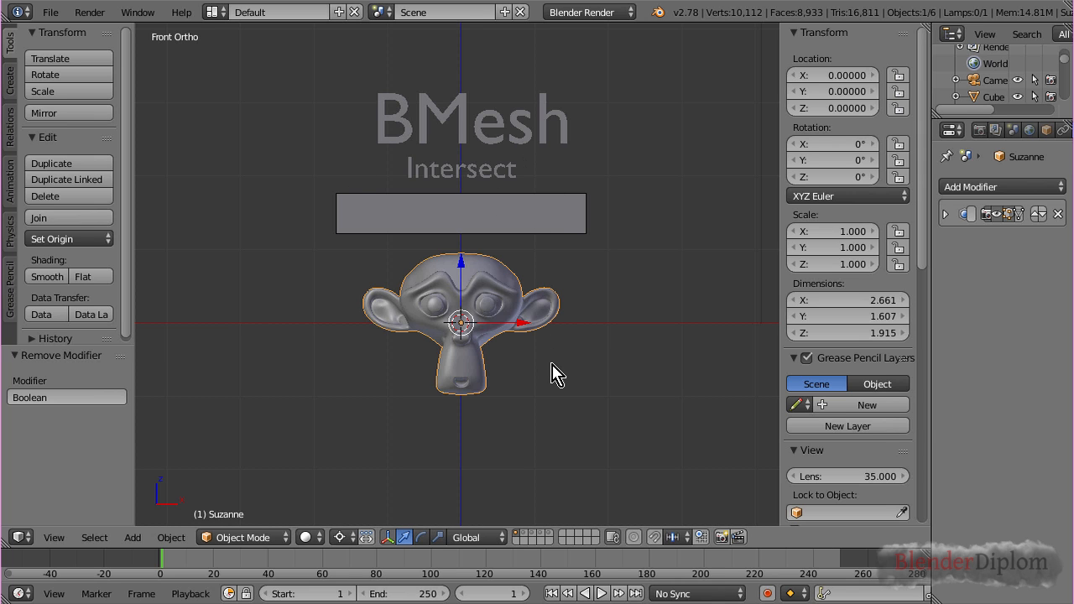
{"action": "mouse_move", "coordinate": [466, 339]}
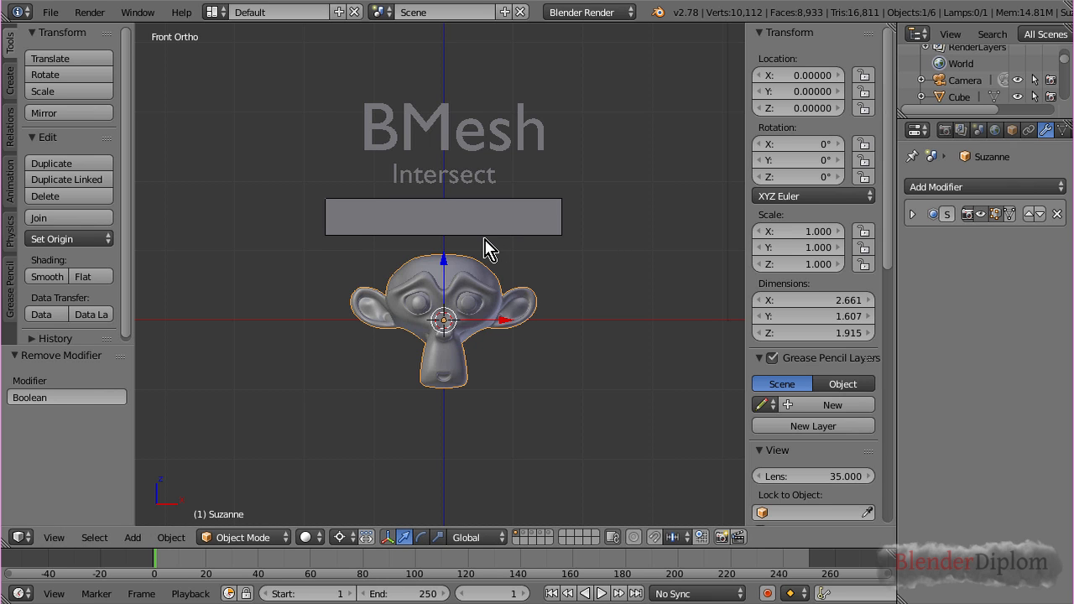
{"action": "mouse_move", "coordinate": [547, 225]}
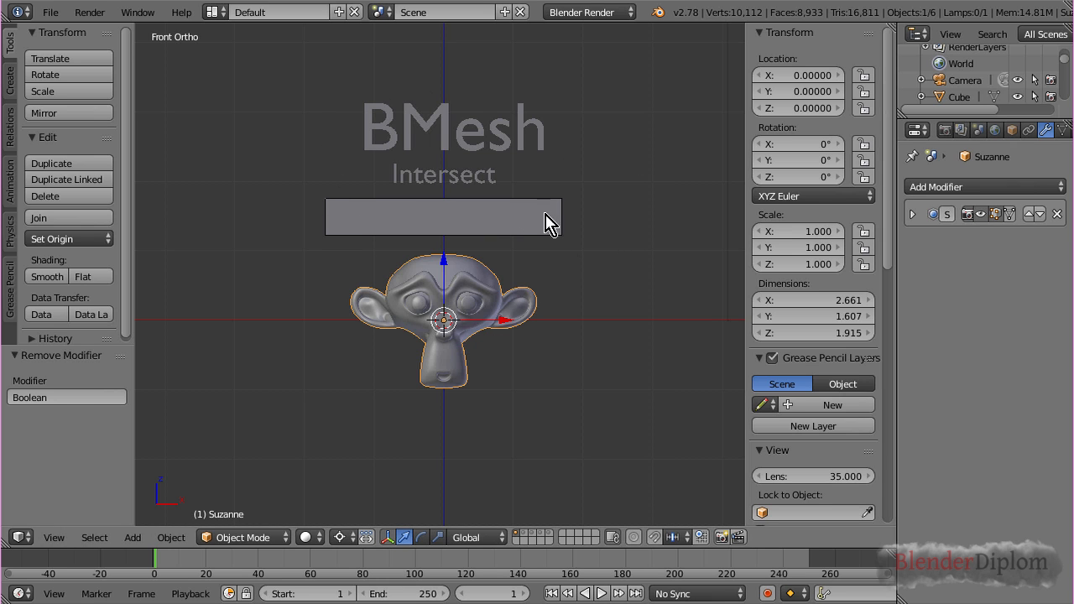
{"action": "mouse_move", "coordinate": [376, 116]}
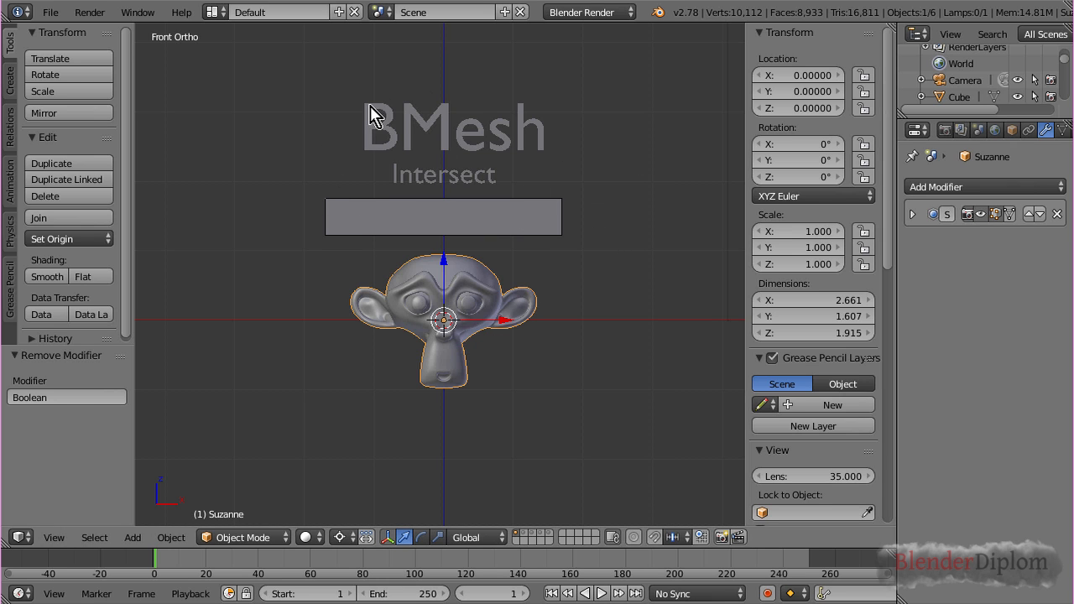
{"action": "mouse_move", "coordinate": [480, 416]}
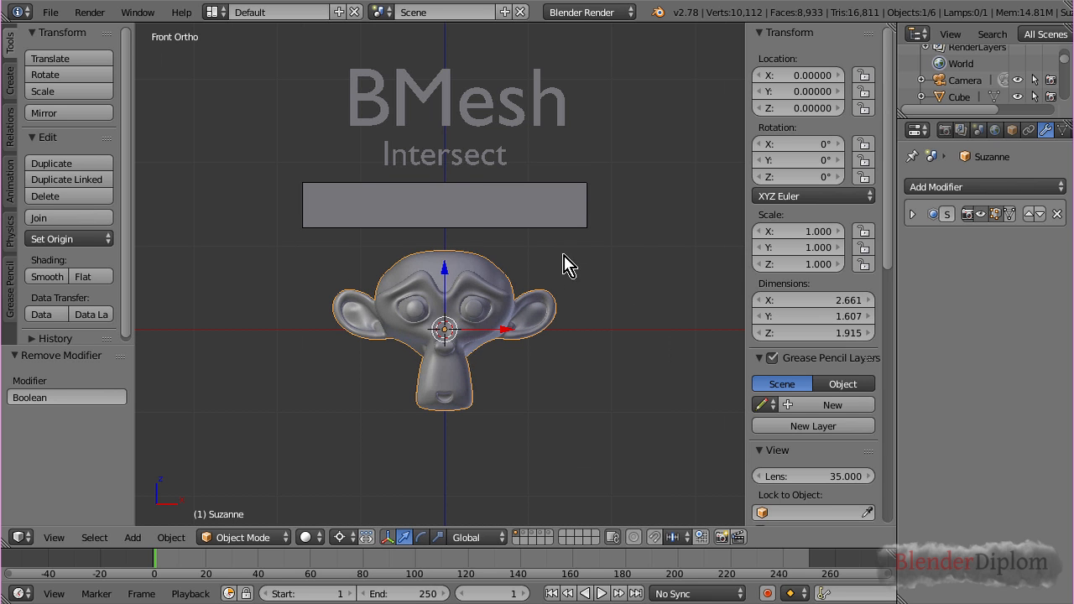
{"action": "mouse_move", "coordinate": [476, 303]}
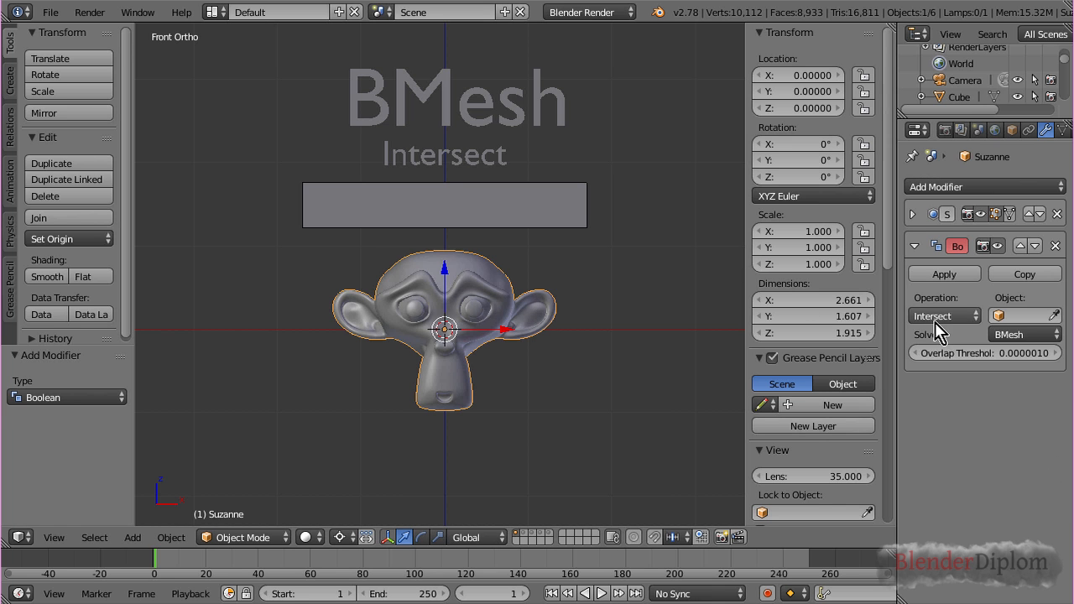
{"action": "mouse_move", "coordinate": [998, 339]}
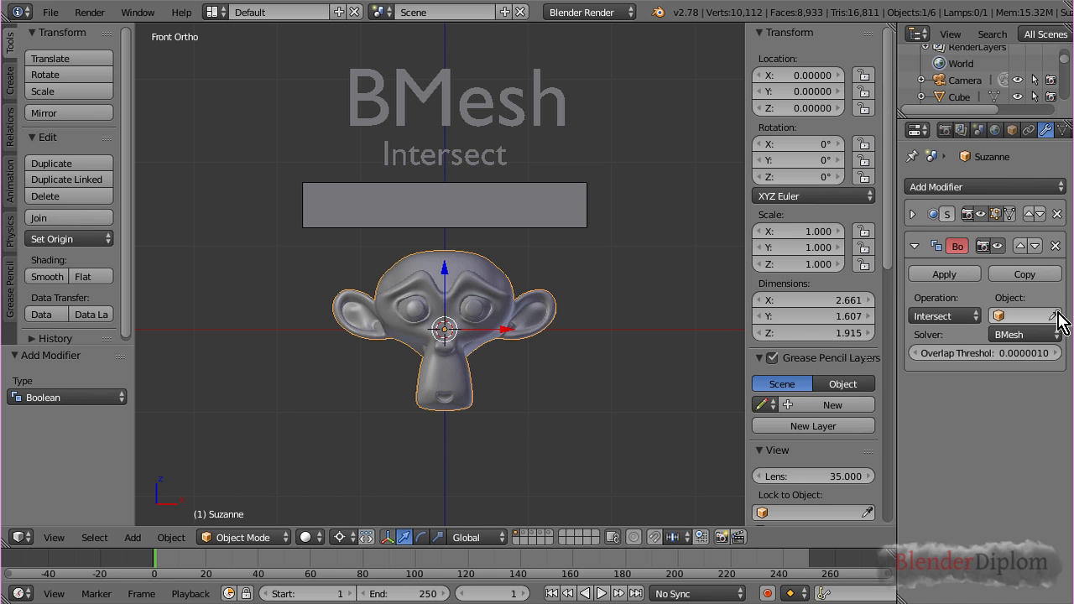
Step: Pick Cube as the object of Suzanne's BMesh Boolean Intersect modifier
{"action": "left_click", "coordinate": [1016, 316]}
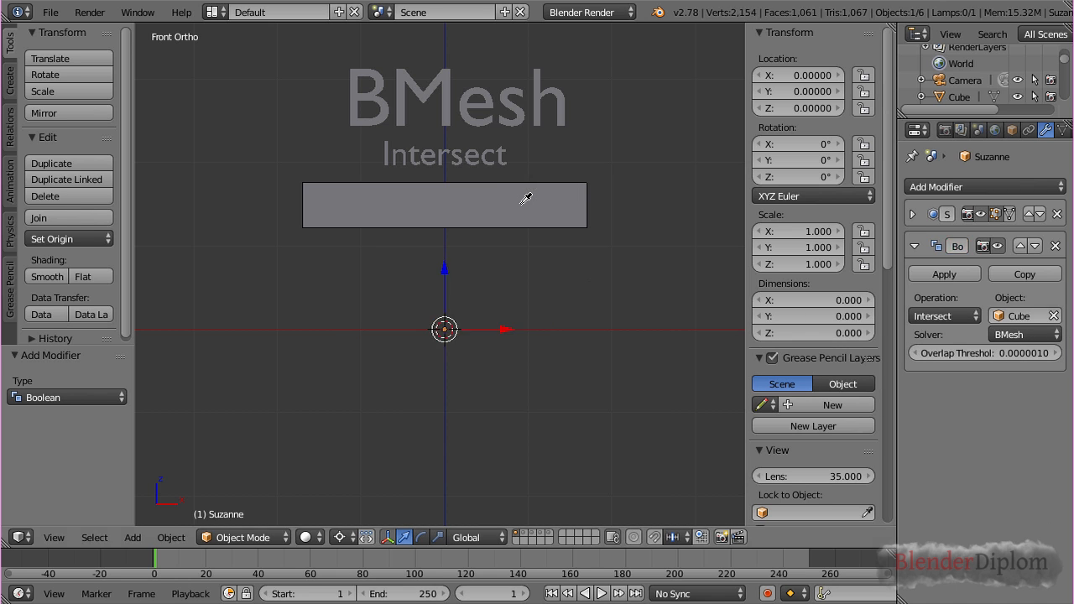
{"action": "mouse_move", "coordinate": [601, 282]}
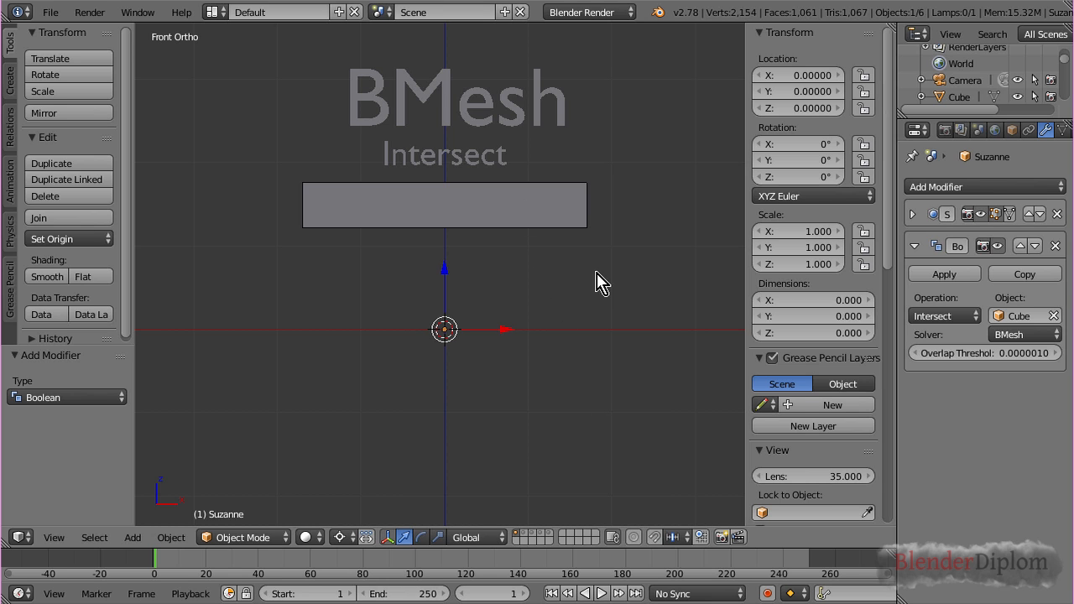
{"action": "mouse_move", "coordinate": [923, 302]}
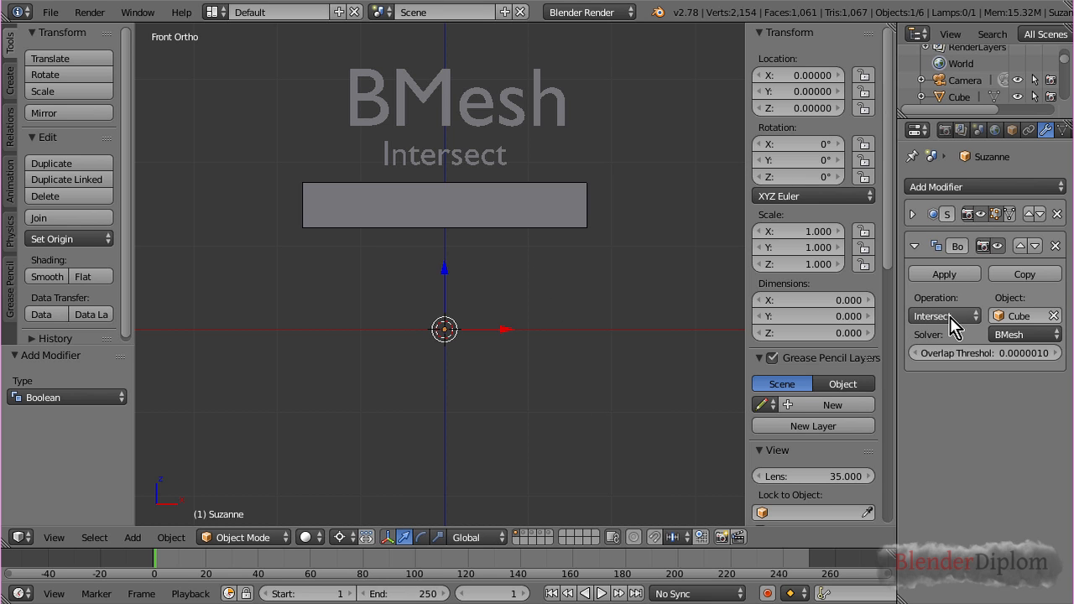
{"action": "mouse_move", "coordinate": [601, 255]}
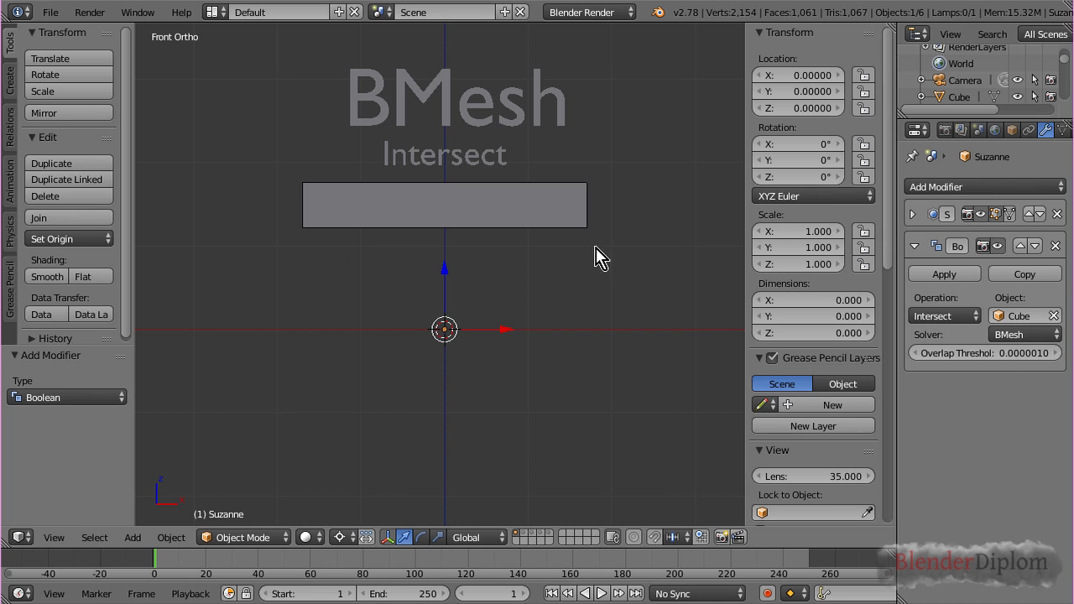
{"action": "mouse_move", "coordinate": [406, 221]}
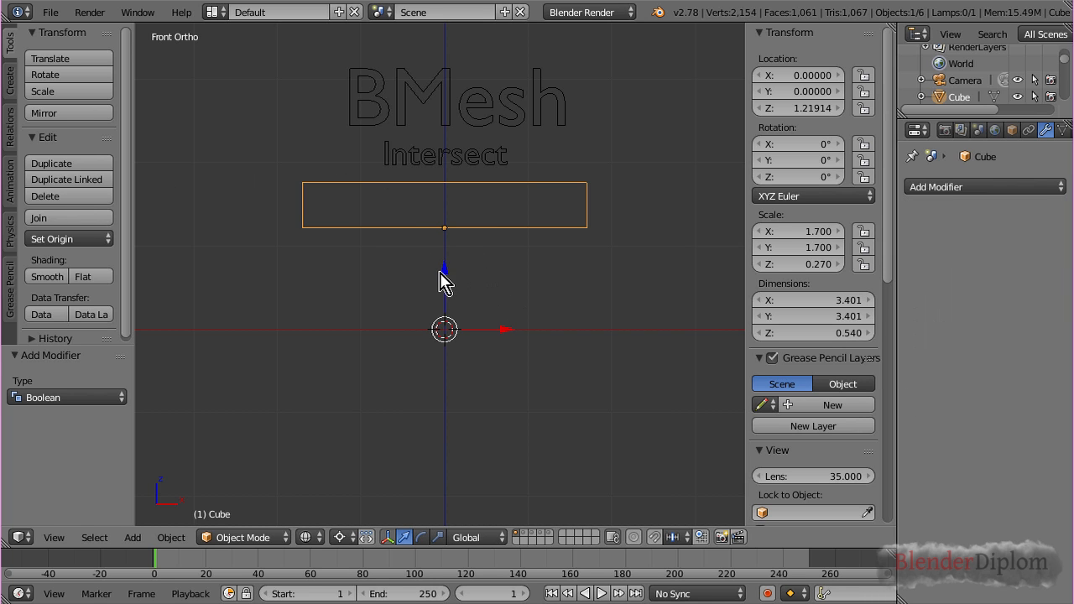
Step: Lower the Cube along Z so it crosses Suzanne's eye level
{"action": "left_click_drag", "start_coordinate": [445, 277], "coordinate": [444, 327]}
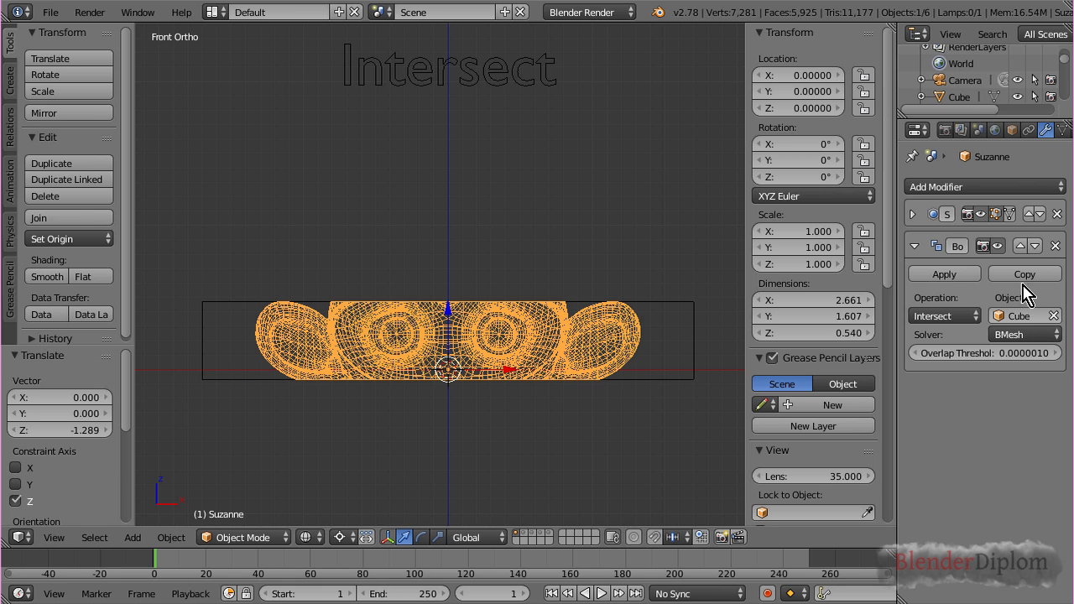
{"action": "mouse_move", "coordinate": [1032, 309]}
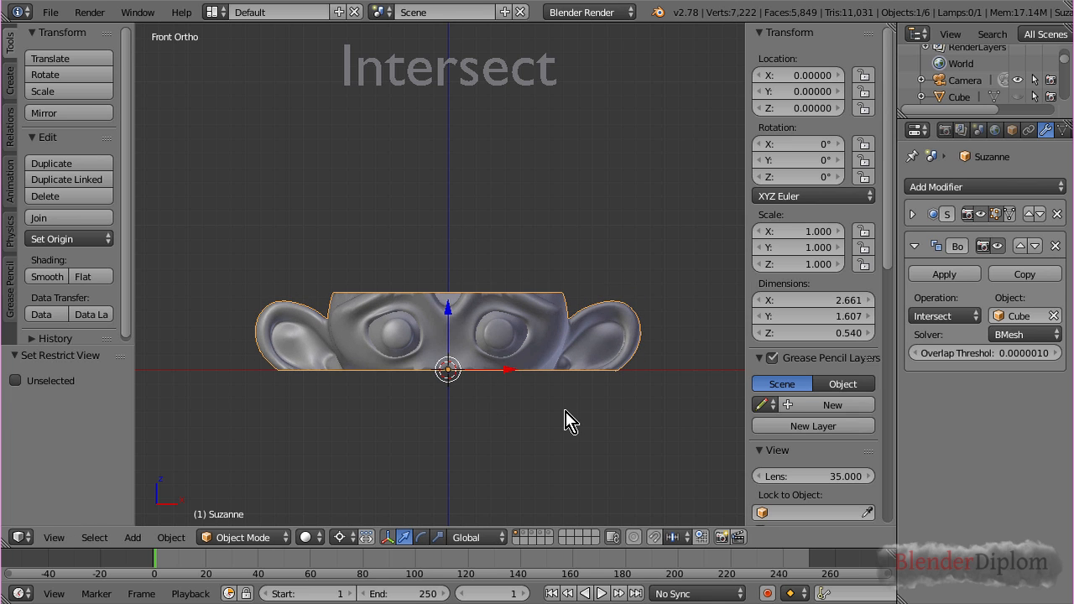
{"action": "mouse_move", "coordinate": [453, 327]}
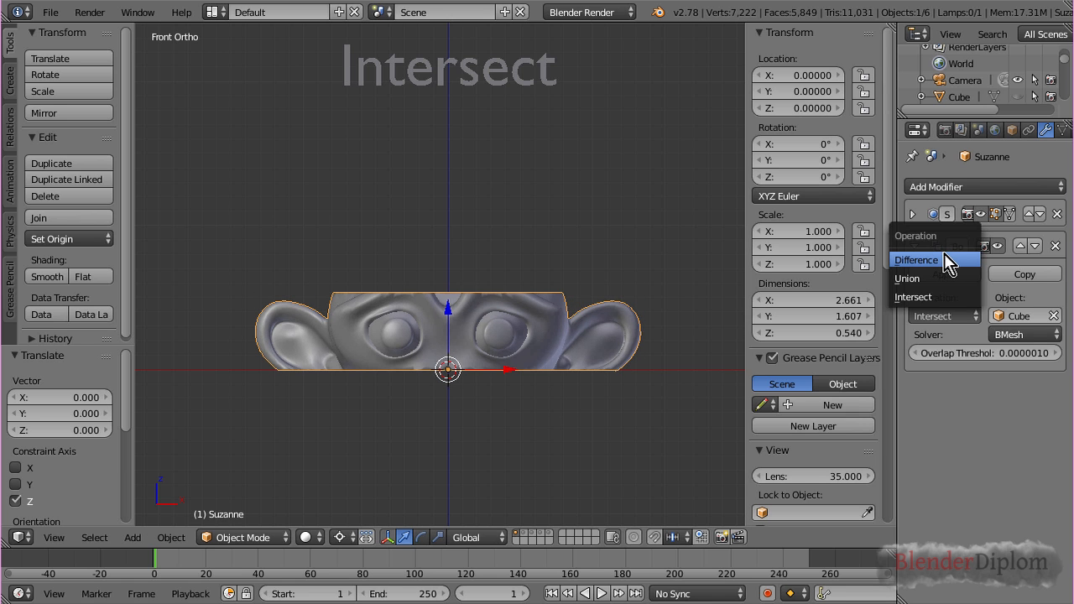
{"action": "mouse_move", "coordinate": [933, 258]}
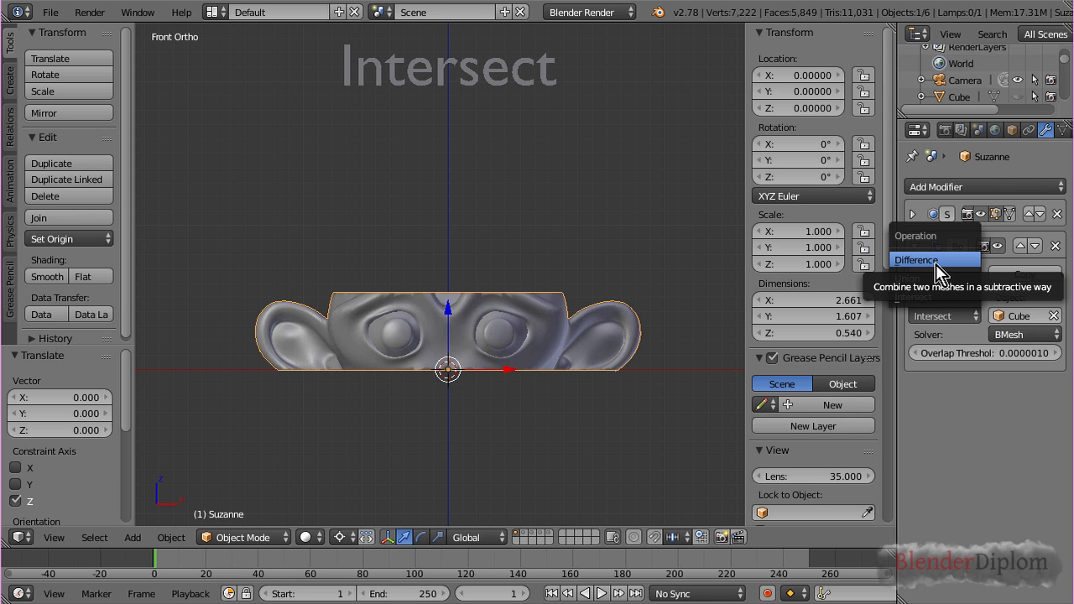
Step: Change the Boolean operation from Intersect to Difference to cut the eye band away
{"action": "left_click", "coordinate": [916, 258]}
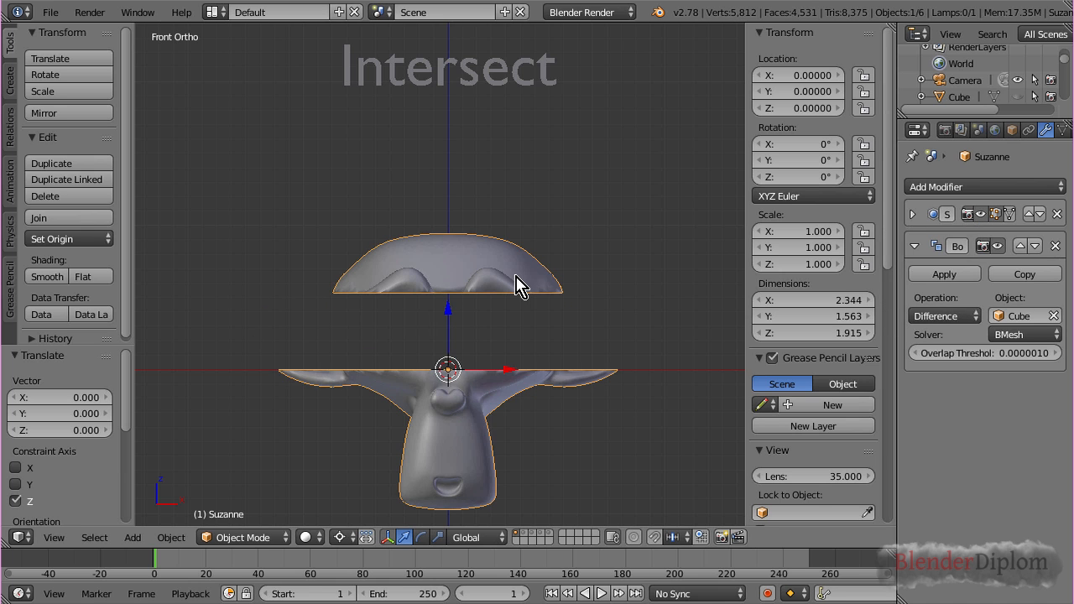
{"action": "mouse_move", "coordinate": [480, 352]}
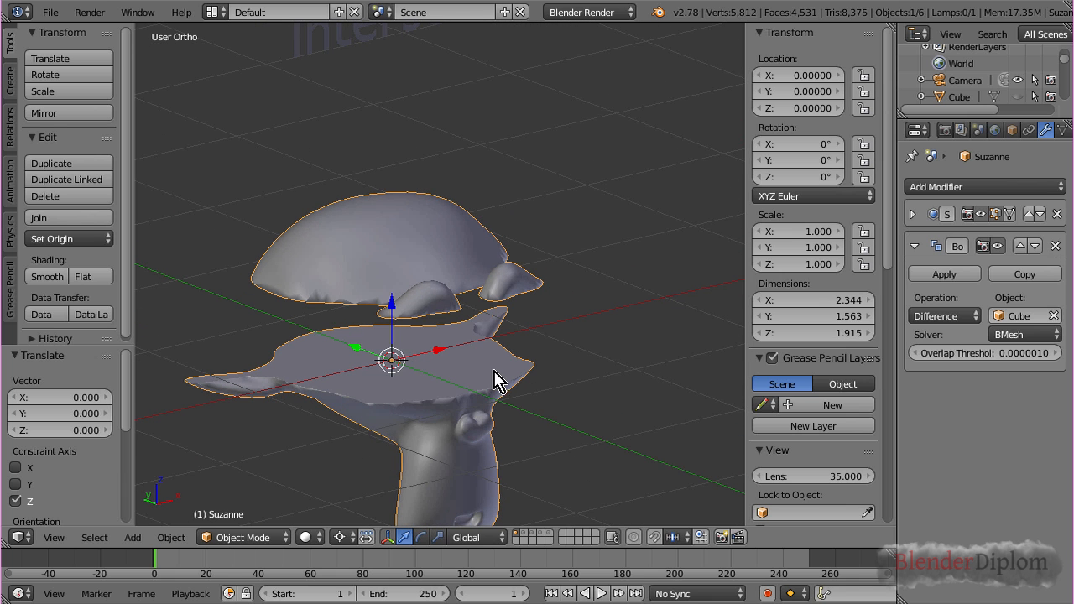
{"action": "mouse_move", "coordinate": [500, 405]}
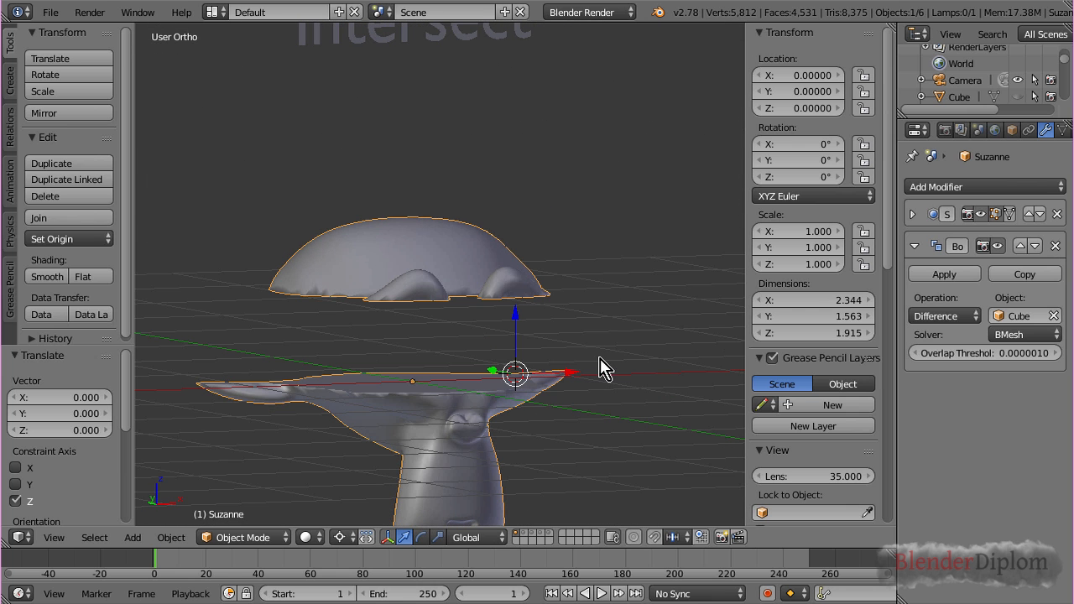
{"action": "mouse_move", "coordinate": [765, 299]}
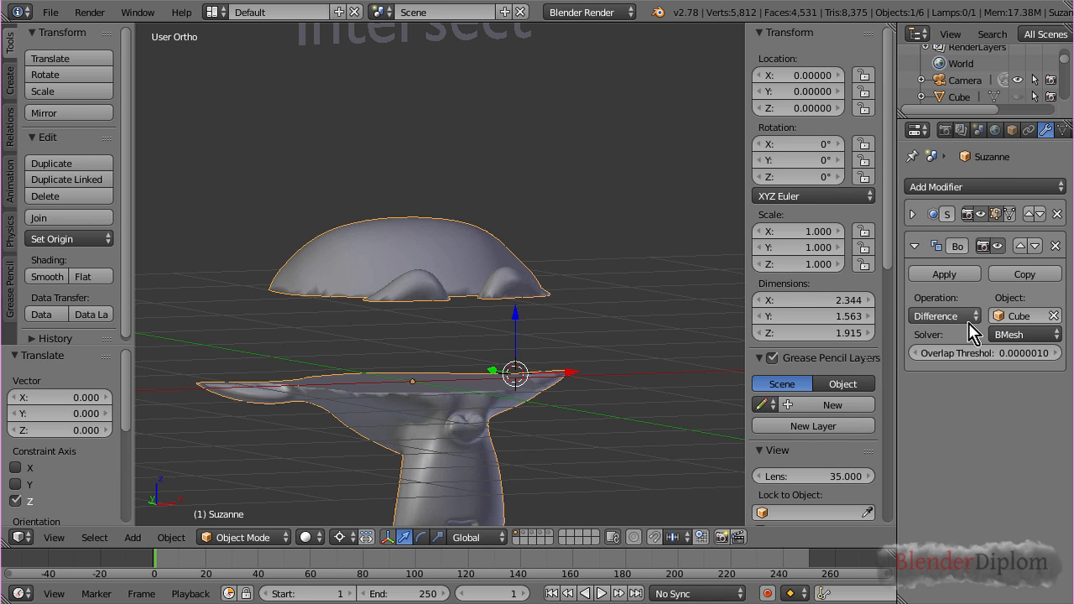
Step: Set Suzanne's Boolean operation against the Cube to Union and view it front-on
{"action": "left_click", "coordinate": [939, 316]}
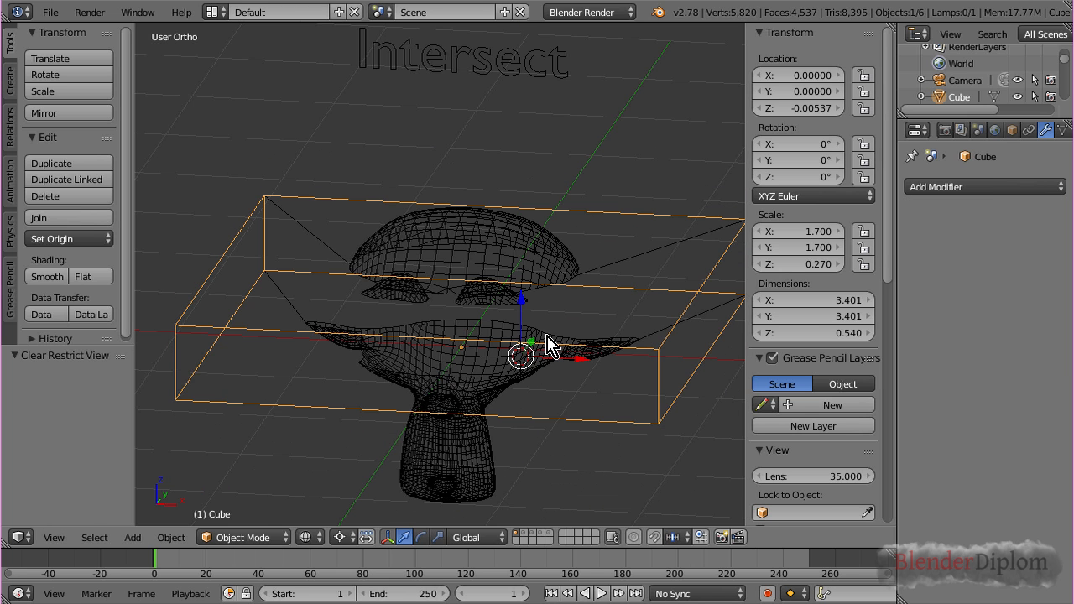
{"action": "key", "text": "KP_1"}
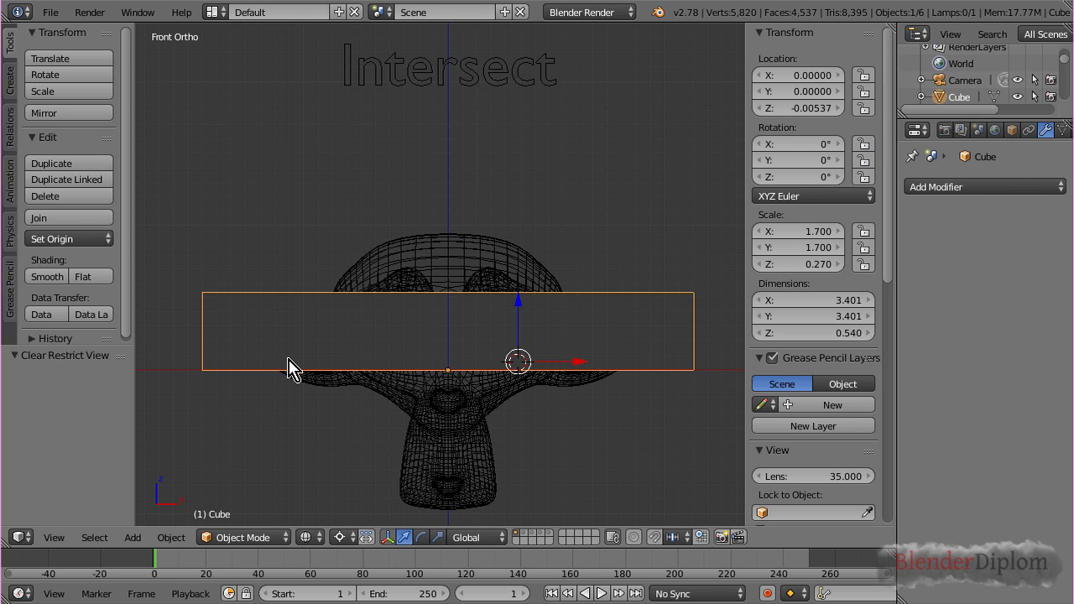
{"action": "mouse_move", "coordinate": [416, 331]}
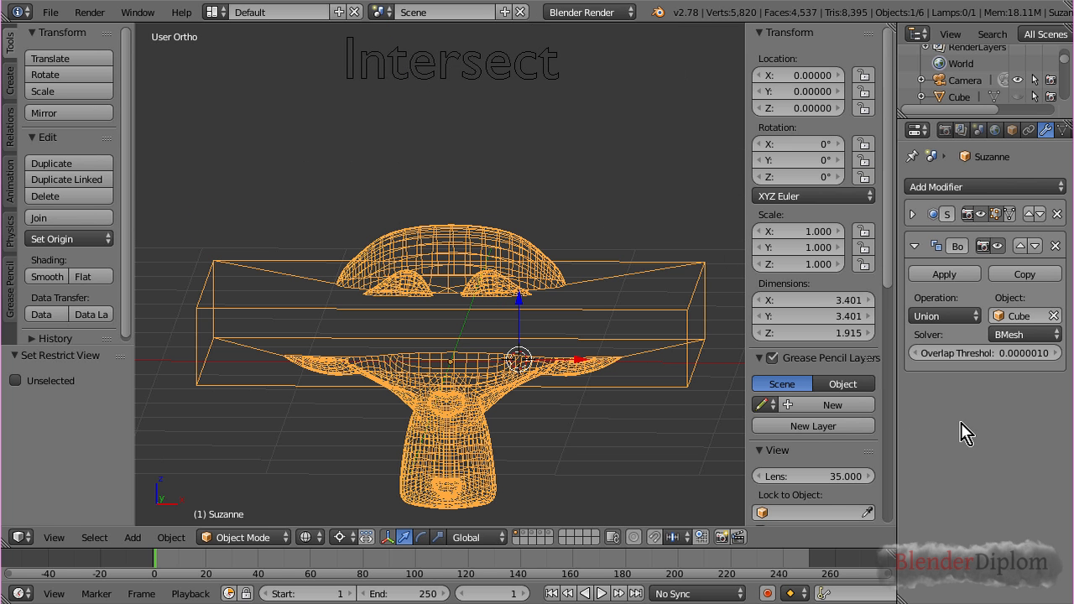
{"action": "left_click", "coordinate": [943, 315]}
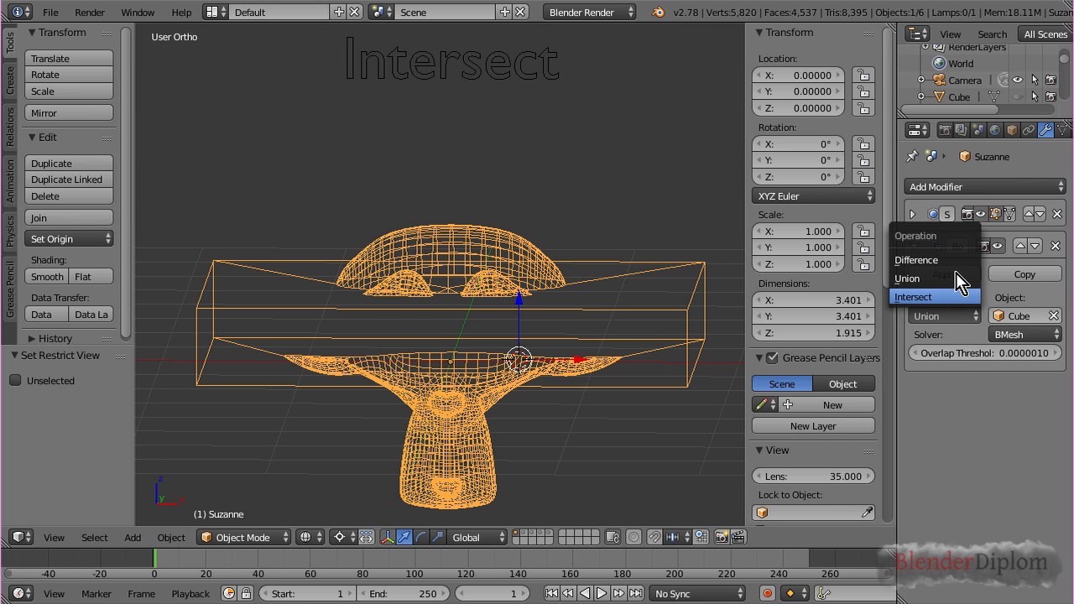
{"action": "mouse_move", "coordinate": [906, 279]}
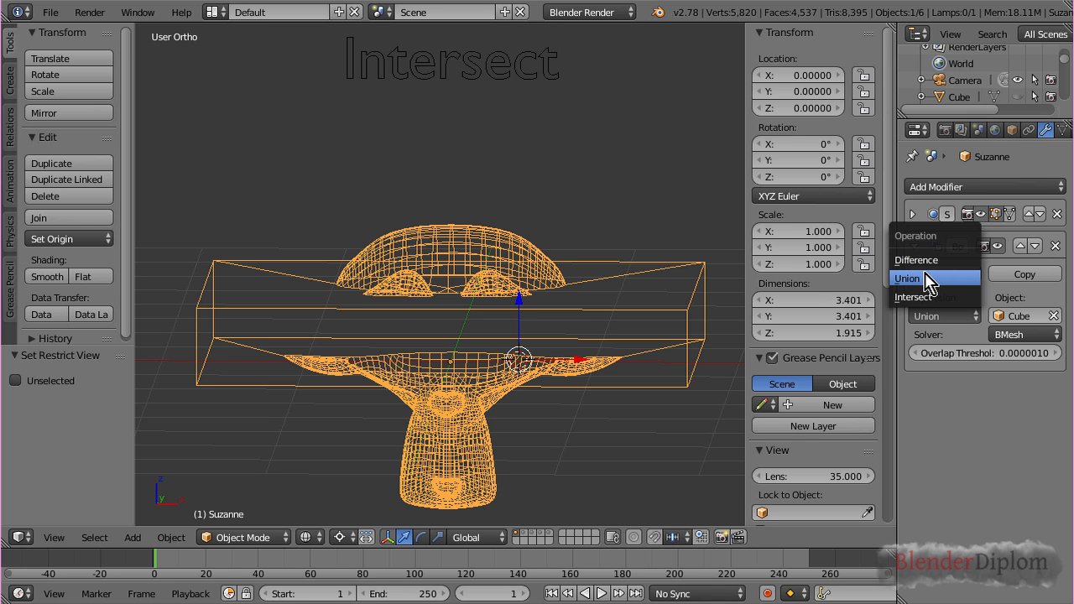
{"action": "left_click", "coordinate": [906, 278]}
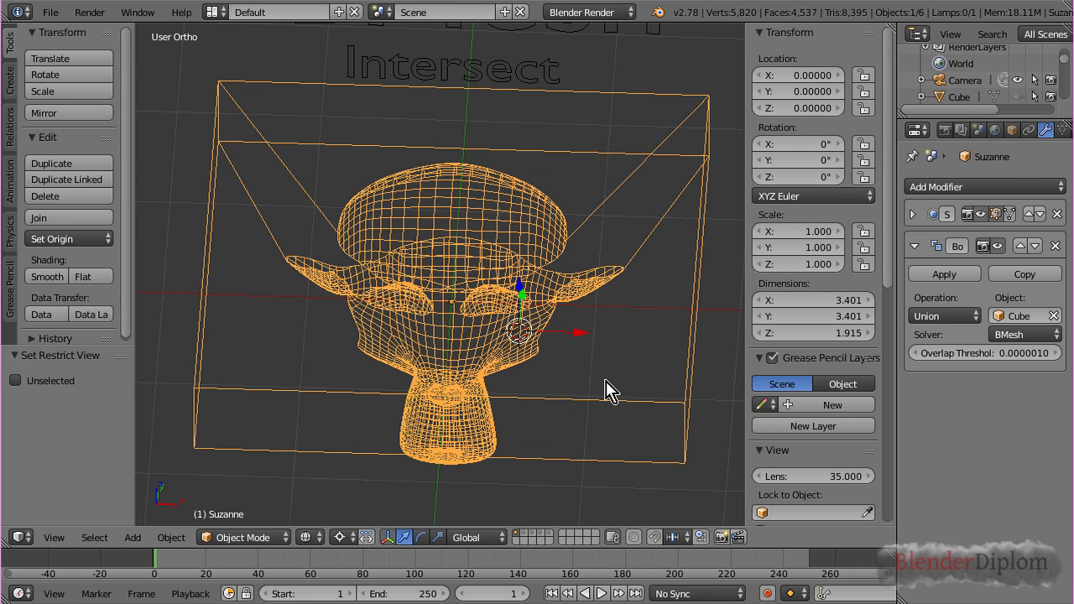
{"action": "mouse_move", "coordinate": [618, 227]}
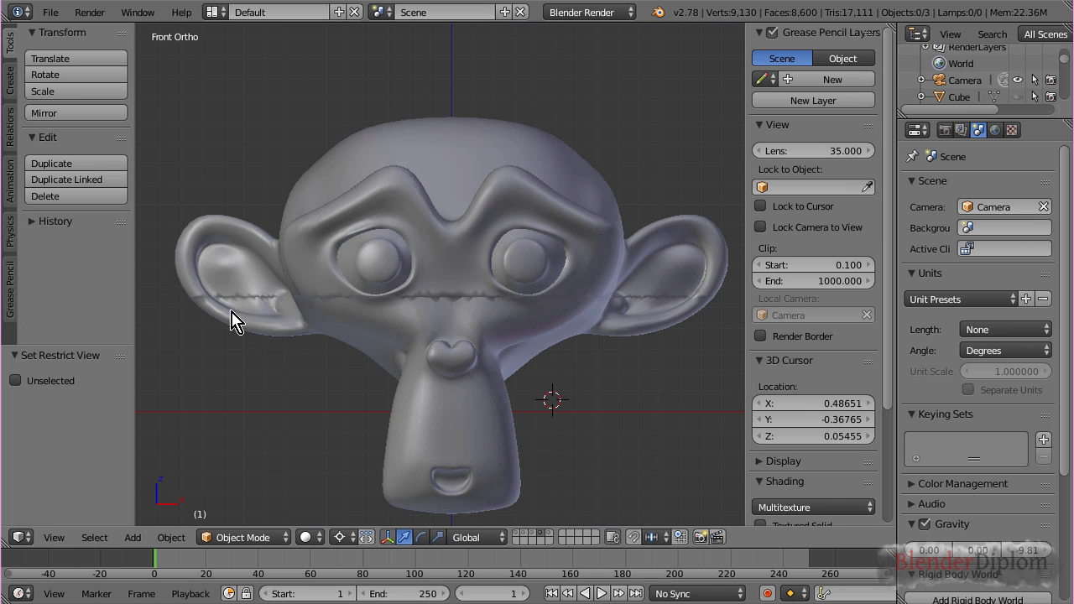
{"action": "mouse_move", "coordinate": [227, 320]}
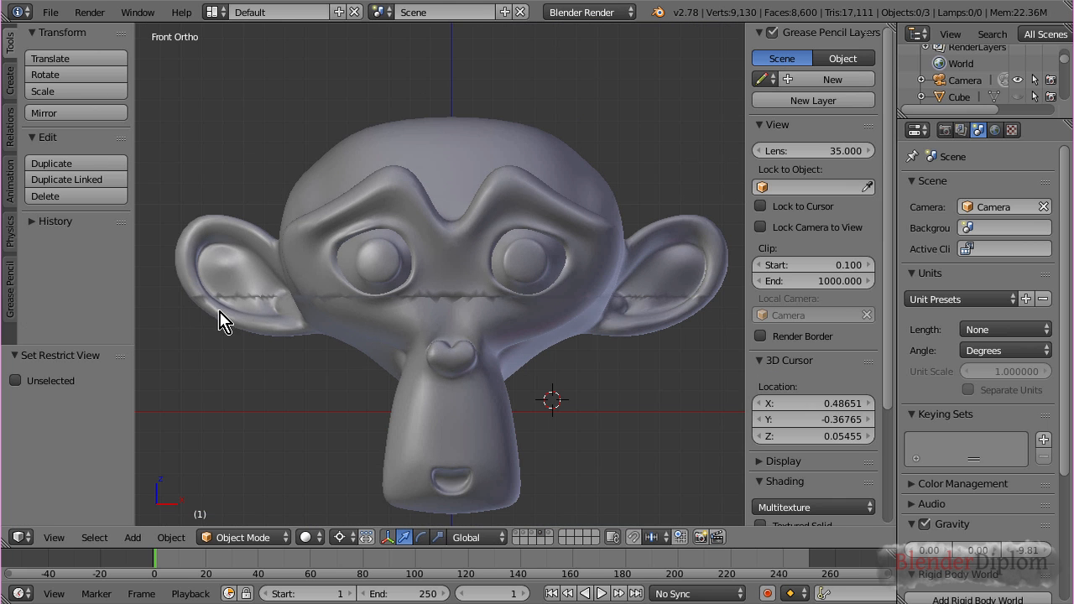
{"action": "mouse_move", "coordinate": [403, 322]}
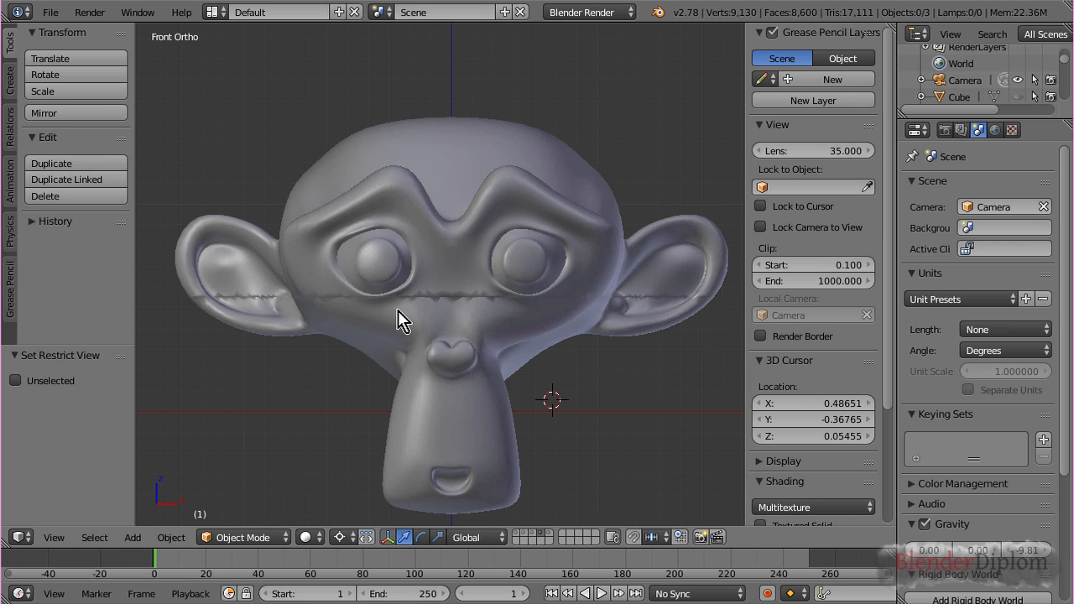
{"action": "mouse_move", "coordinate": [490, 311]}
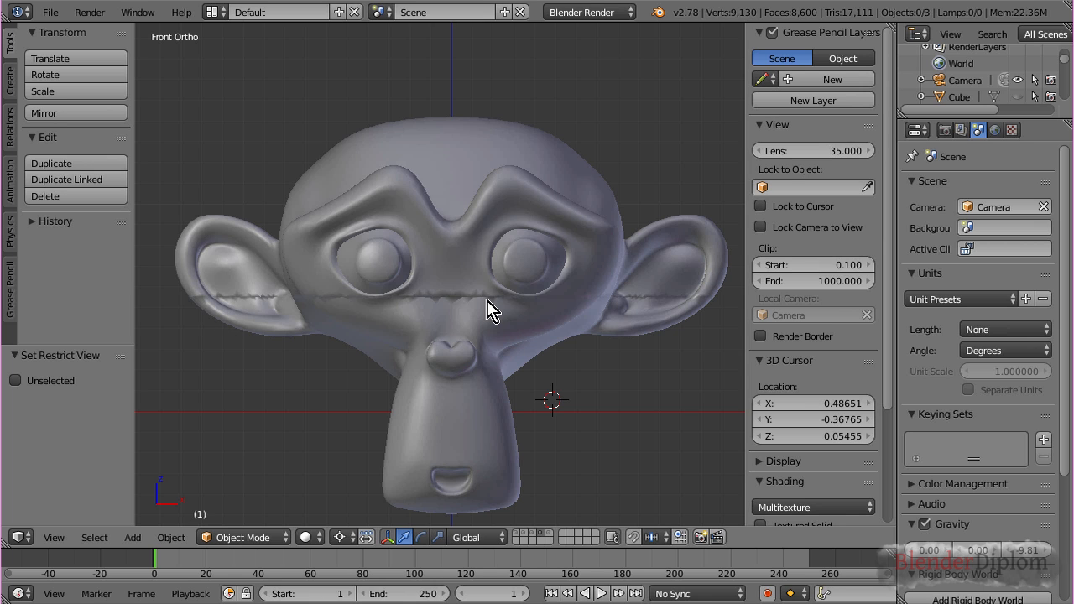
{"action": "mouse_move", "coordinate": [471, 301]}
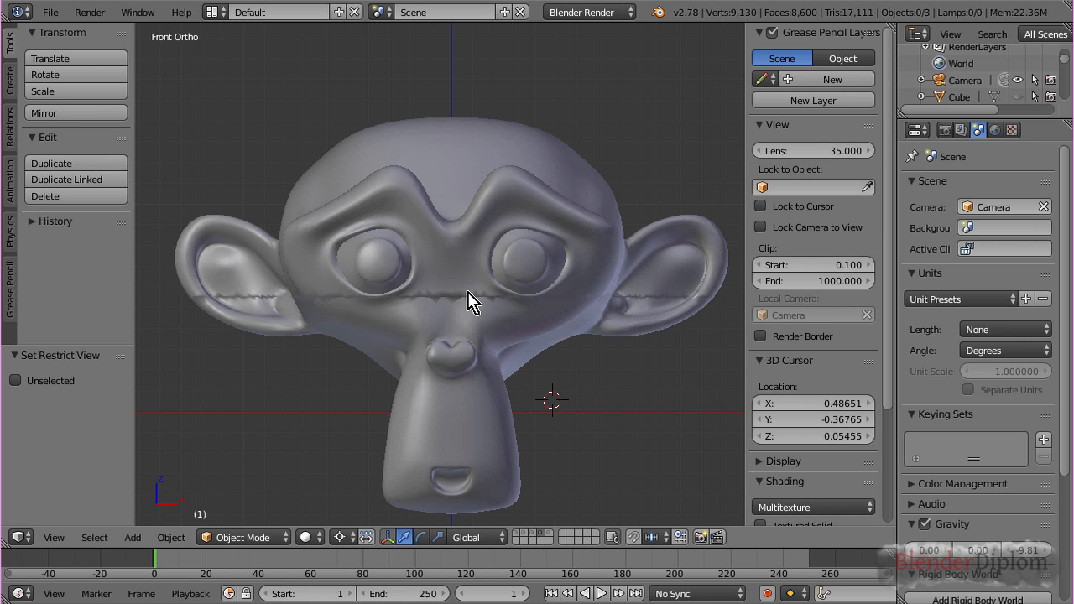
Step: Orbit the view to inspect the jagged seam left across Suzanne's face
{"action": "left_click_drag", "start_coordinate": [473, 302], "coordinate": [567, 369]}
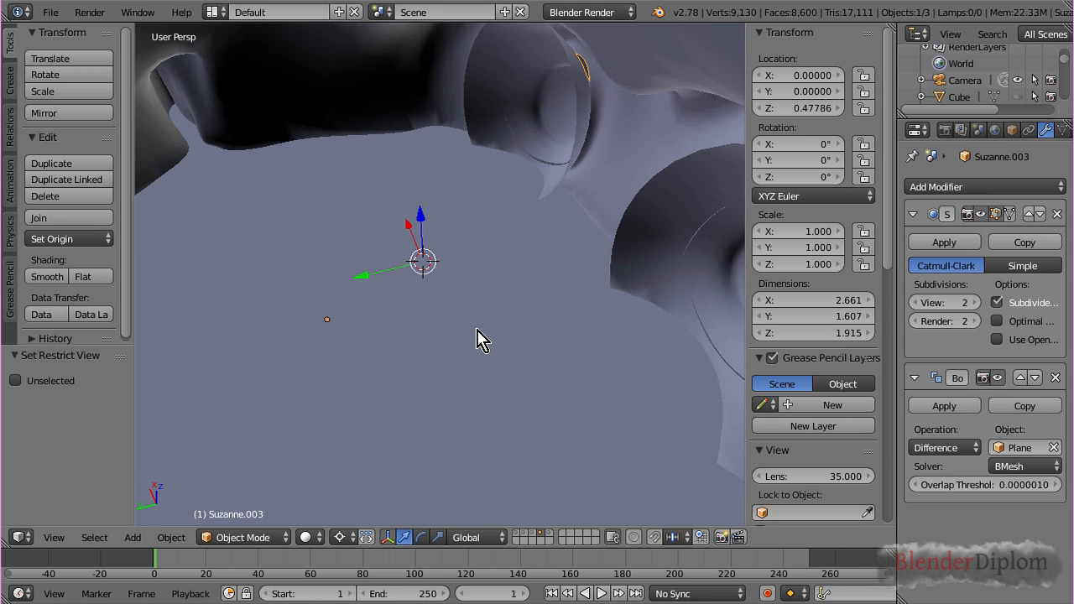
{"action": "mouse_move", "coordinate": [970, 336]}
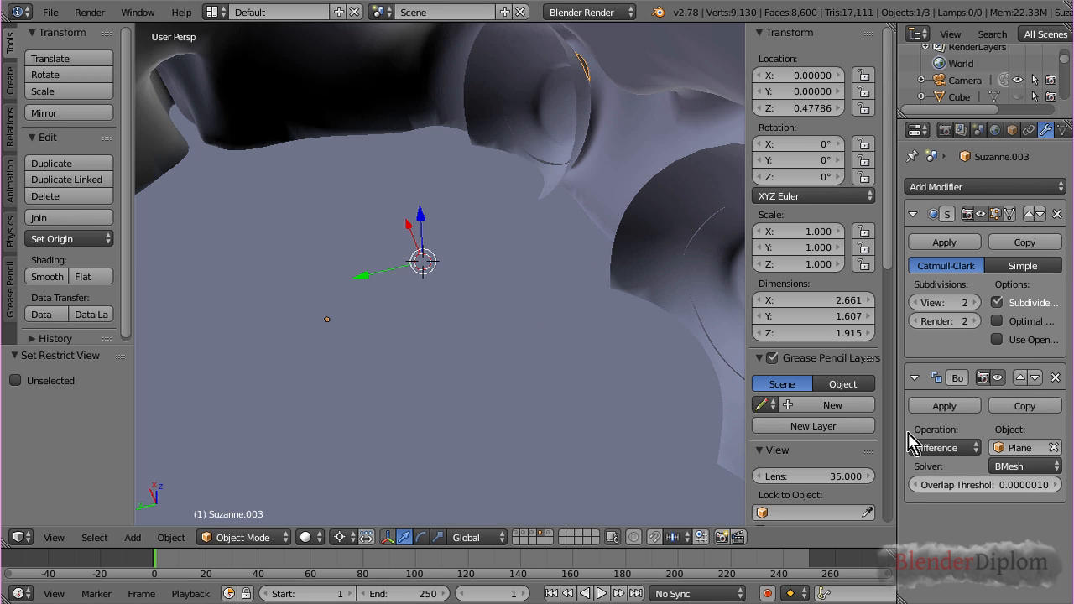
{"action": "mouse_move", "coordinate": [594, 356]}
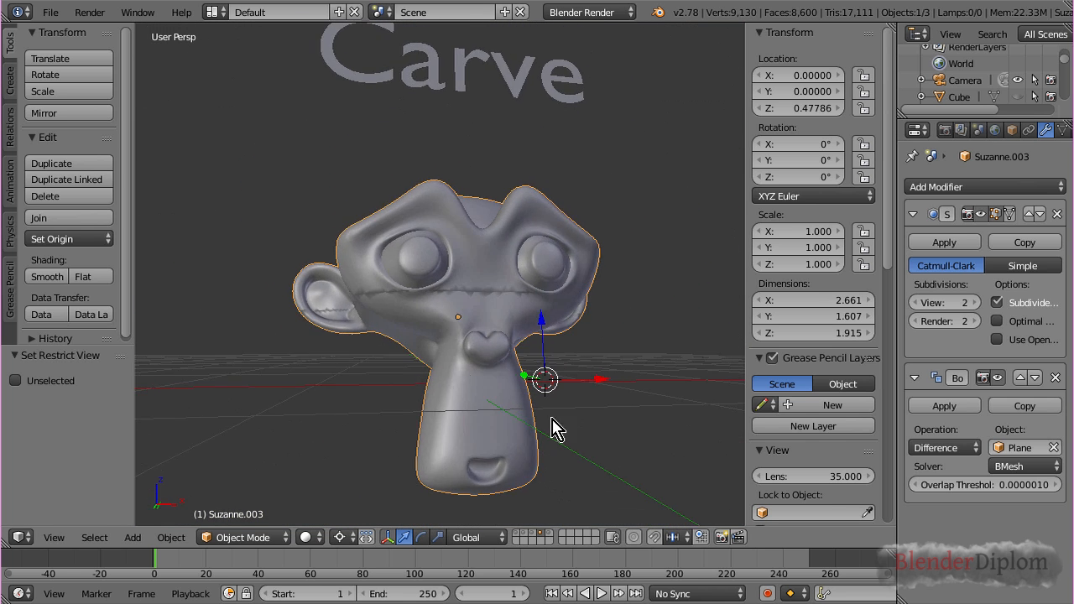
{"action": "mouse_move", "coordinate": [540, 361]}
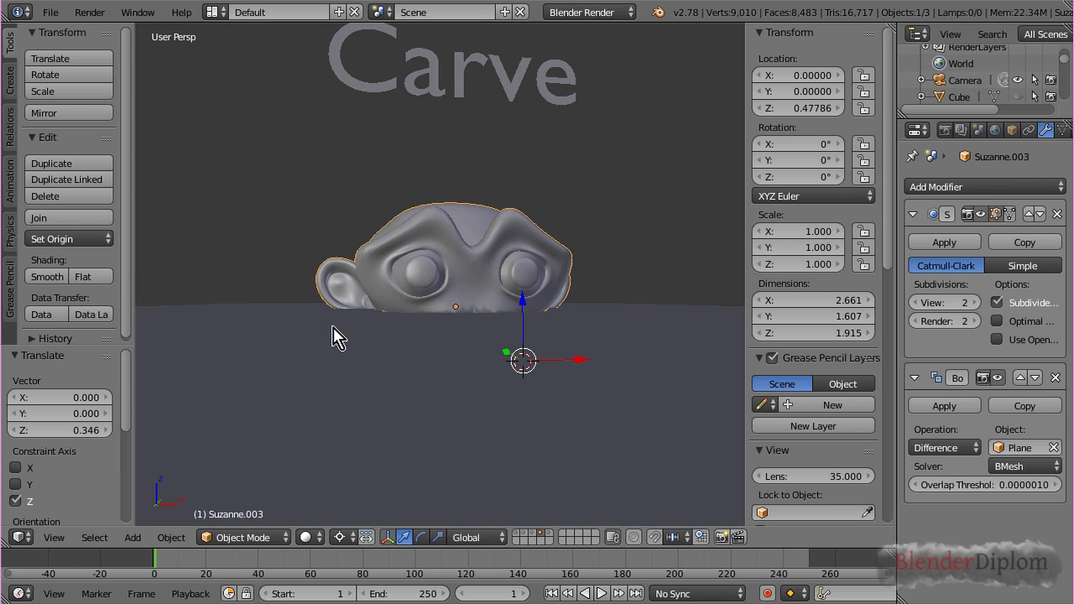
{"action": "mouse_move", "coordinate": [453, 260]}
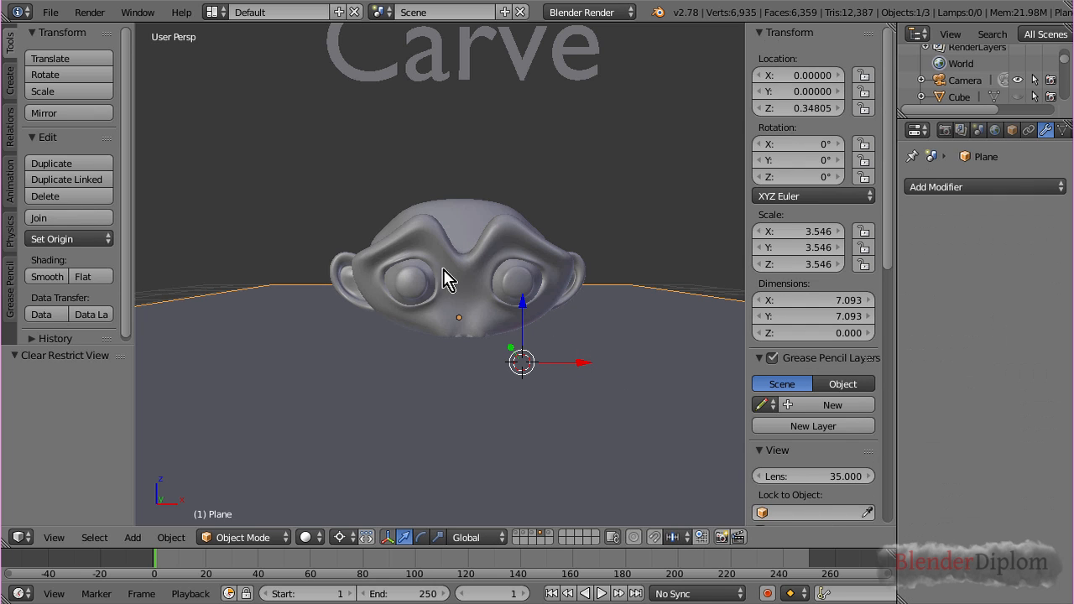
{"action": "mouse_move", "coordinate": [524, 322]}
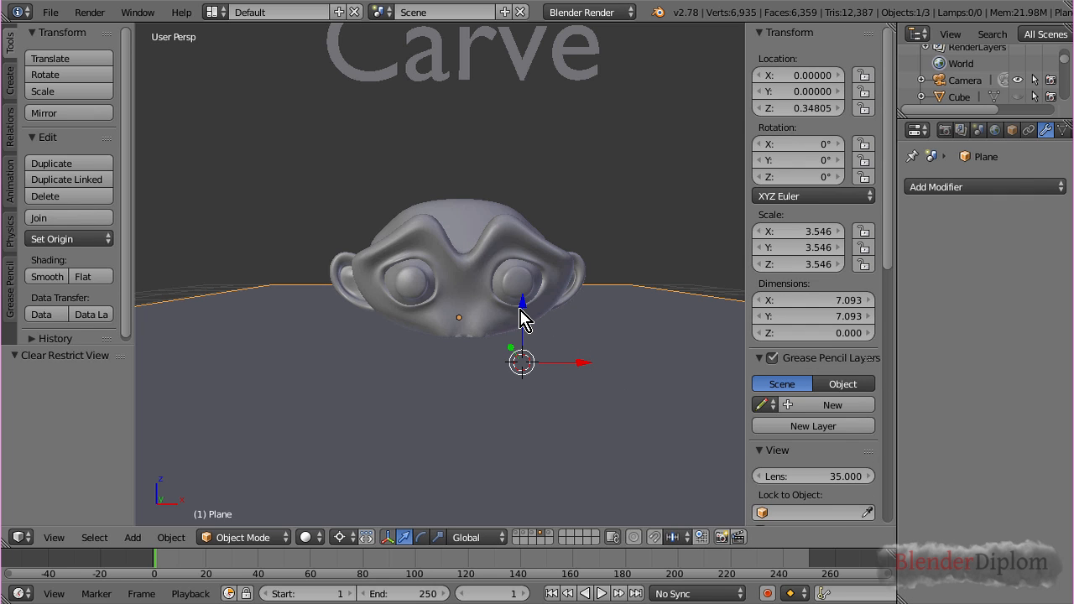
{"action": "mouse_move", "coordinate": [527, 316]}
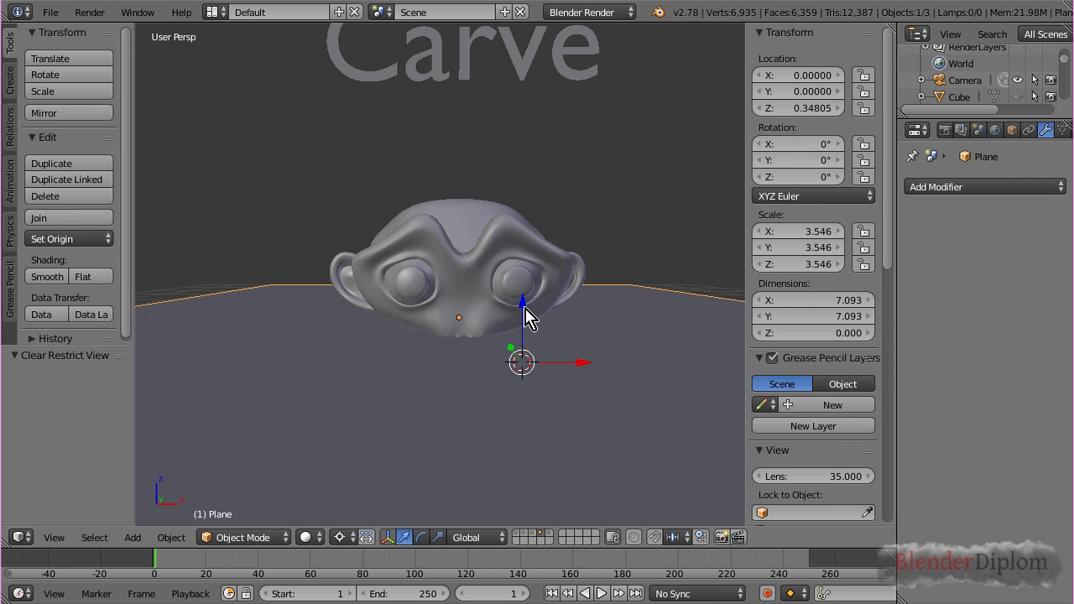
Step: Move Suzanne along Z so she sits partly below the cutting plane
{"action": "left_click_drag", "start_coordinate": [520, 319], "coordinate": [520, 294]}
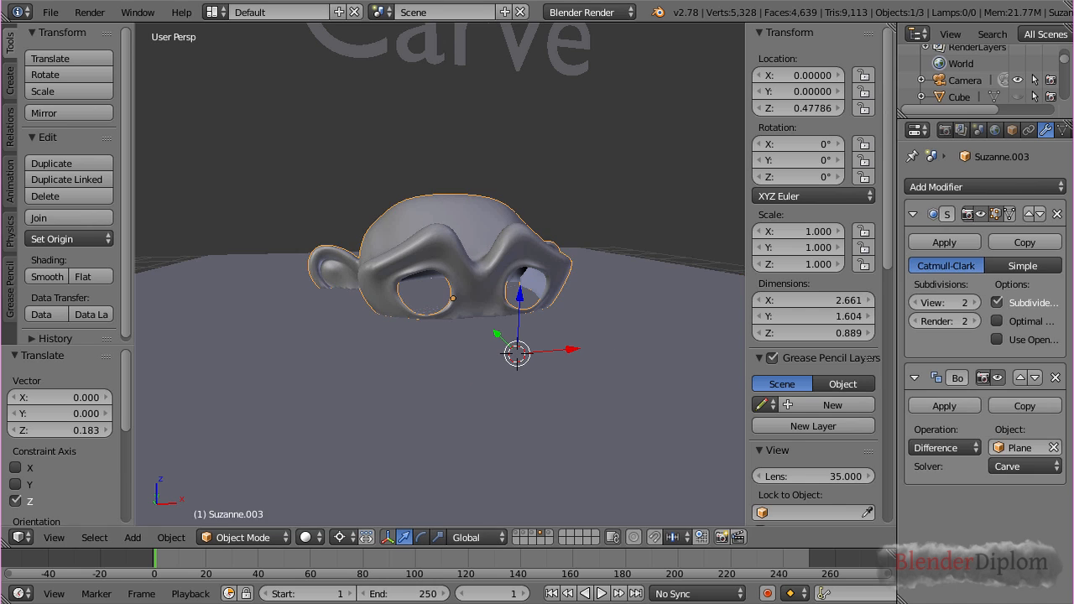
{"action": "mouse_move", "coordinate": [518, 306]}
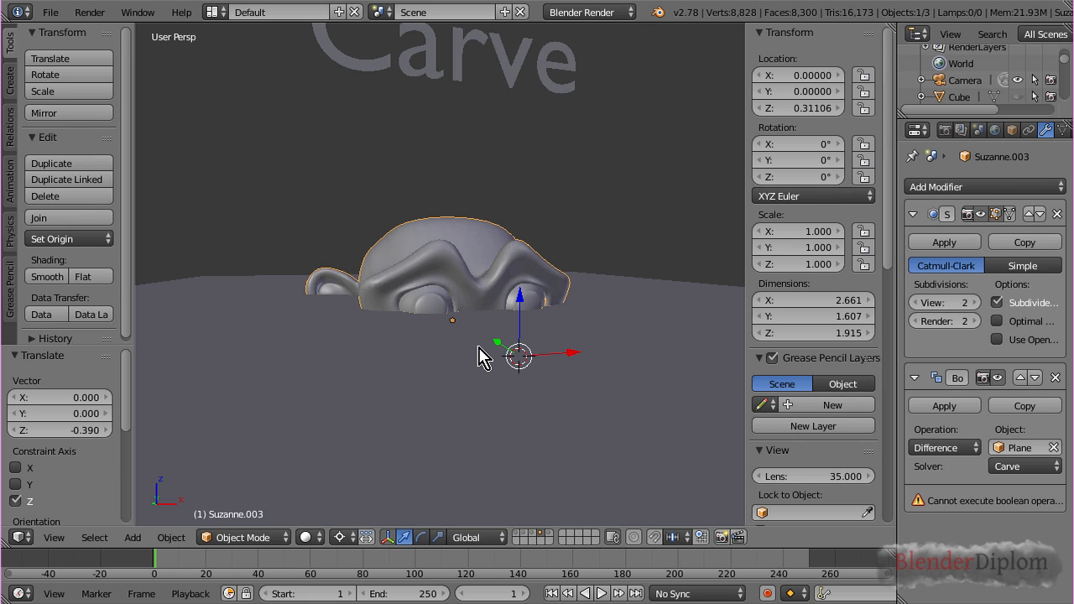
{"action": "mouse_move", "coordinate": [485, 346]}
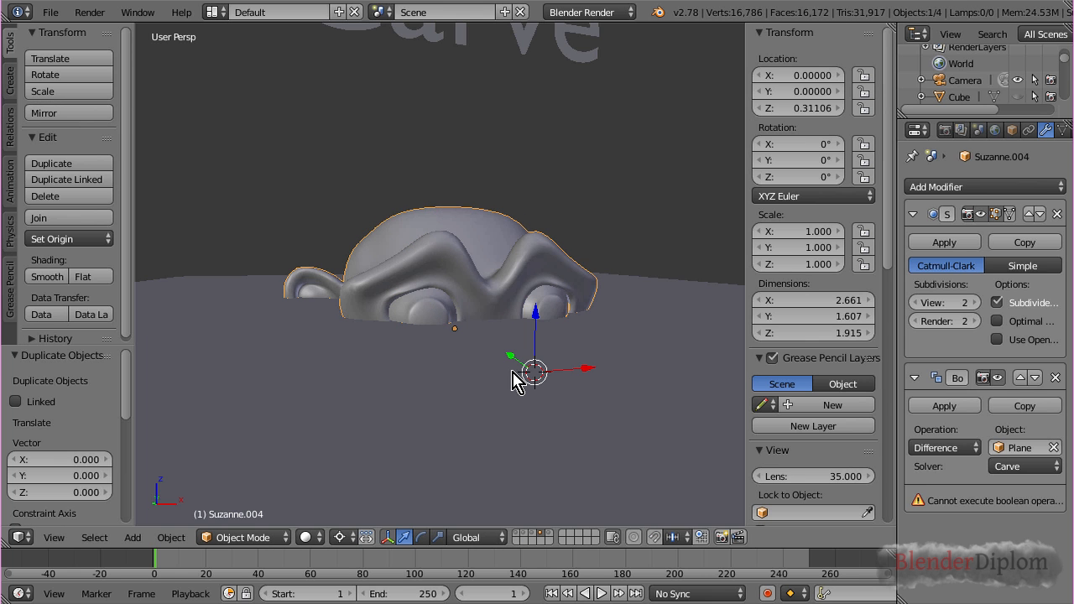
Step: Delete the stray eye vertices of Suzanne.003 in Edit Mode
{"action": "key", "text": "Tab"}
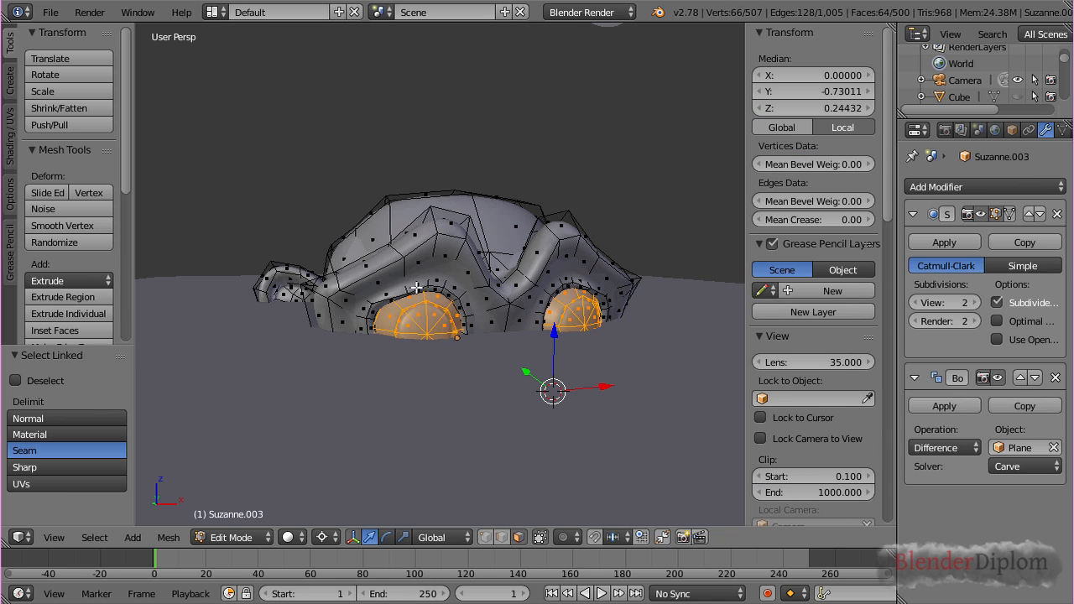
{"action": "mouse_move", "coordinate": [658, 344]}
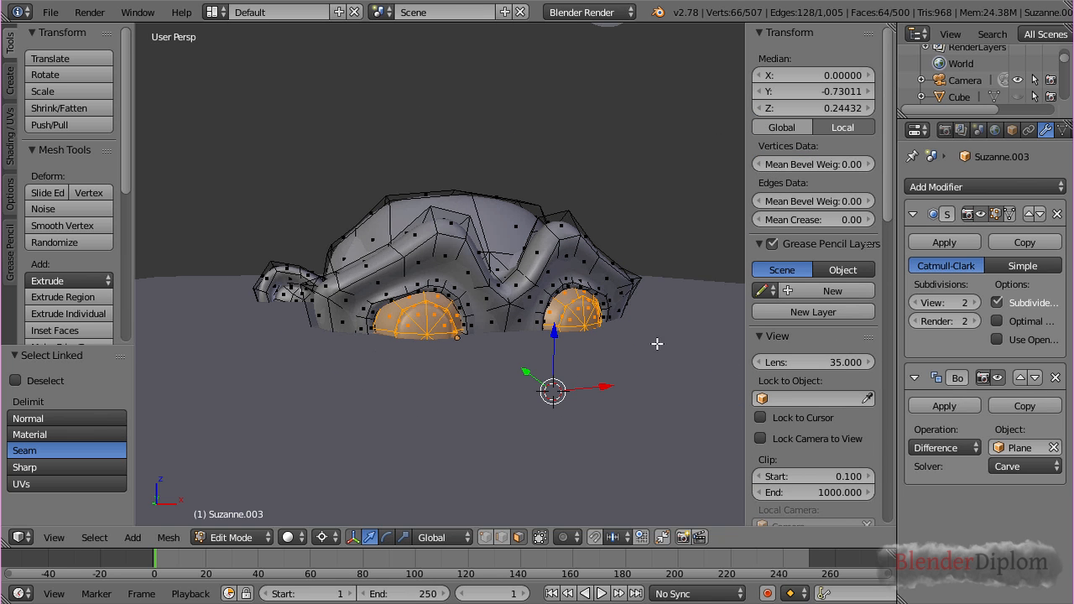
{"action": "mouse_move", "coordinate": [526, 325]}
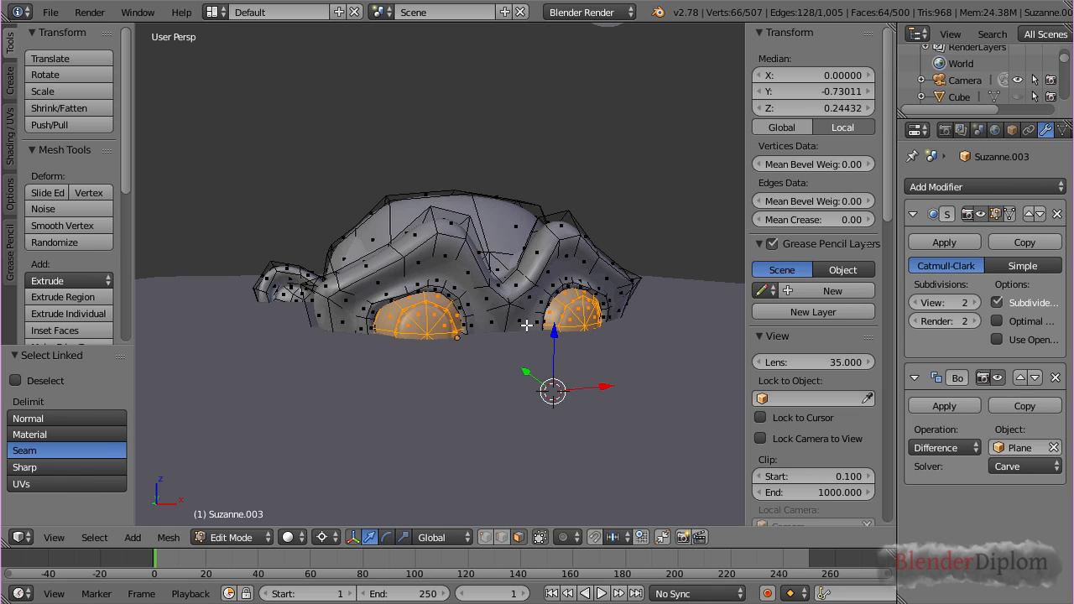
{"action": "key", "text": "x"}
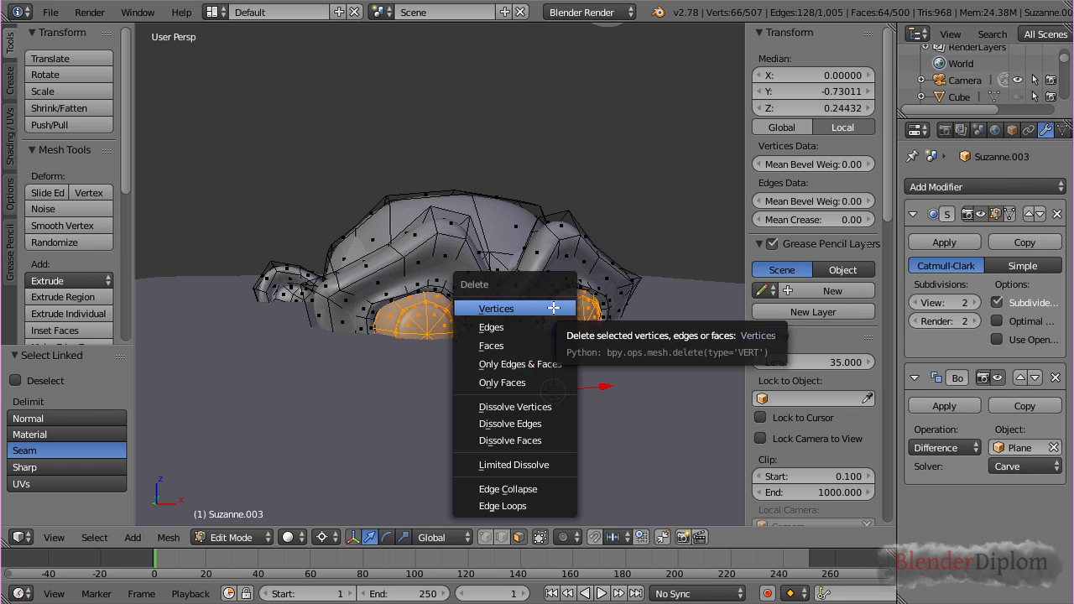
{"action": "left_click", "coordinate": [497, 309]}
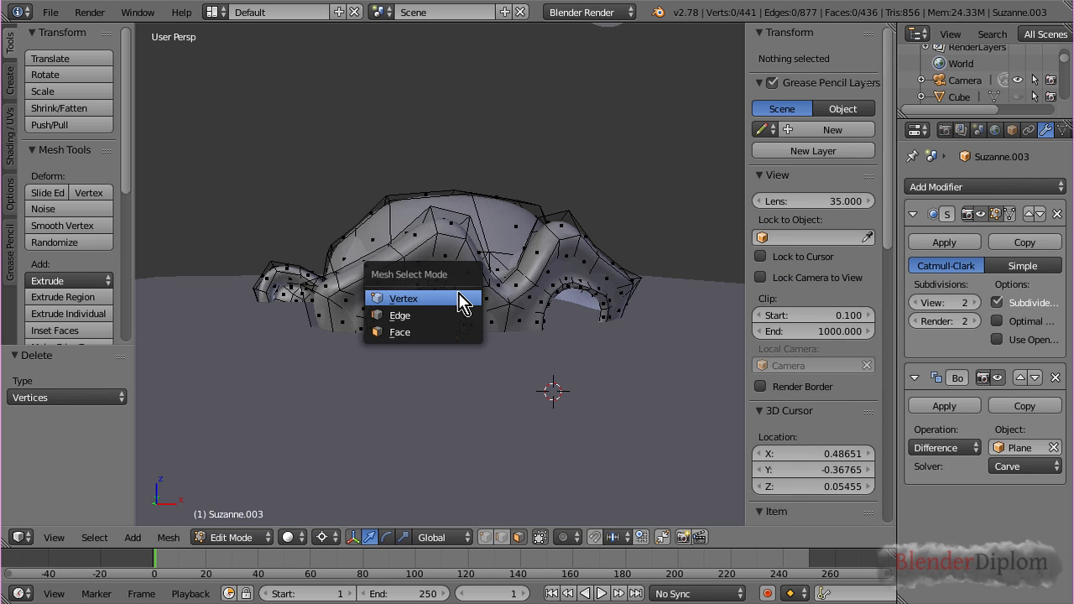
{"action": "left_click", "coordinate": [403, 298]}
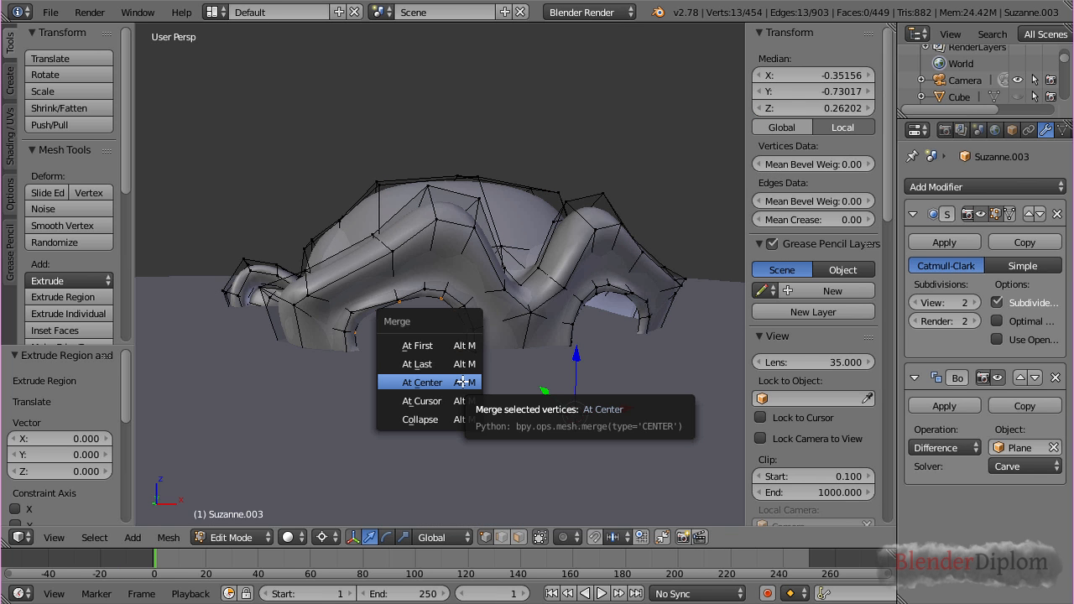
{"action": "mouse_move", "coordinate": [467, 393]}
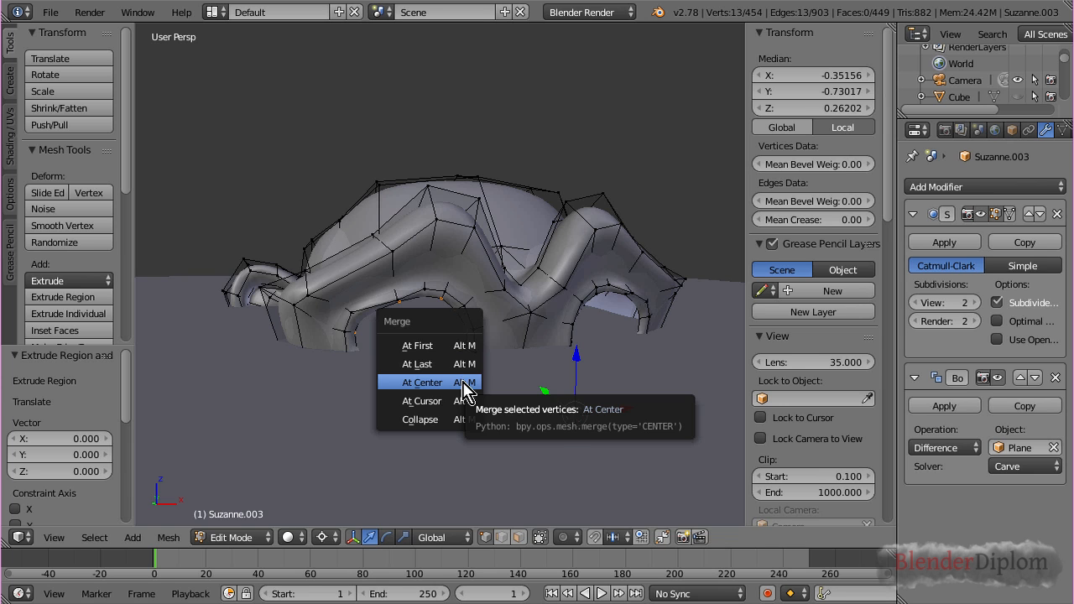
Step: Merge the remaining selected vertices at their centre
{"action": "left_click", "coordinate": [416, 383]}
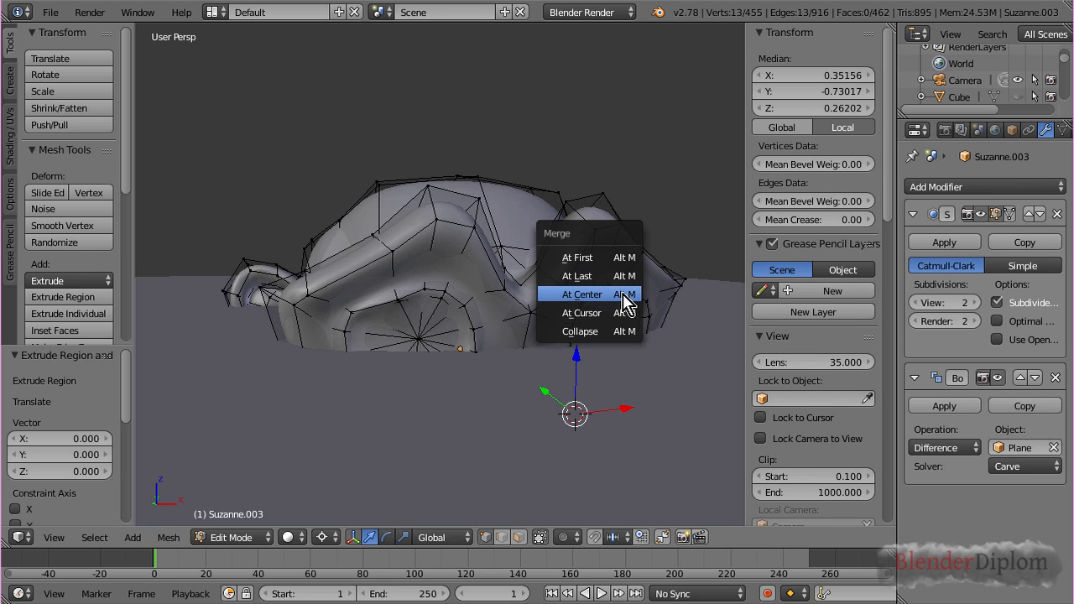
{"action": "left_click", "coordinate": [581, 294]}
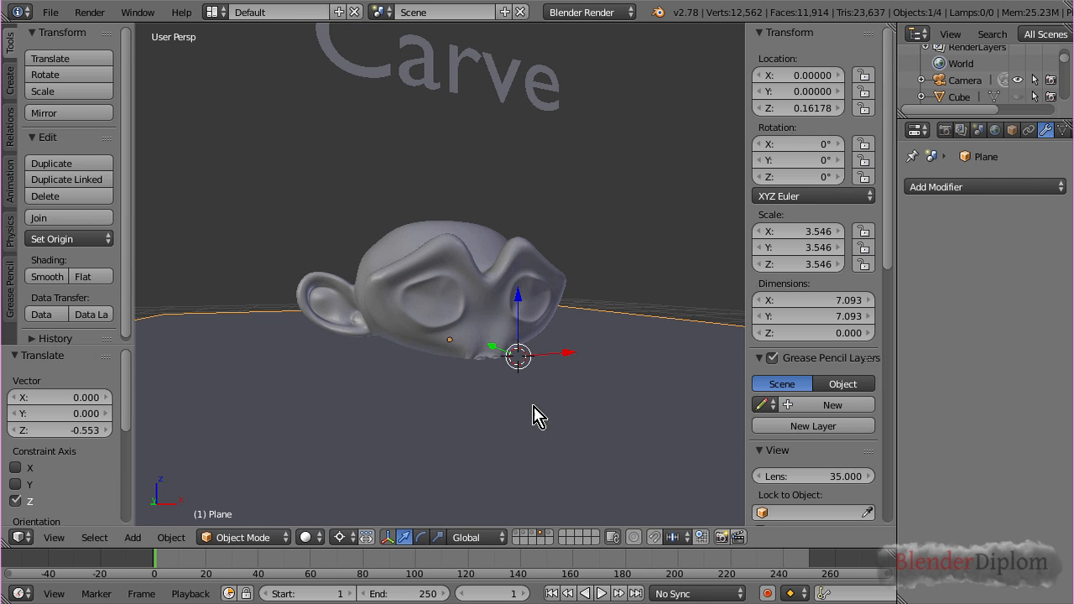
Step: Inspect Suzanne.003's carved cut up close and apply Shade Smooth to it
{"action": "left_click_drag", "start_coordinate": [537, 416], "coordinate": [550, 356]}
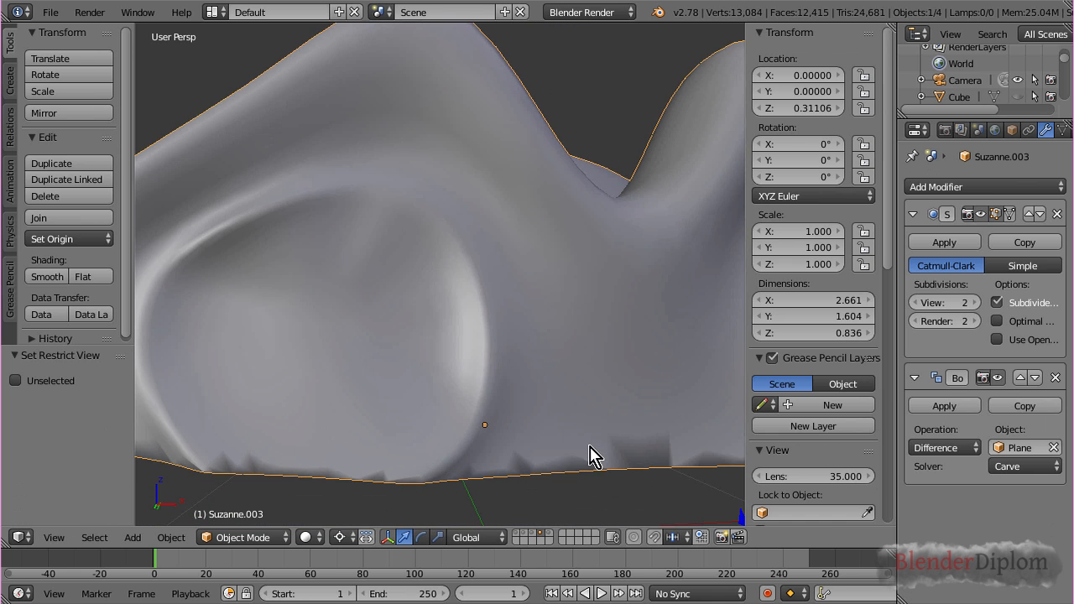
{"action": "left_click_drag", "start_coordinate": [596, 456], "coordinate": [537, 394]}
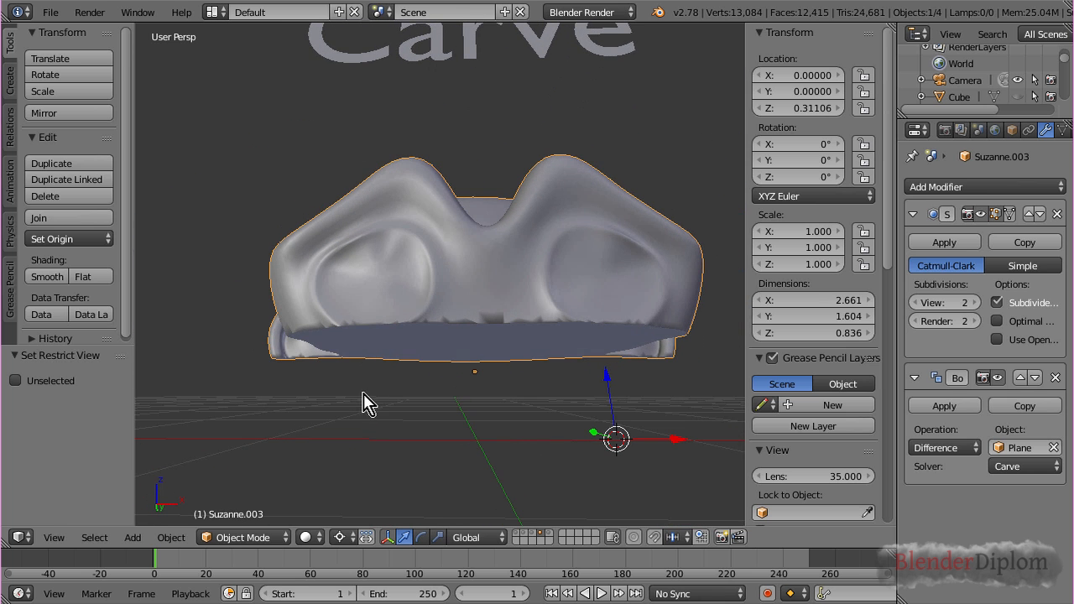
{"action": "mouse_move", "coordinate": [473, 322]}
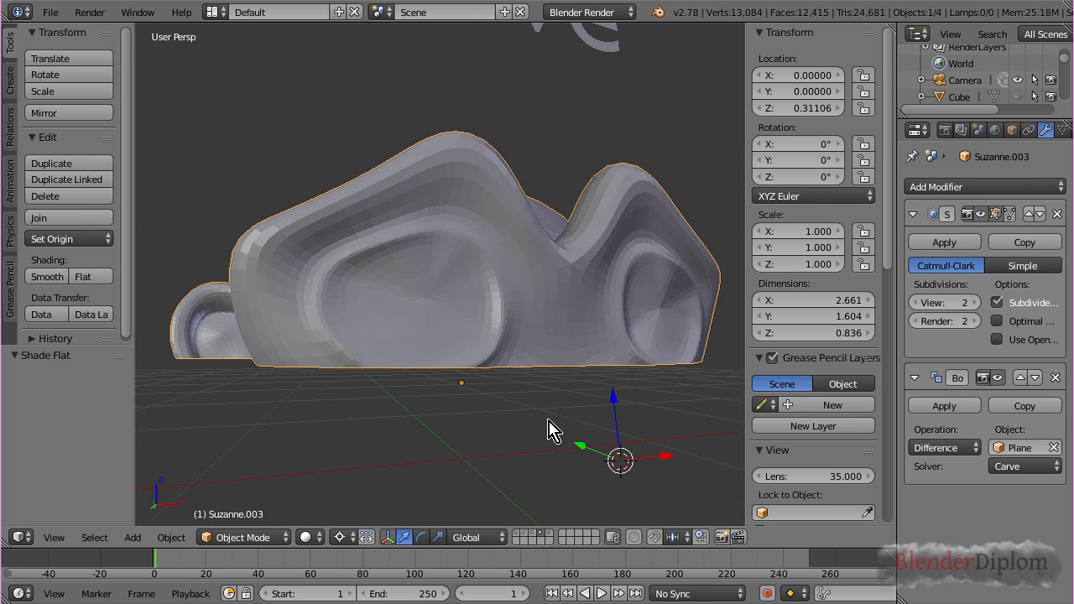
{"action": "left_click", "coordinate": [47, 276]}
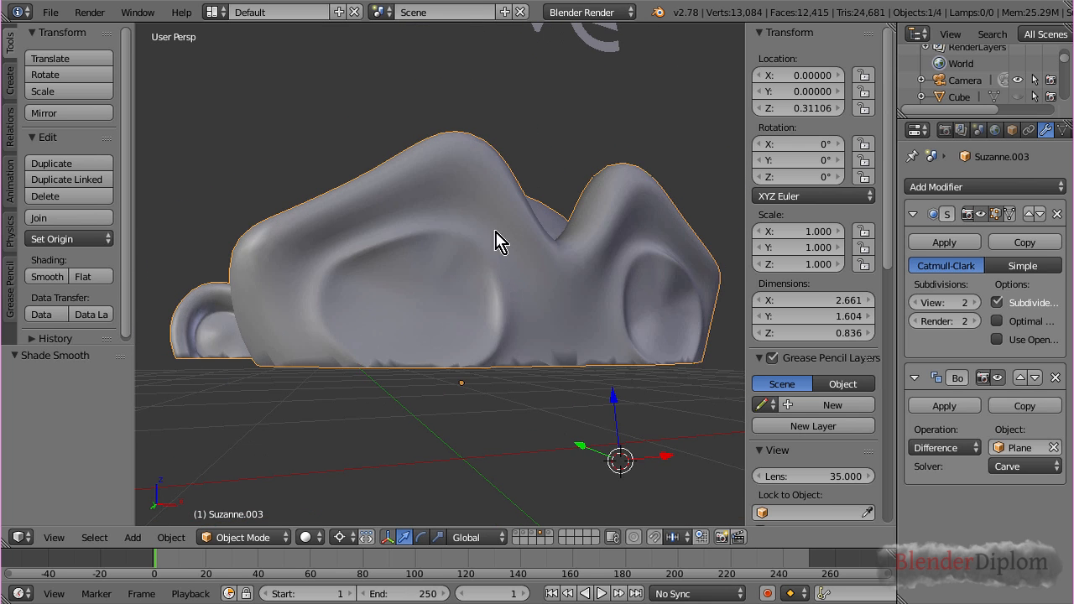
{"action": "mouse_move", "coordinate": [462, 383]}
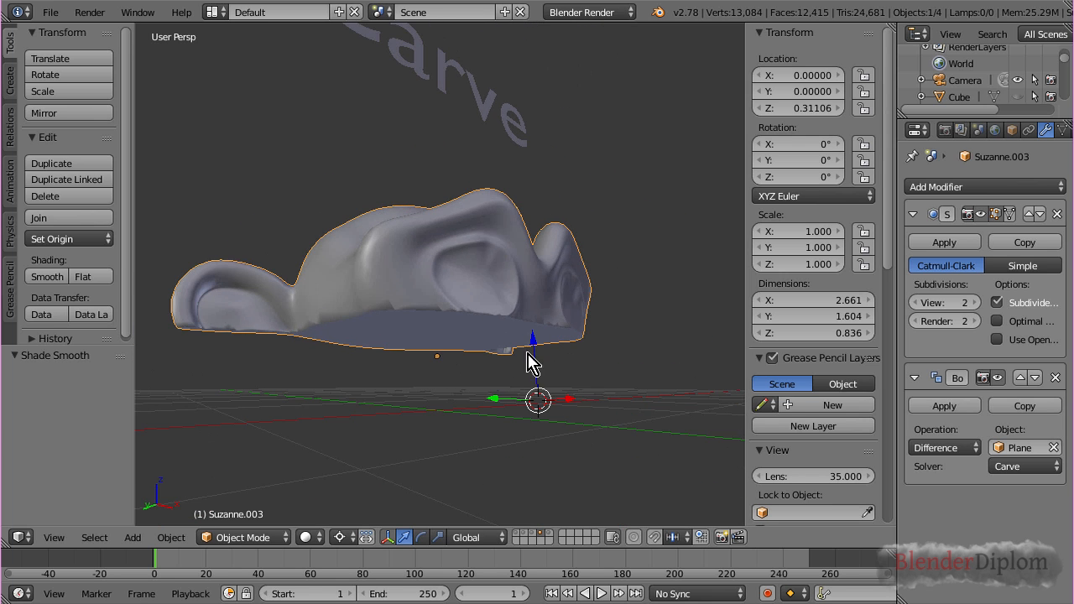
{"action": "mouse_move", "coordinate": [406, 343]}
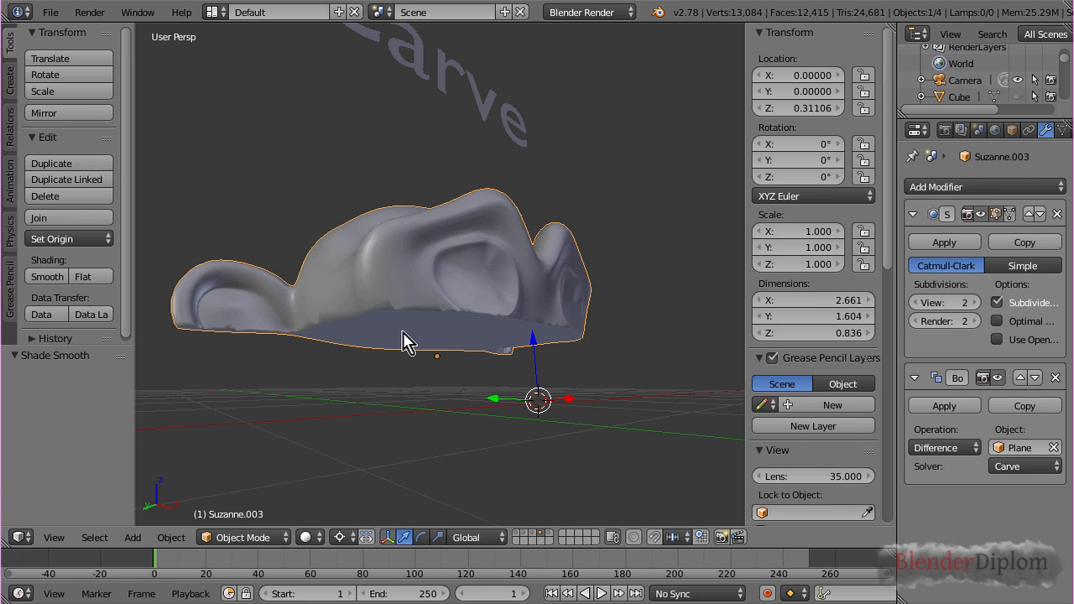
{"action": "mouse_move", "coordinate": [493, 350]}
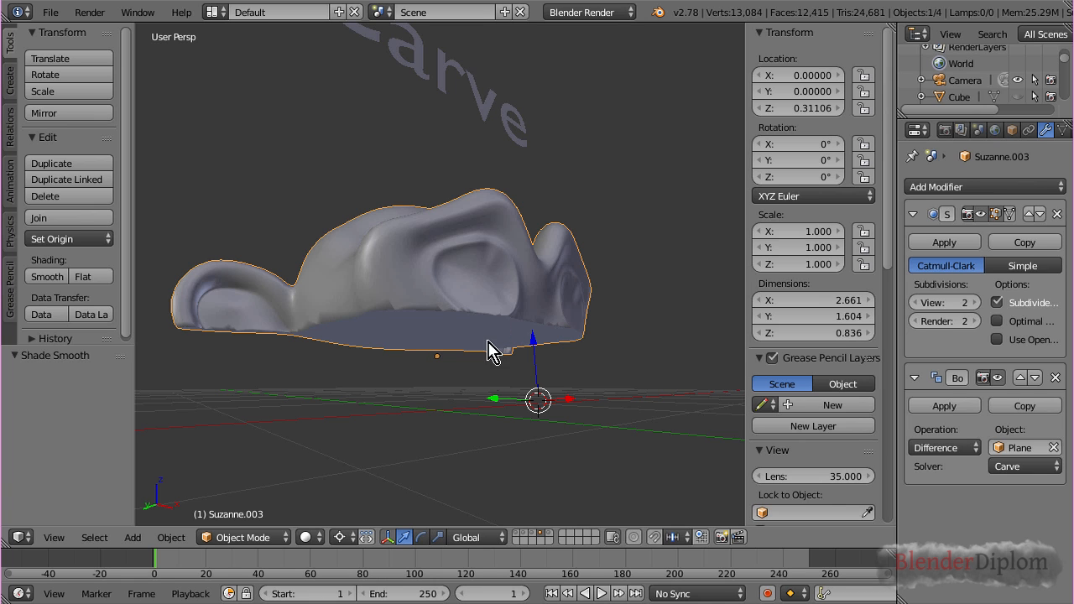
{"action": "mouse_move", "coordinate": [329, 279]}
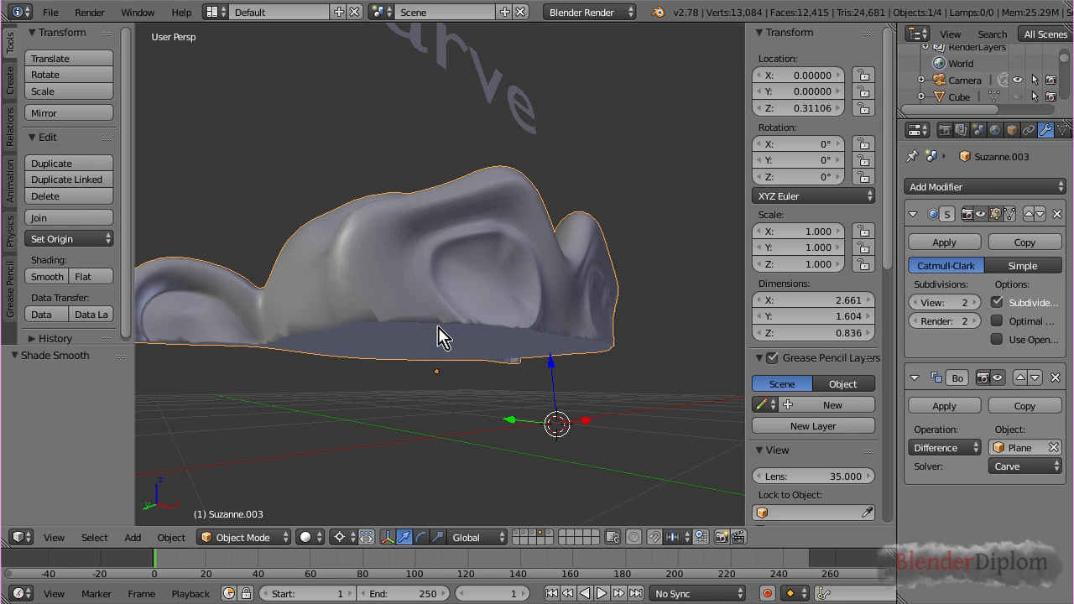
{"action": "mouse_move", "coordinate": [456, 329]}
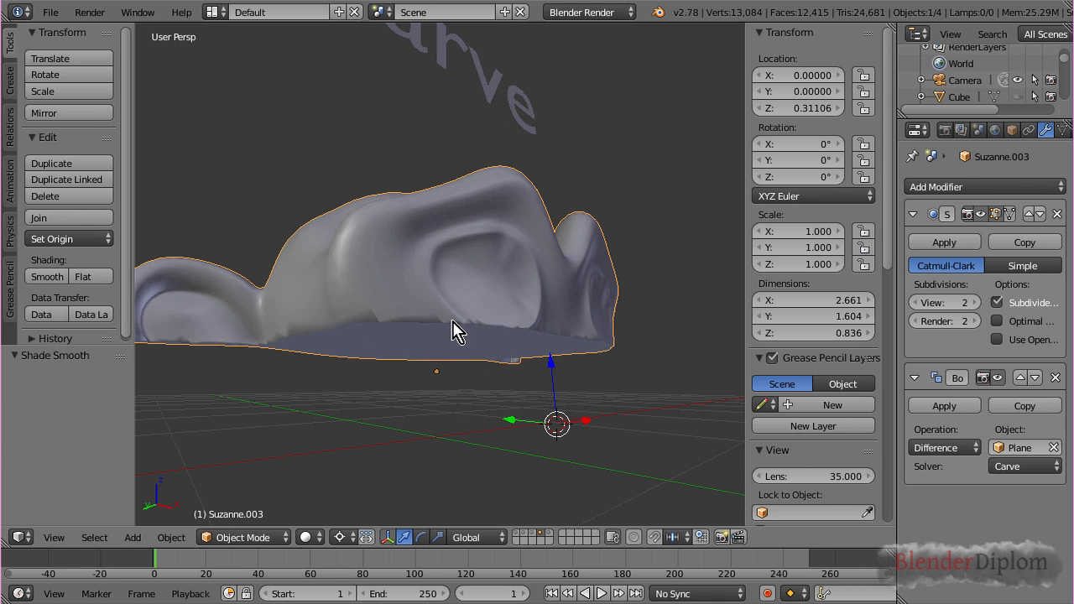
{"action": "mouse_move", "coordinate": [356, 272]}
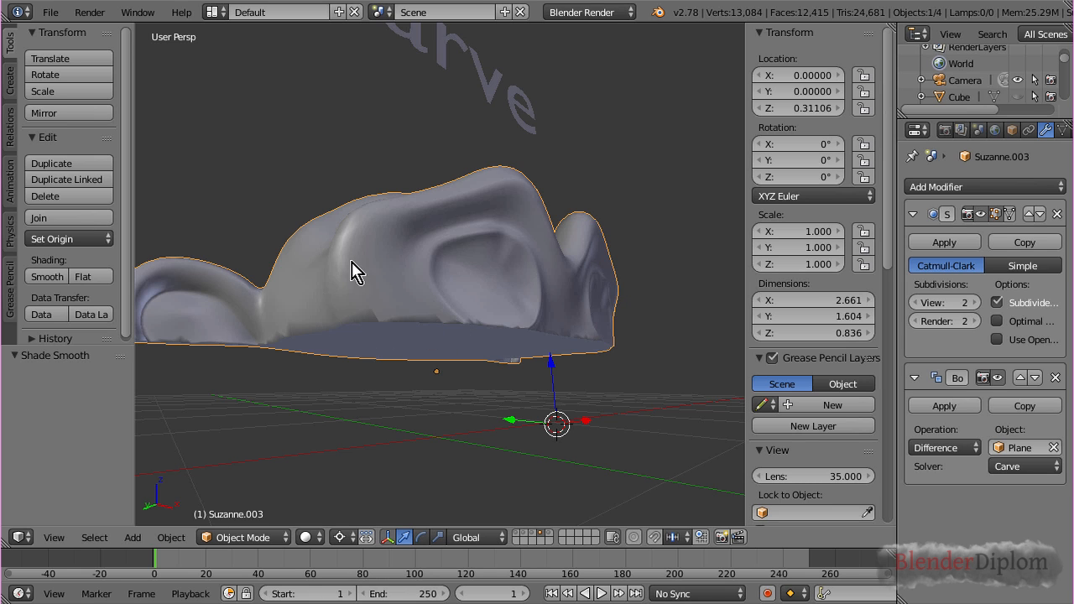
{"action": "mouse_move", "coordinate": [365, 322]}
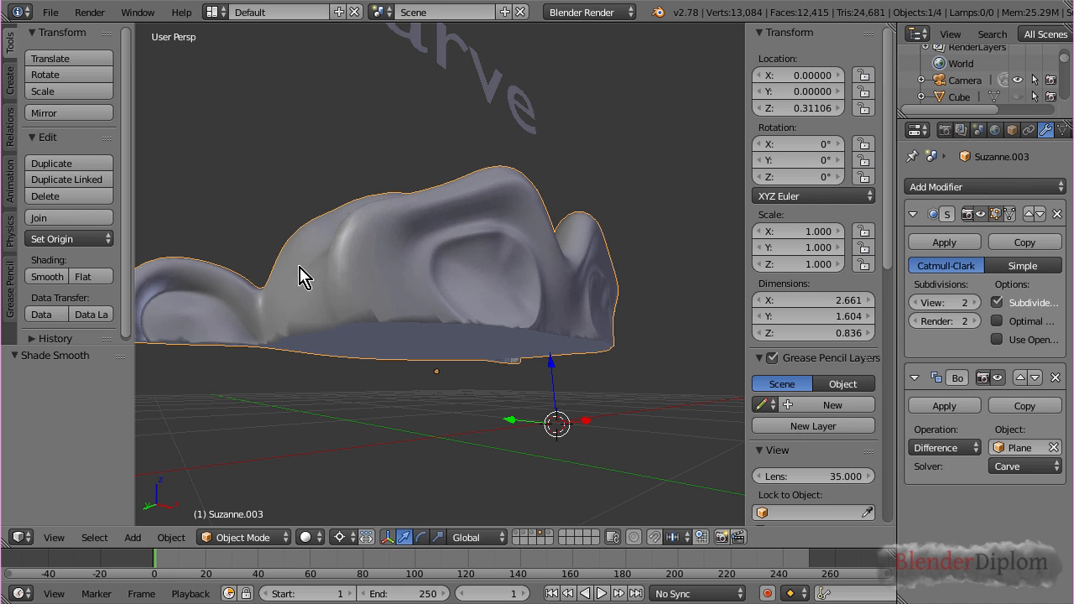
{"action": "mouse_move", "coordinate": [440, 311]}
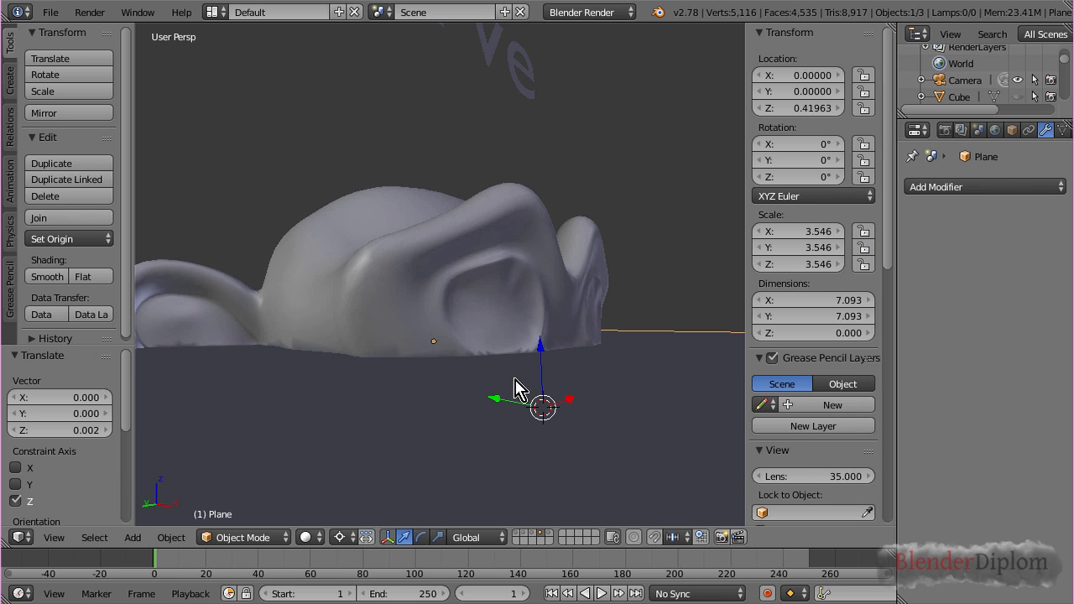
{"action": "mouse_move", "coordinate": [275, 389]}
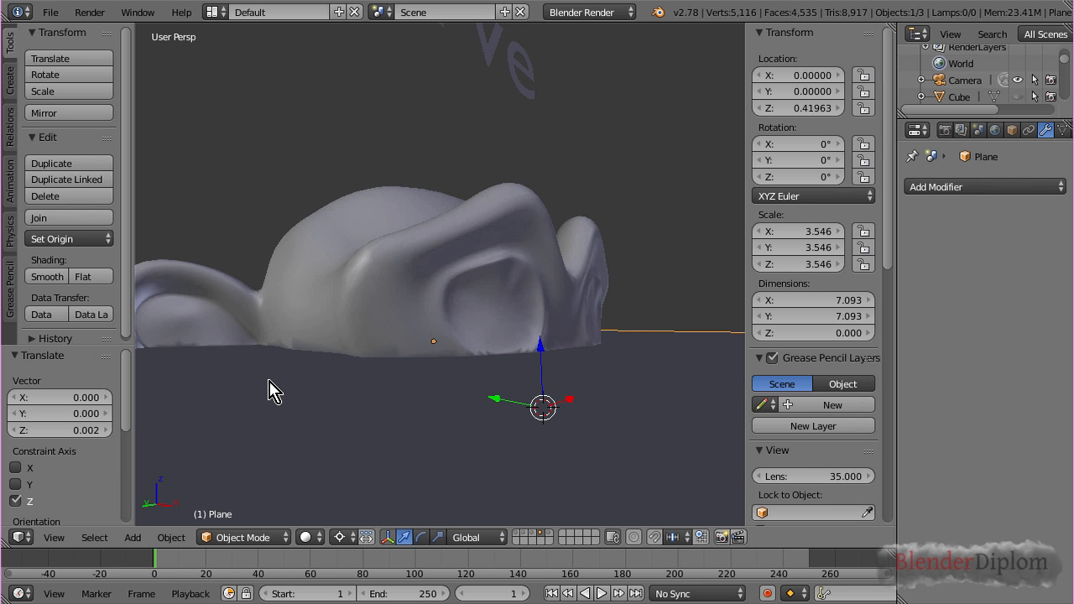
{"action": "mouse_move", "coordinate": [438, 344]}
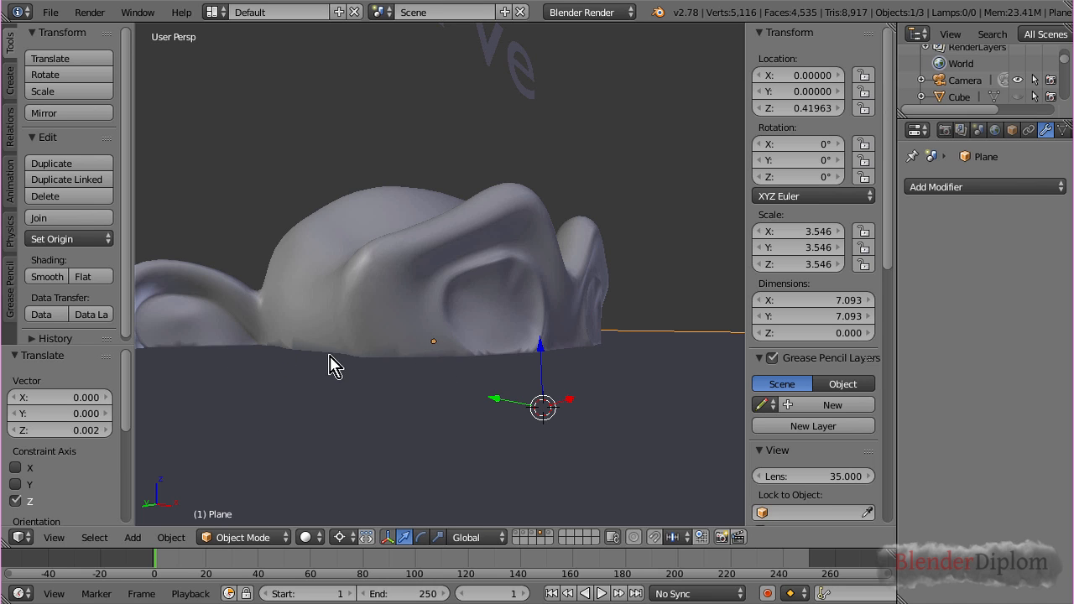
{"action": "mouse_move", "coordinate": [221, 373]}
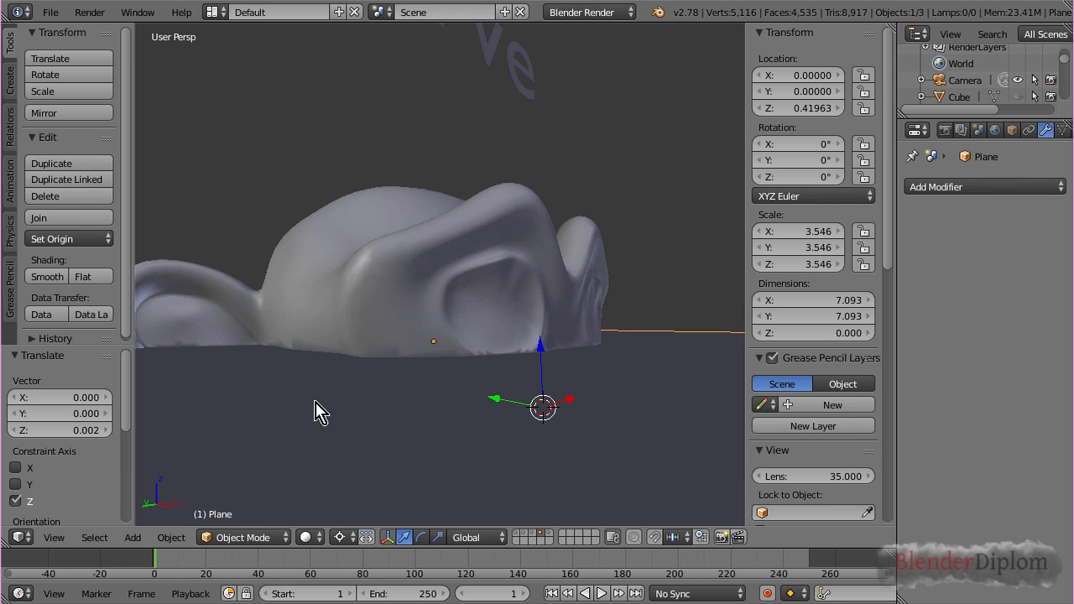
{"action": "mouse_move", "coordinate": [545, 355]}
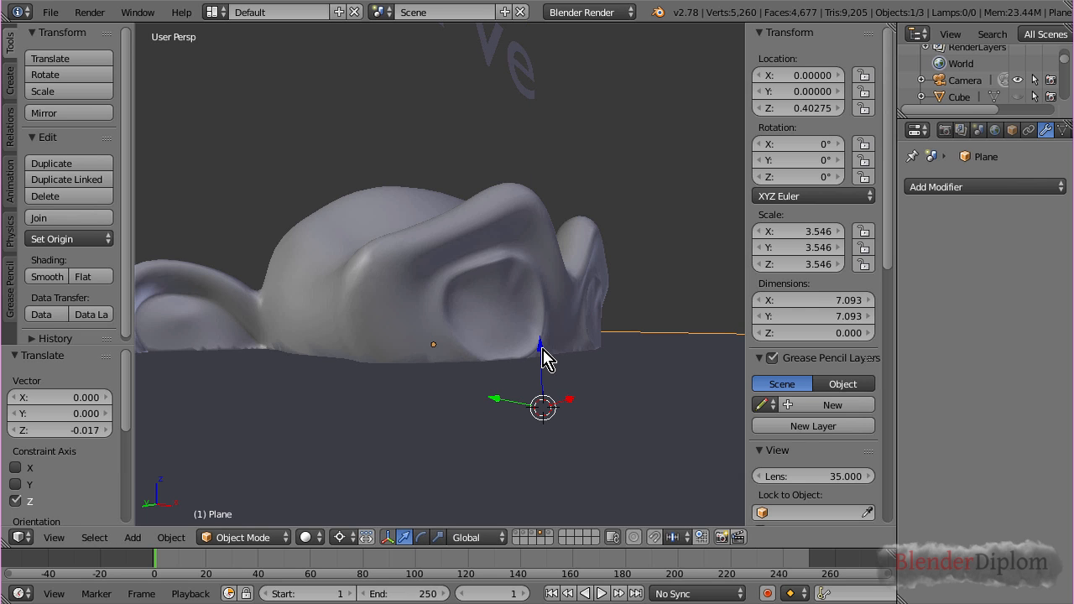
{"action": "mouse_move", "coordinate": [356, 369]}
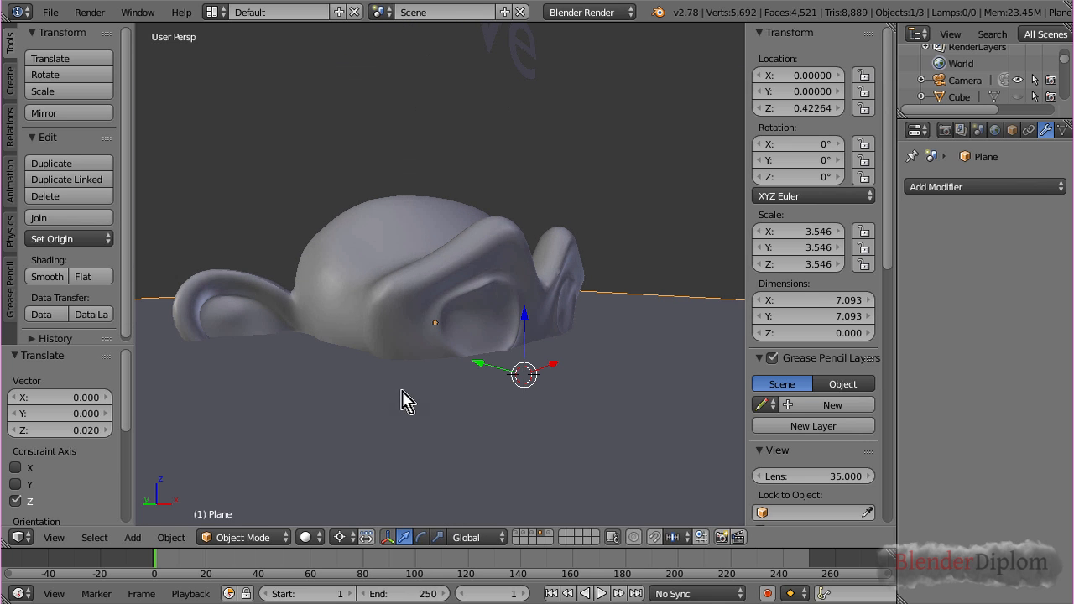
{"action": "mouse_move", "coordinate": [631, 372]}
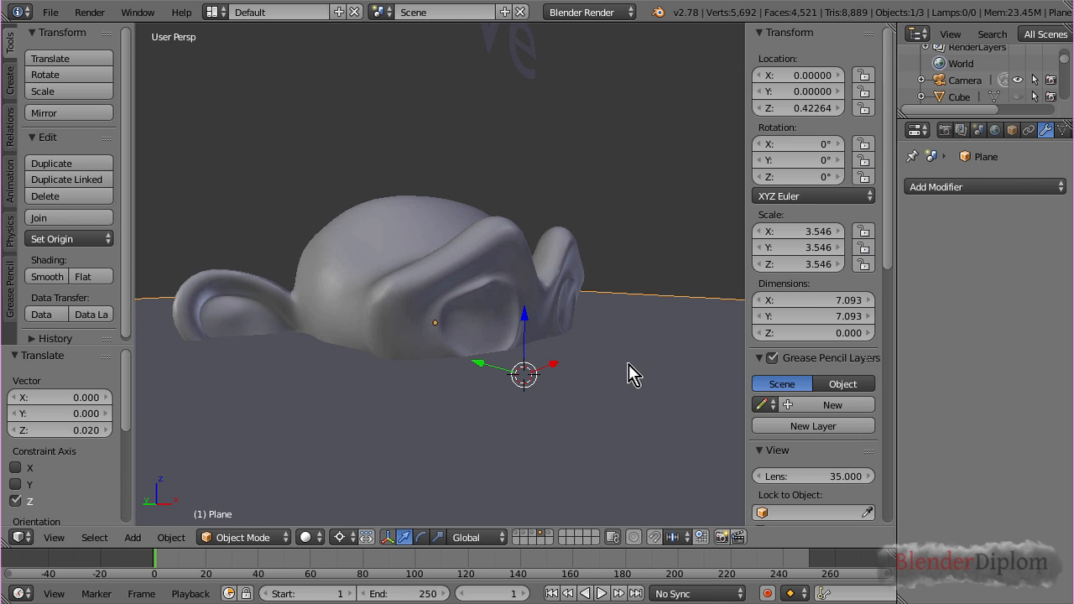
{"action": "mouse_move", "coordinate": [520, 420]}
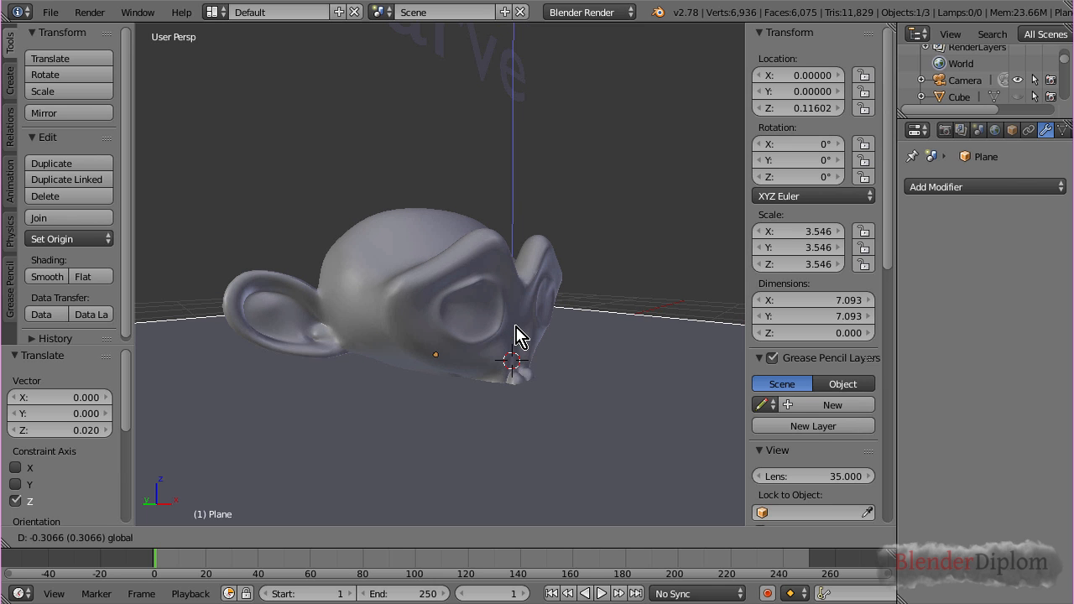
Step: Toggle Edit Mode on the Plane after lowering it to about Z 0.233
{"action": "key", "text": "Tab"}
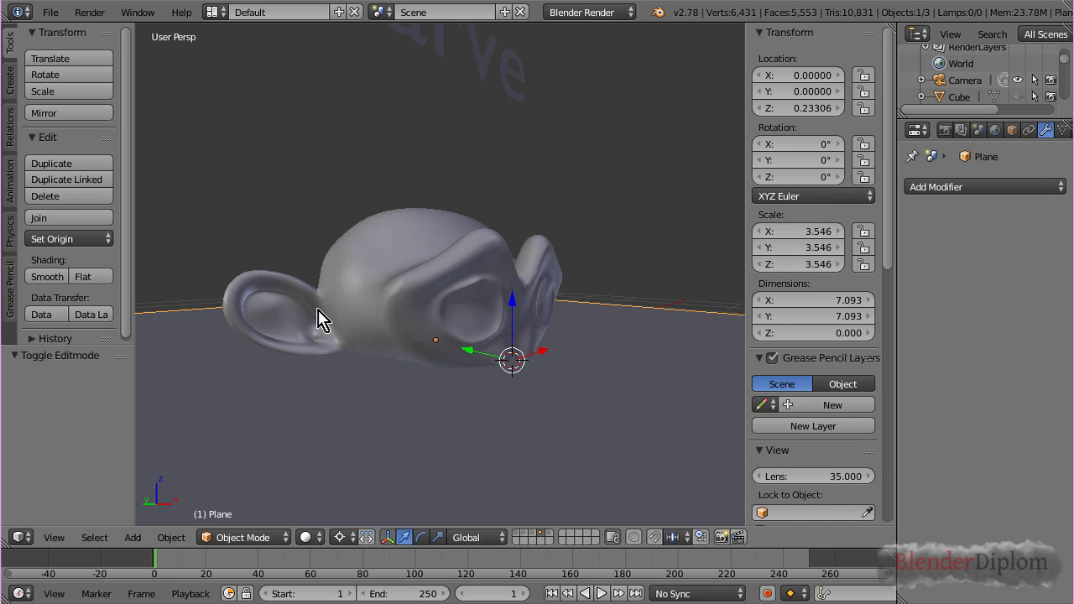
{"action": "mouse_move", "coordinate": [464, 421]}
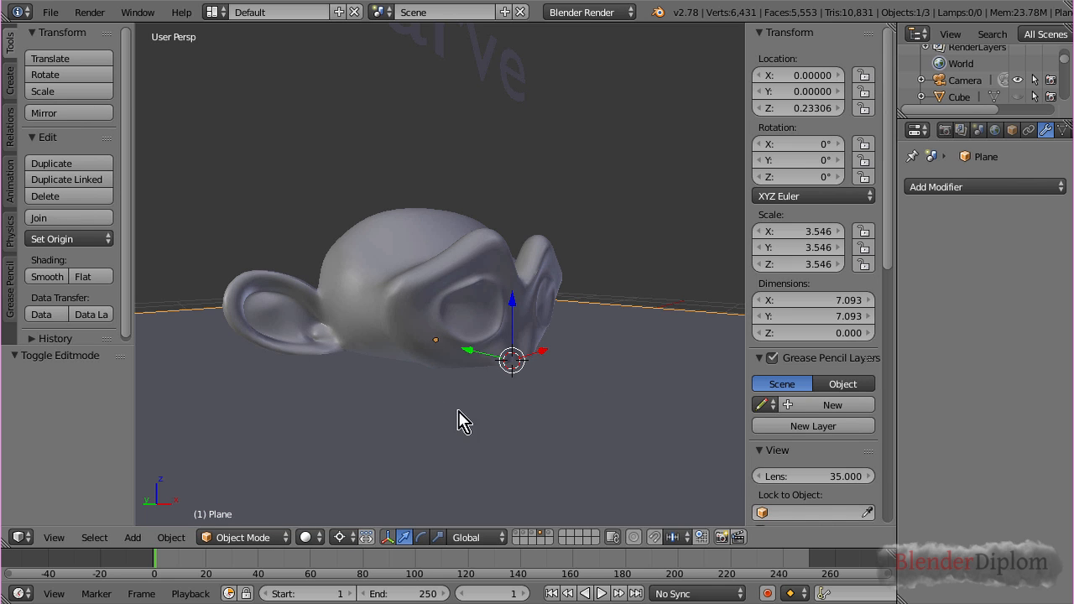
{"action": "mouse_move", "coordinate": [520, 443]}
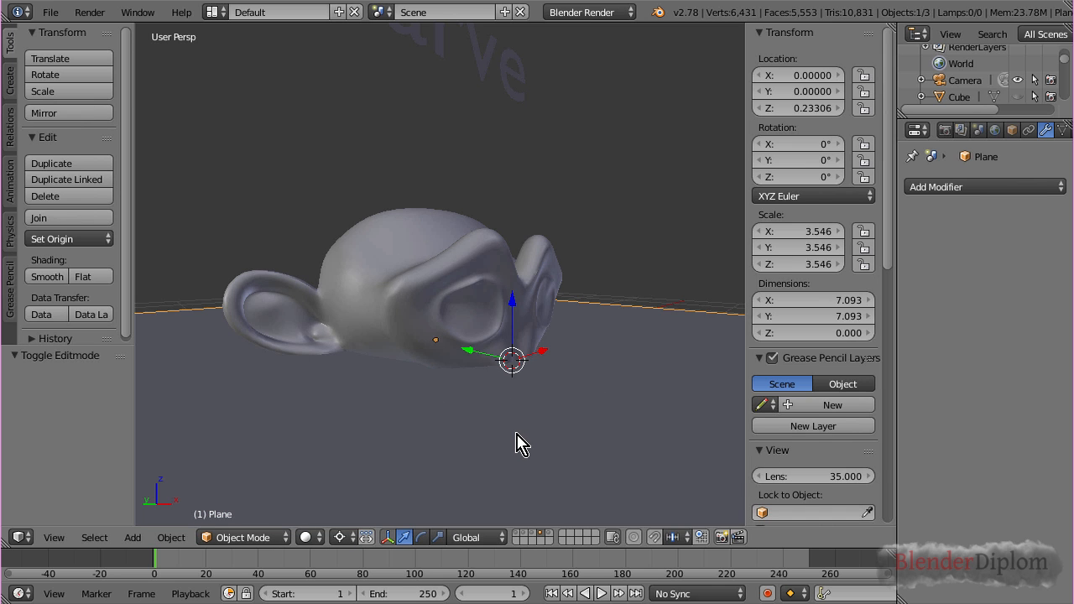
{"action": "mouse_move", "coordinate": [561, 551]}
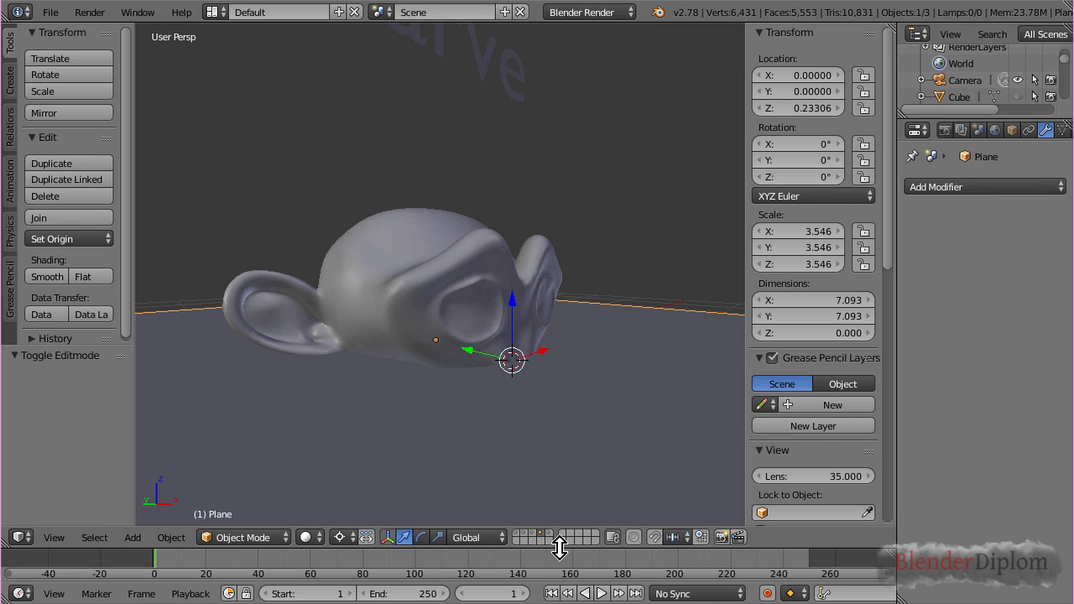
{"action": "mouse_move", "coordinate": [544, 411]}
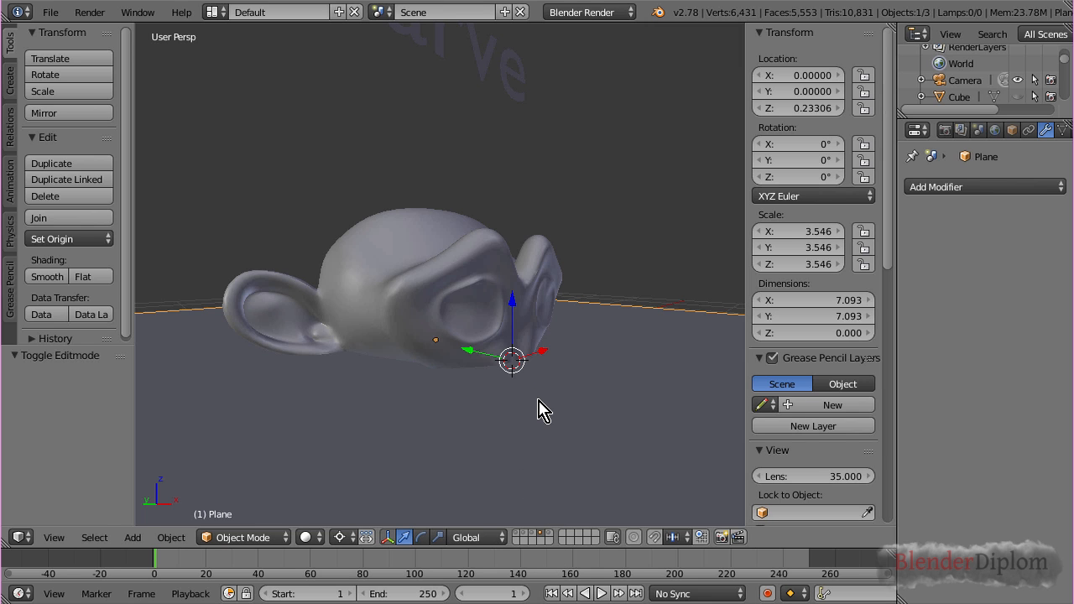
{"action": "mouse_move", "coordinate": [513, 500]}
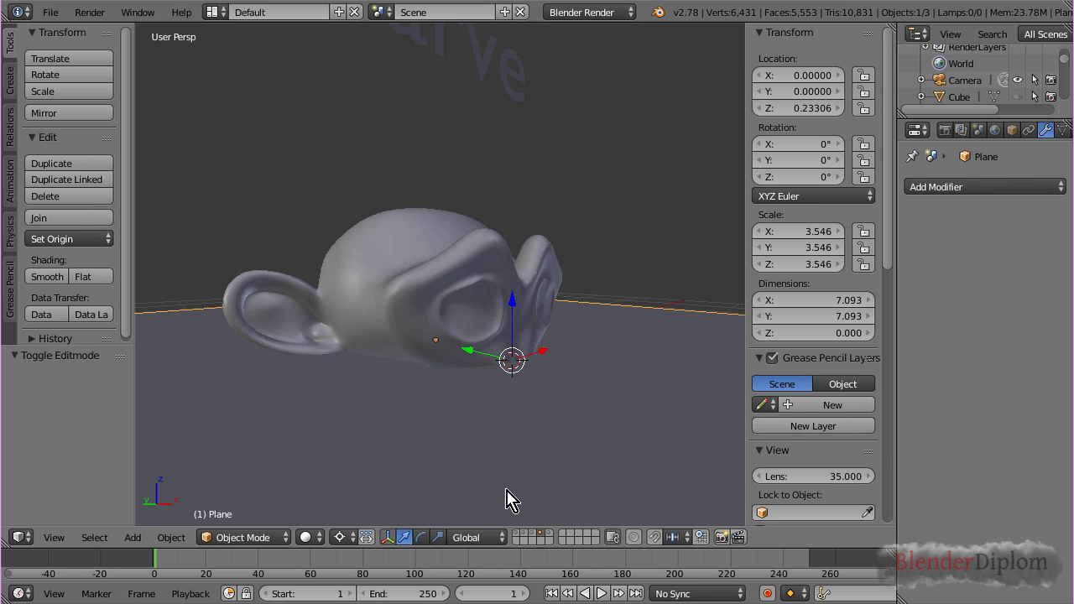
{"action": "mouse_move", "coordinate": [550, 537]}
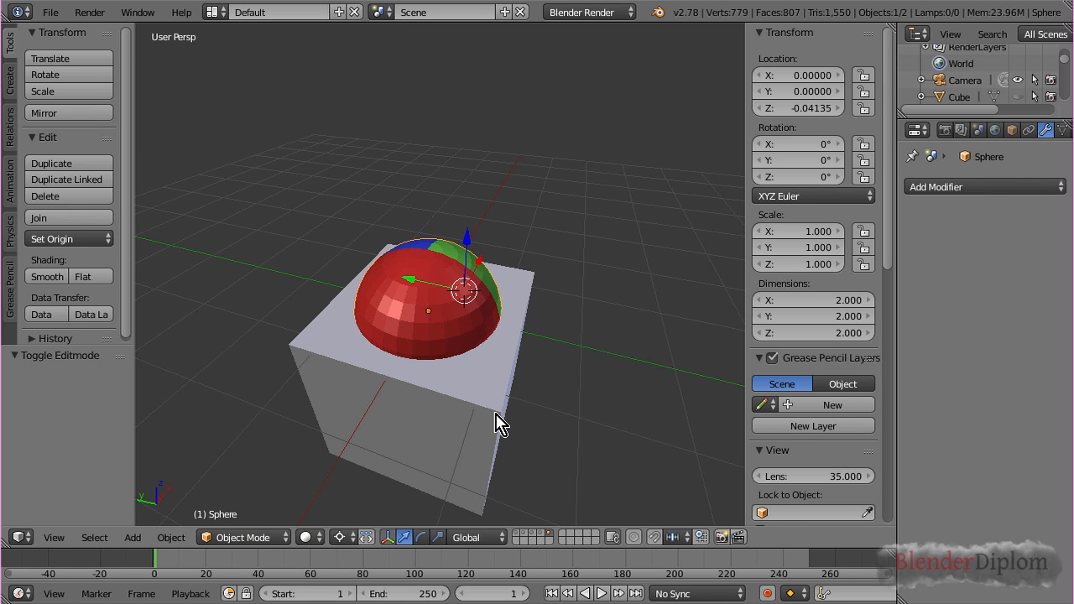
{"action": "mouse_move", "coordinate": [571, 436]}
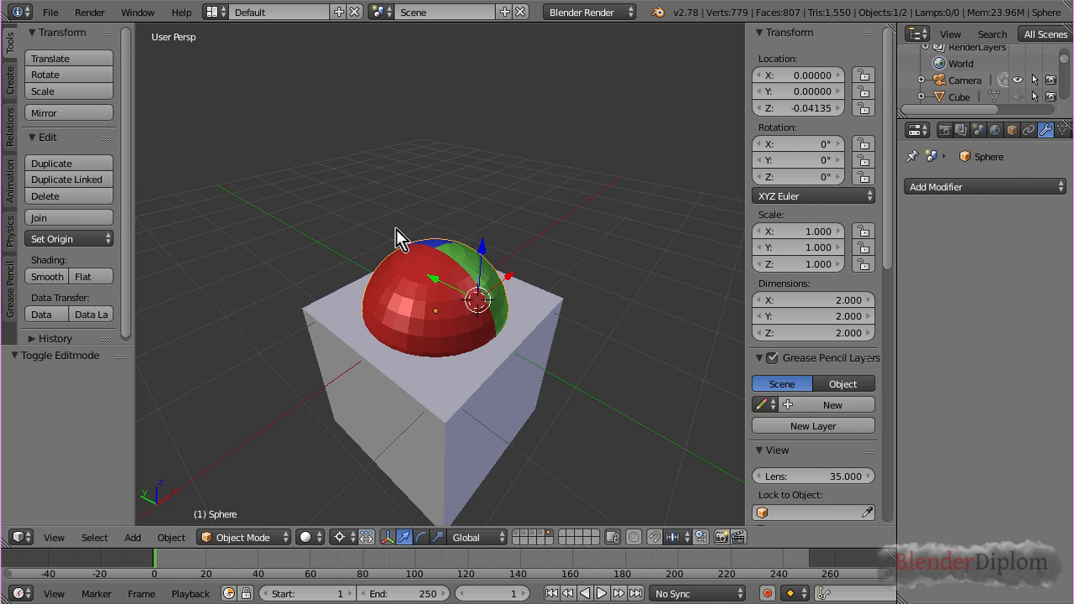
Step: Select Cube.003 and look into its bowl-shaped Boolean hollow
{"action": "left_click", "coordinate": [1045, 131]}
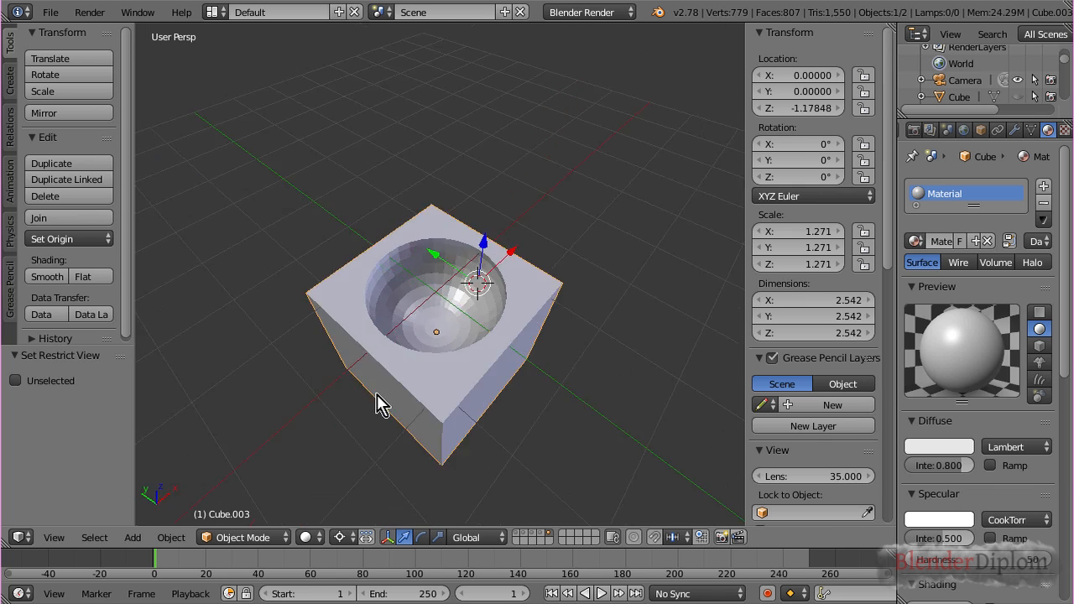
{"action": "left_click_drag", "start_coordinate": [382, 403], "coordinate": [521, 282]}
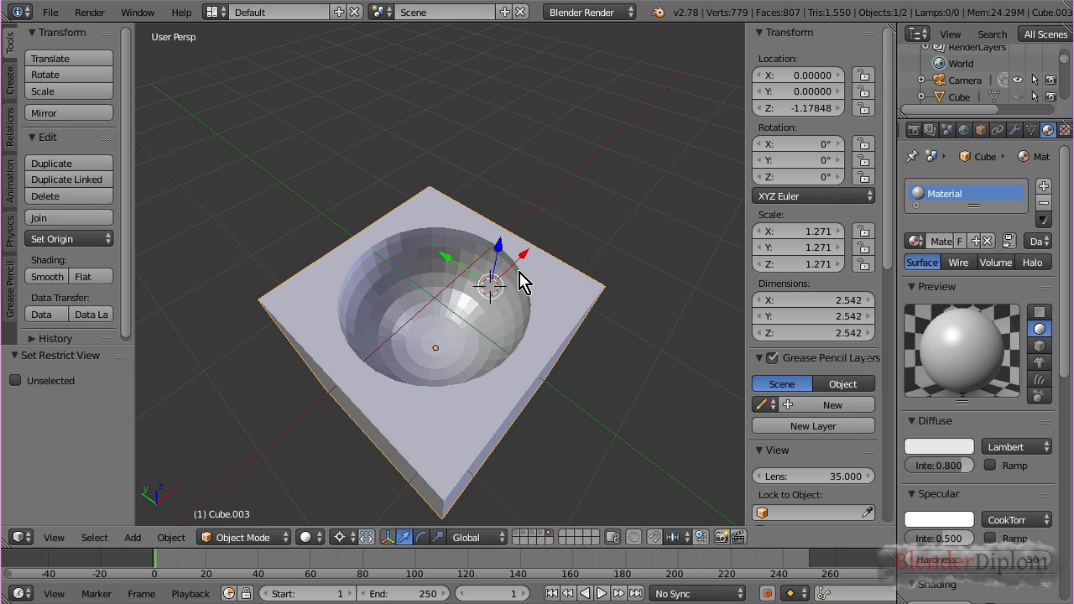
{"action": "mouse_move", "coordinate": [473, 382]}
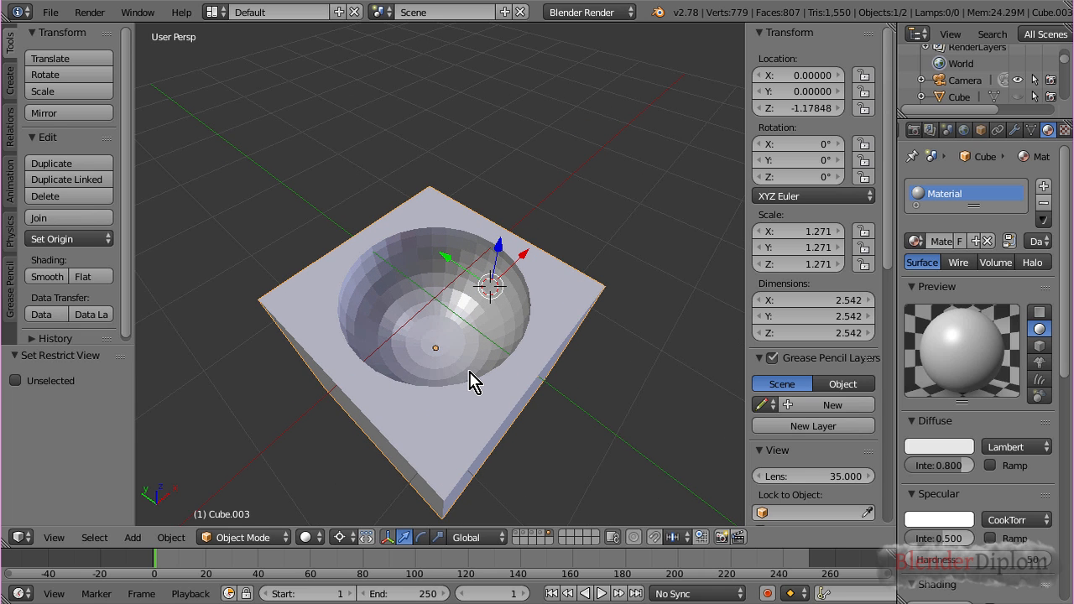
{"action": "mouse_move", "coordinate": [445, 395]}
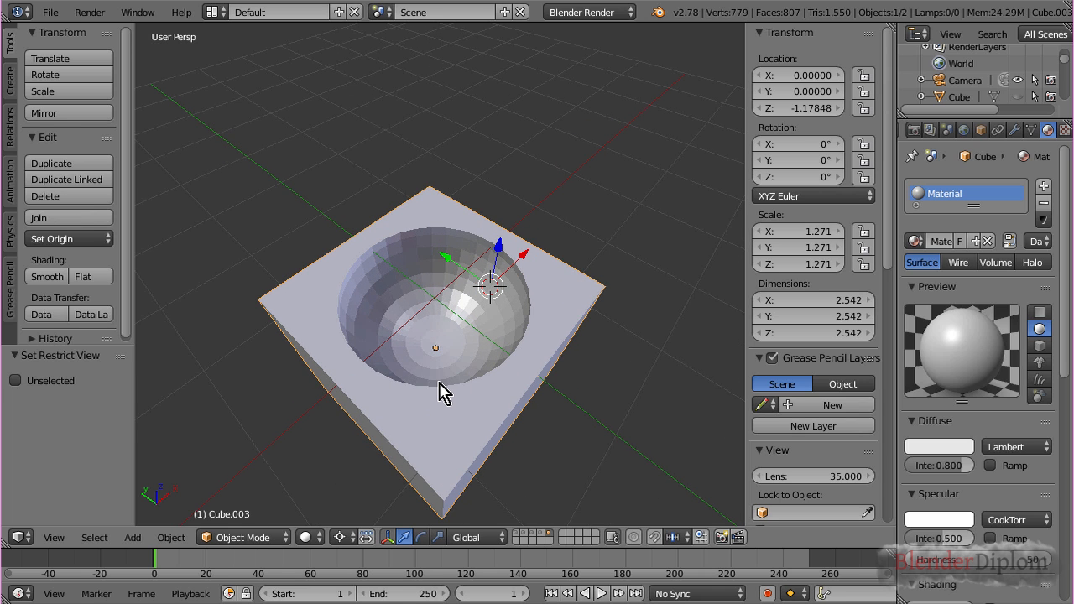
{"action": "mouse_move", "coordinate": [529, 369]}
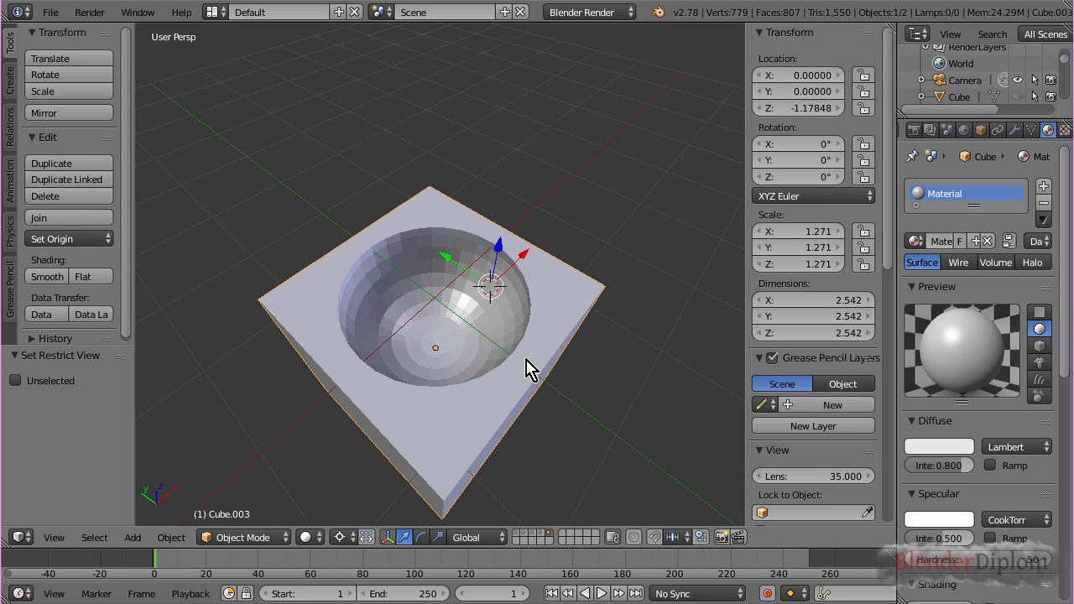
Step: Add a Solidify modifier to the cube below its Boolean modifier
{"action": "left_click", "coordinate": [1014, 131]}
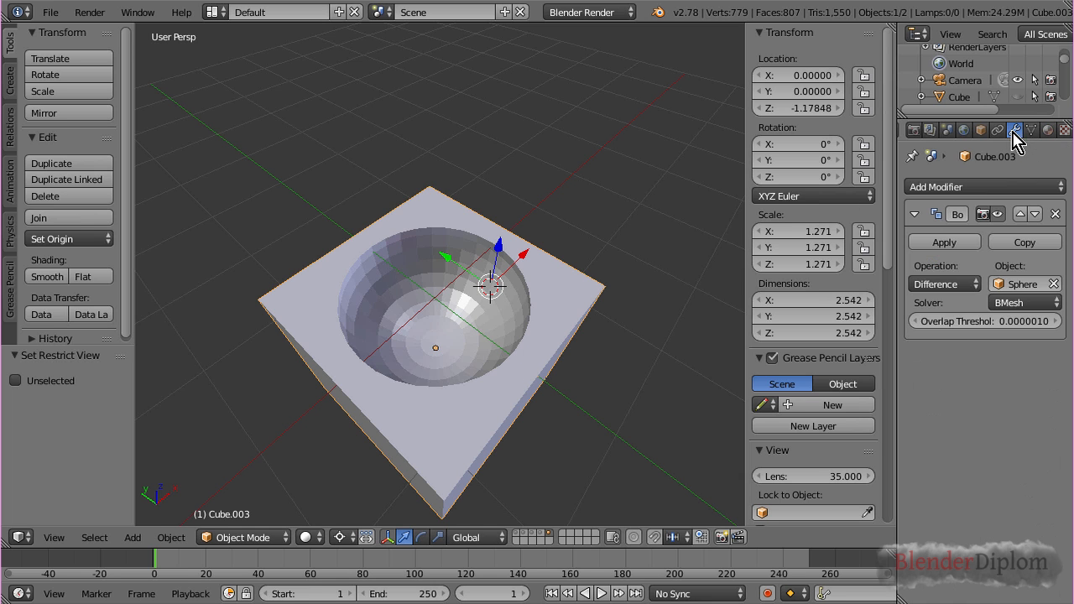
{"action": "left_click", "coordinate": [985, 186]}
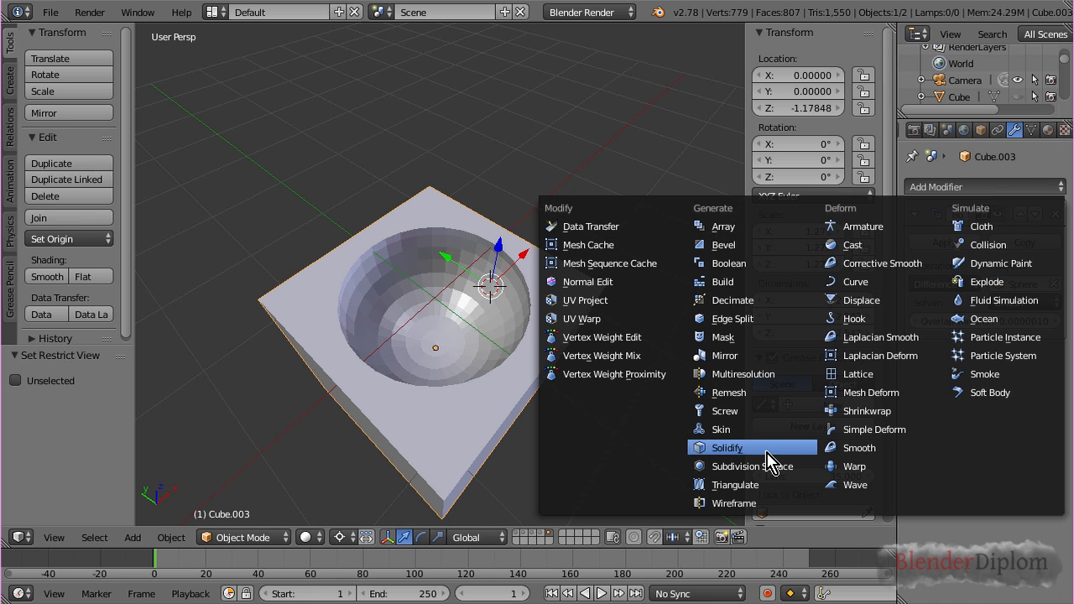
{"action": "left_click", "coordinate": [727, 446]}
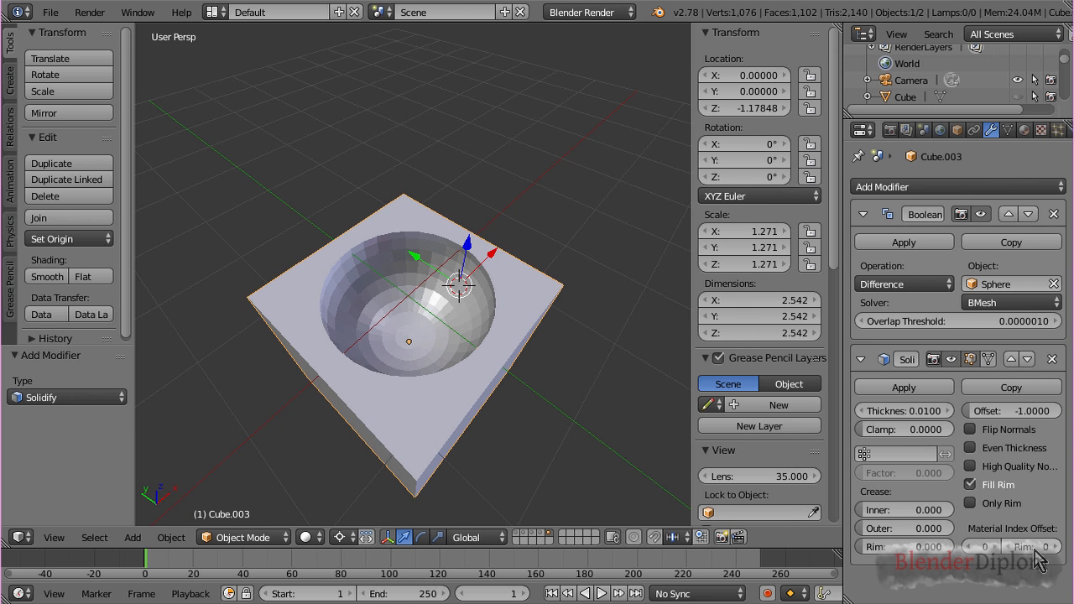
{"action": "mouse_move", "coordinate": [1015, 584]}
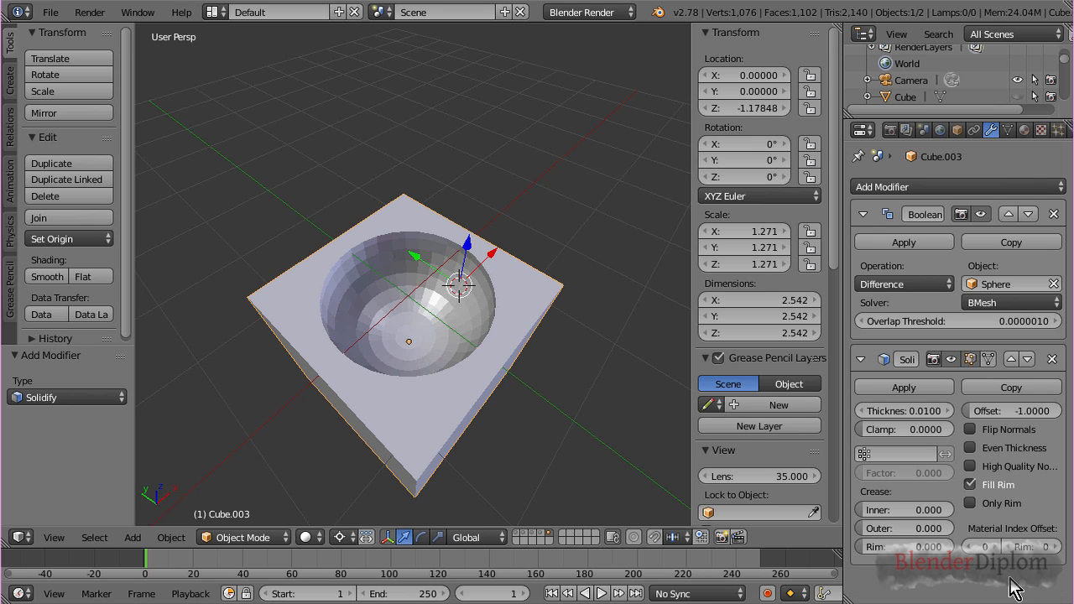
{"action": "mouse_move", "coordinate": [1003, 550]}
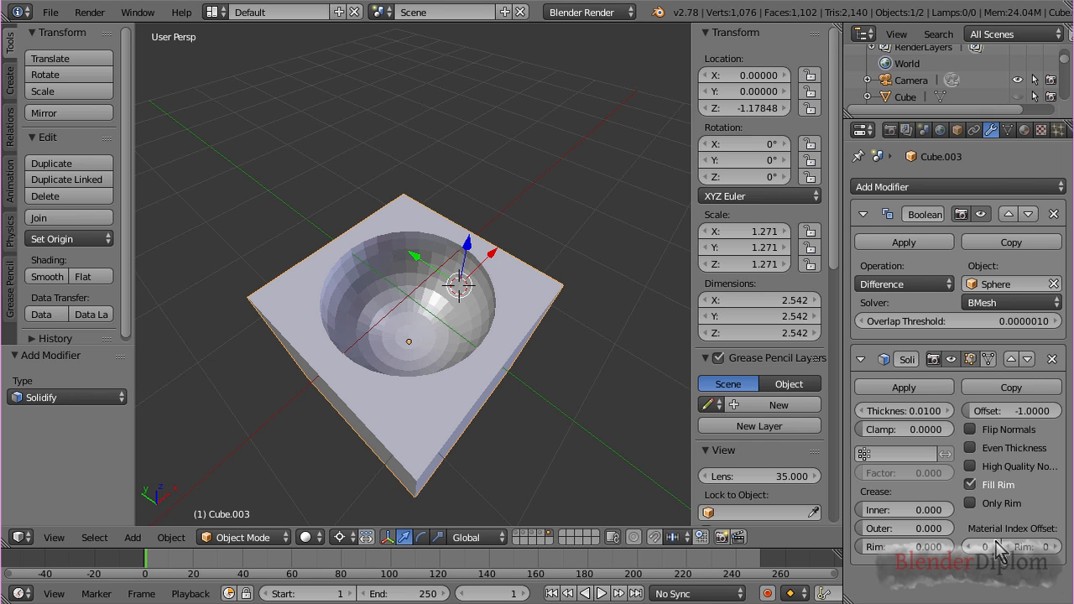
{"action": "mouse_move", "coordinate": [999, 580]}
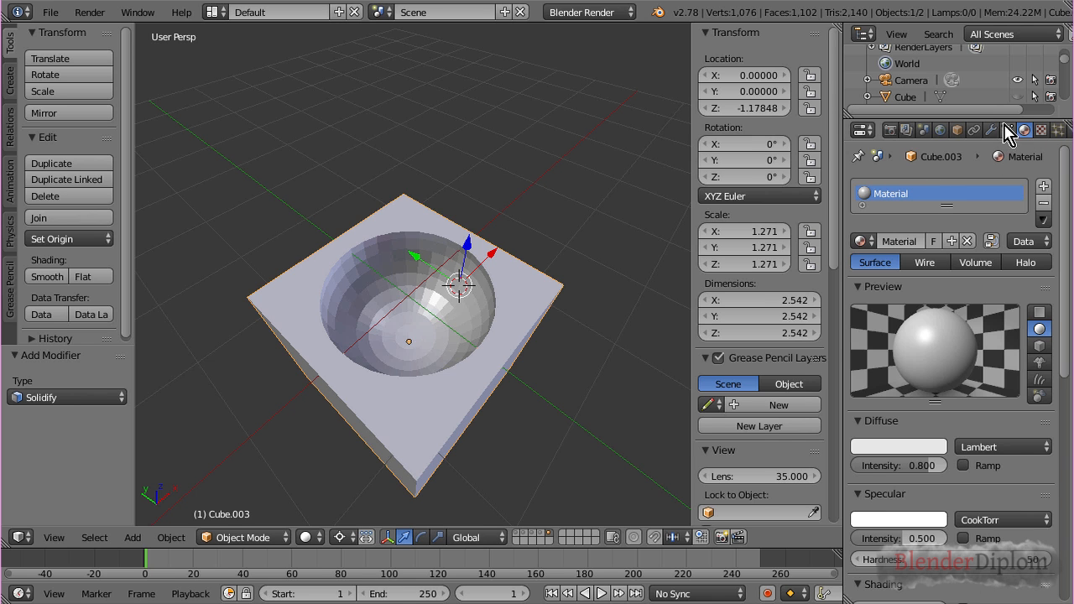
Step: Add a second material slot to the cube and fill it with the Green material
{"action": "left_click", "coordinate": [990, 131]}
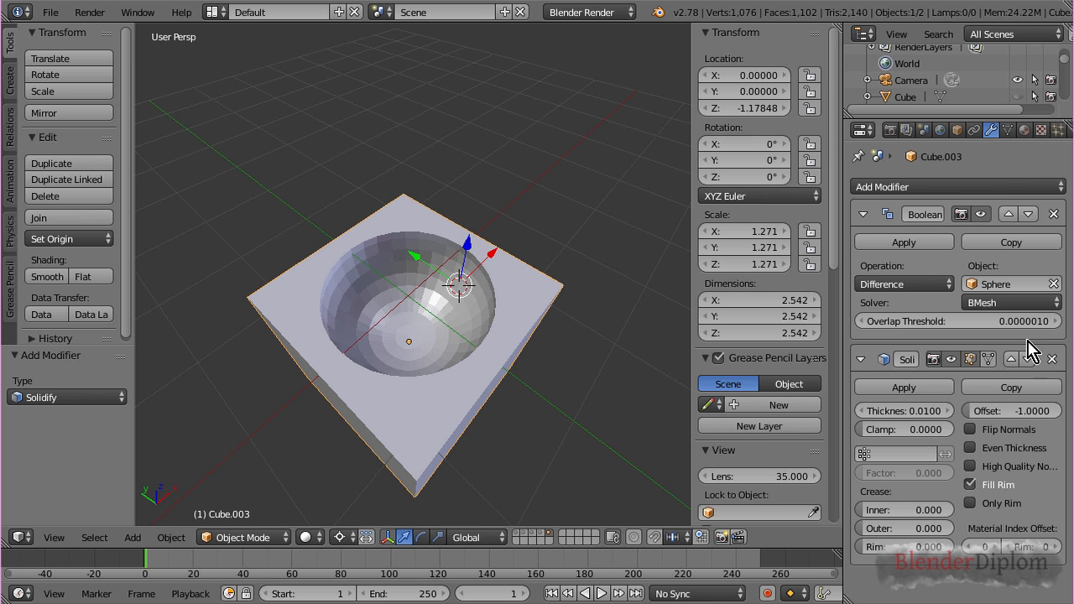
{"action": "left_click", "coordinate": [1024, 131]}
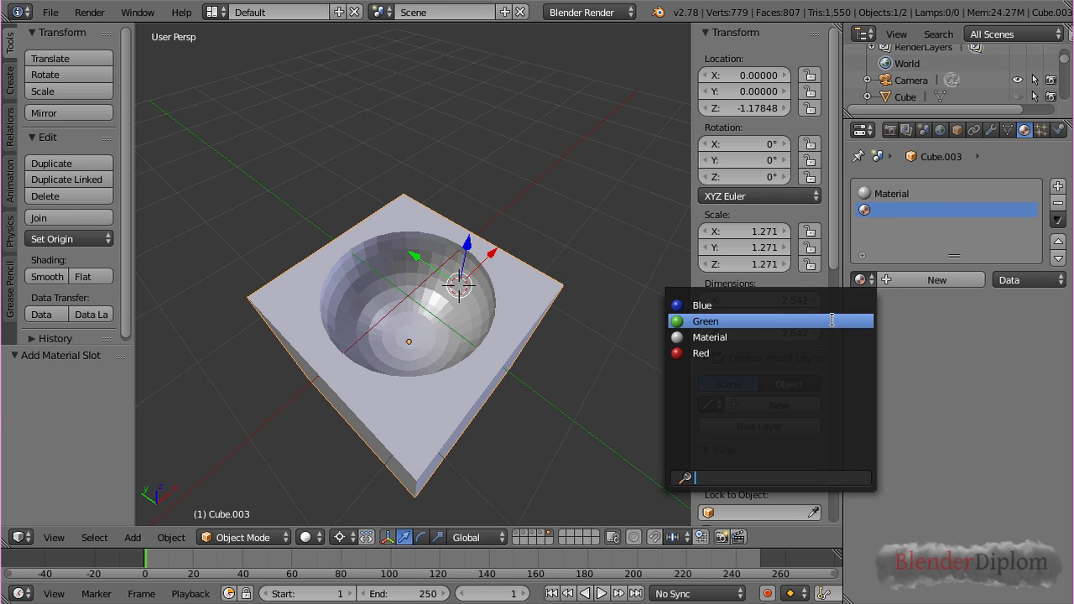
{"action": "left_click", "coordinate": [704, 320]}
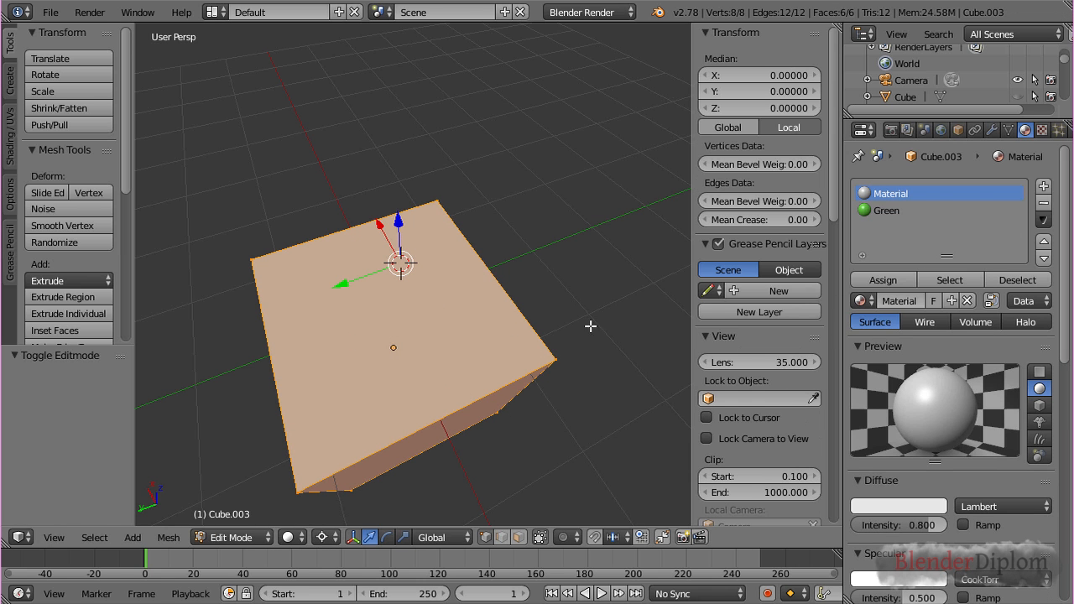
{"action": "mouse_move", "coordinate": [591, 346]}
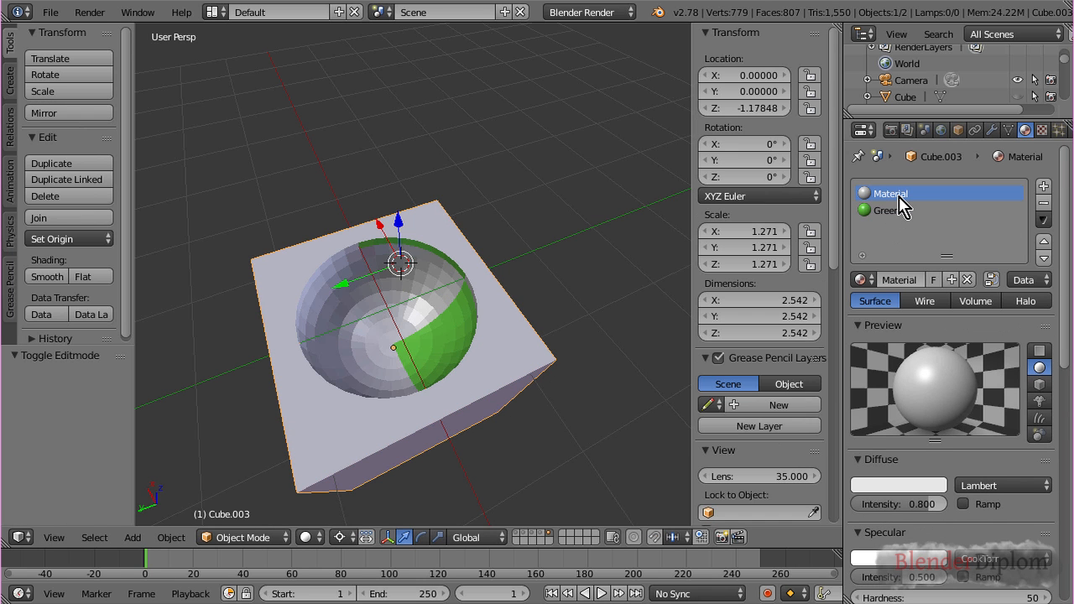
{"action": "mouse_move", "coordinate": [1007, 233]}
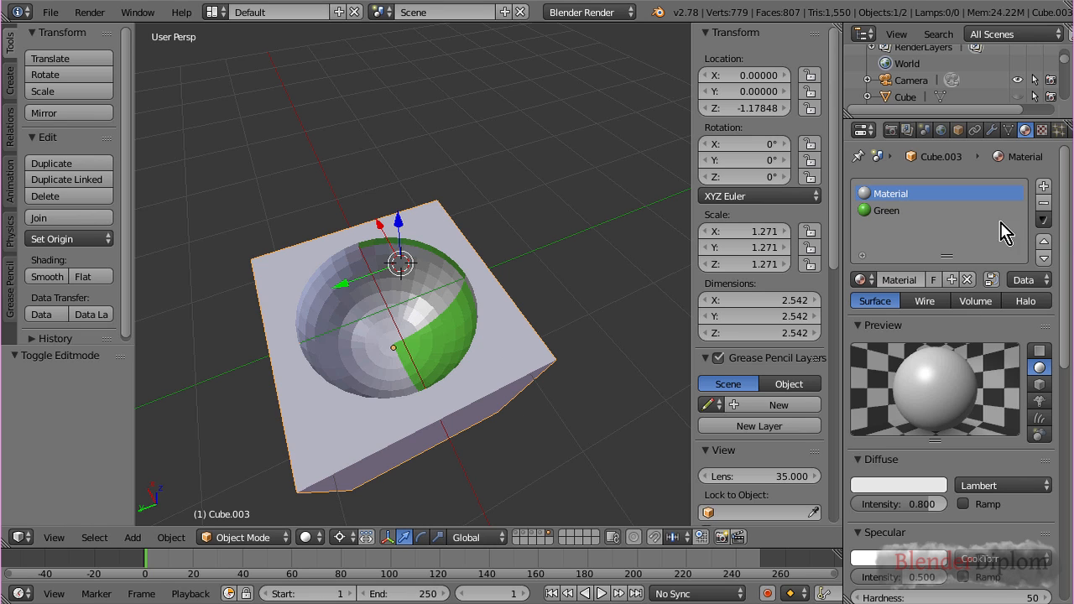
{"action": "mouse_move", "coordinate": [914, 226]}
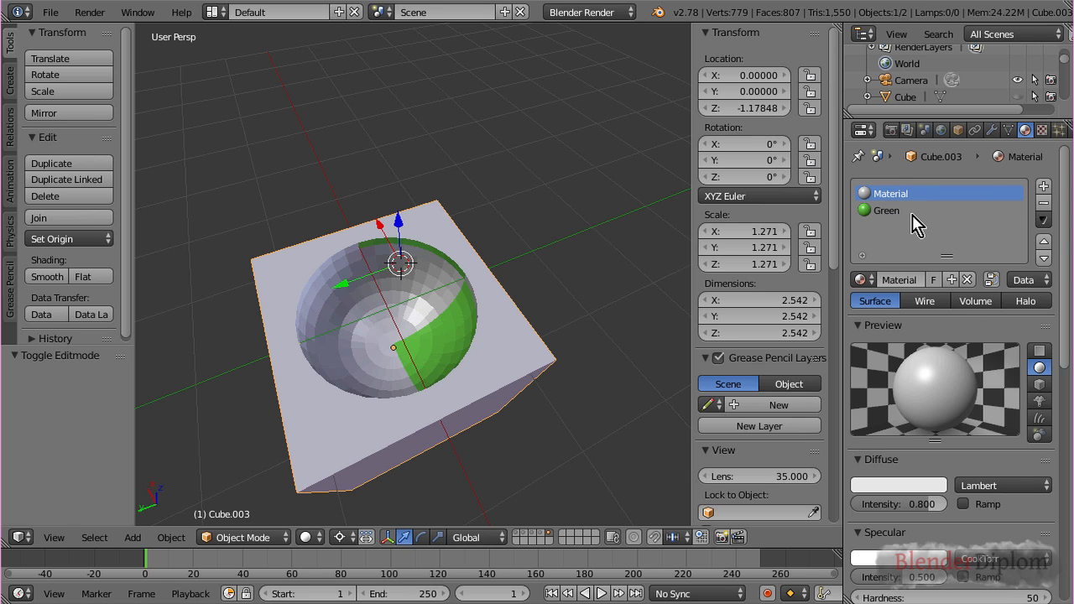
Step: Join the red and blue sphere into the cube so it gains Red and Blue slots
{"action": "left_click", "coordinate": [886, 210]}
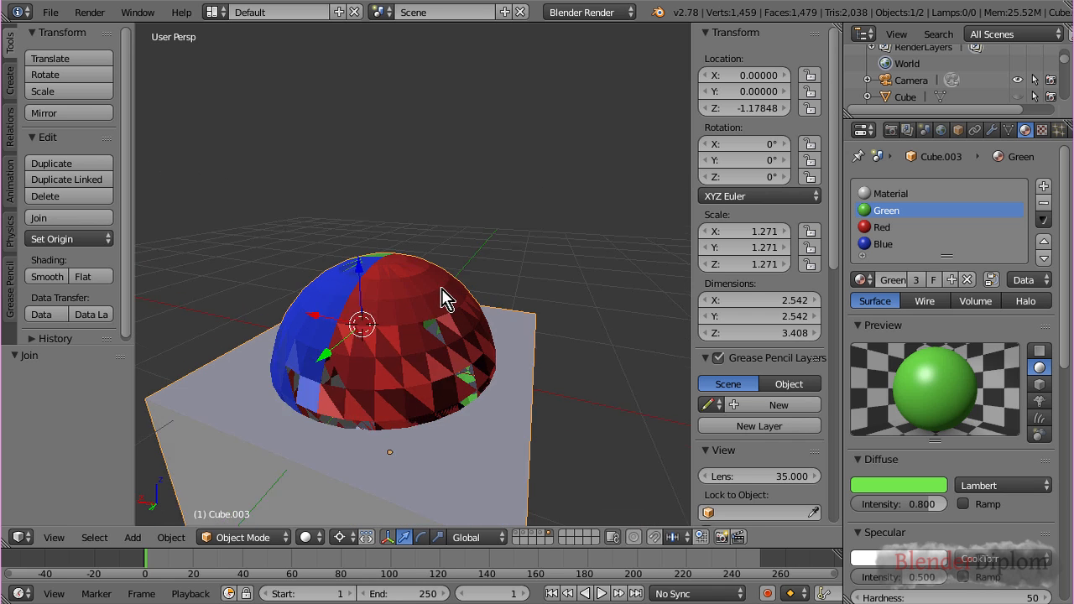
{"action": "left_click_drag", "start_coordinate": [444, 299], "coordinate": [399, 353]}
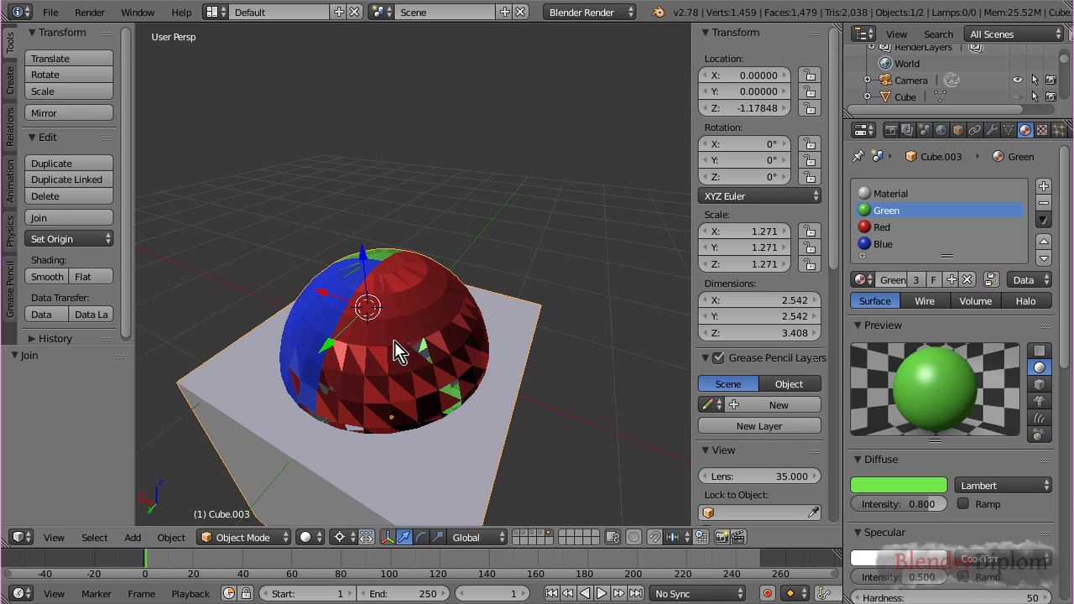
{"action": "mouse_move", "coordinate": [328, 369]}
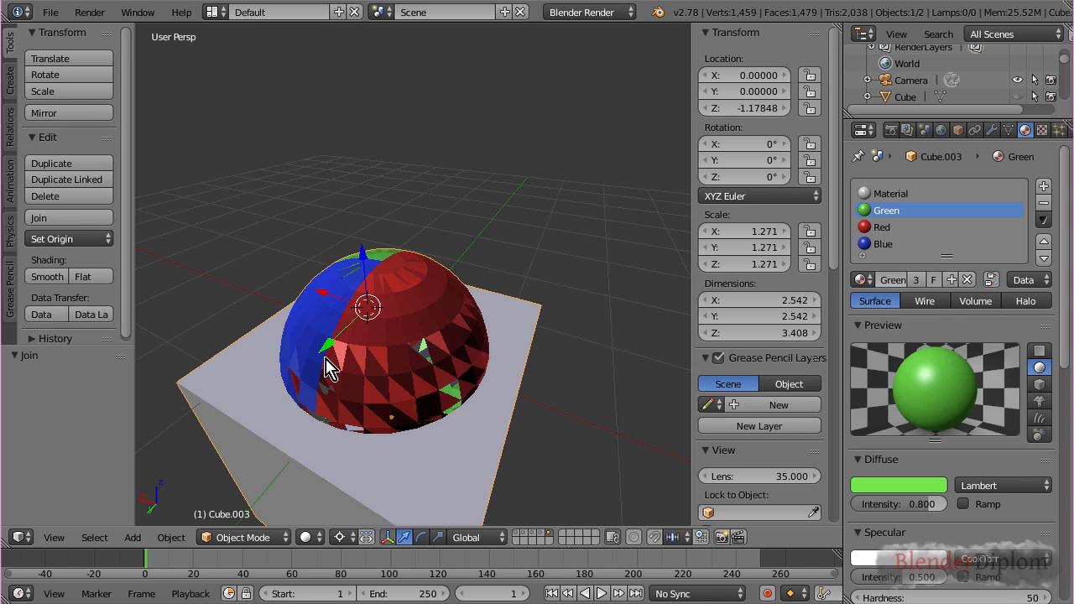
{"action": "mouse_move", "coordinate": [345, 336]}
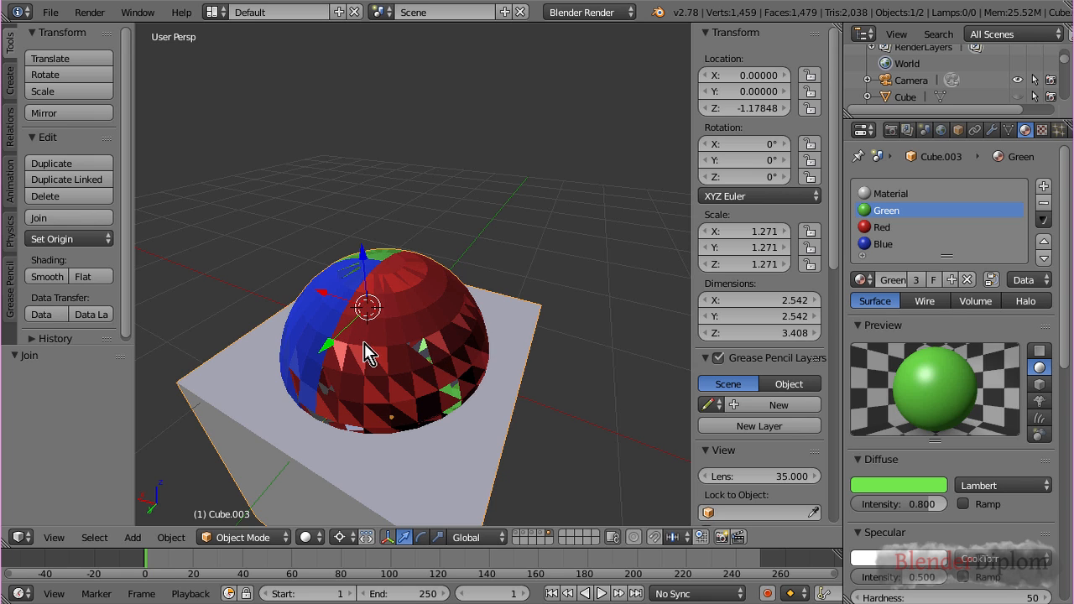
{"action": "mouse_move", "coordinate": [487, 347]}
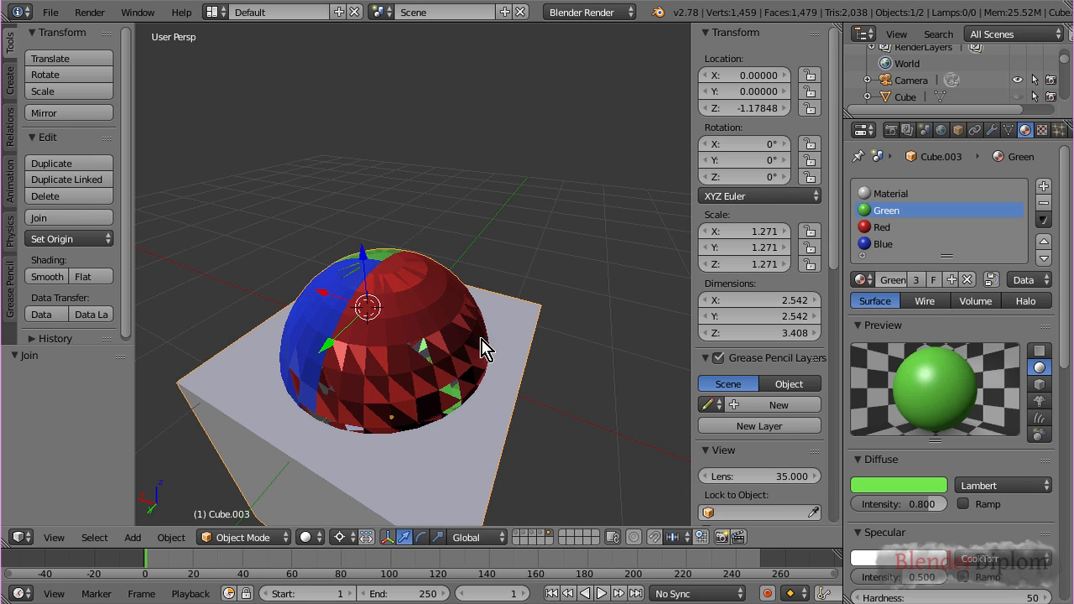
{"action": "mouse_move", "coordinate": [487, 383]}
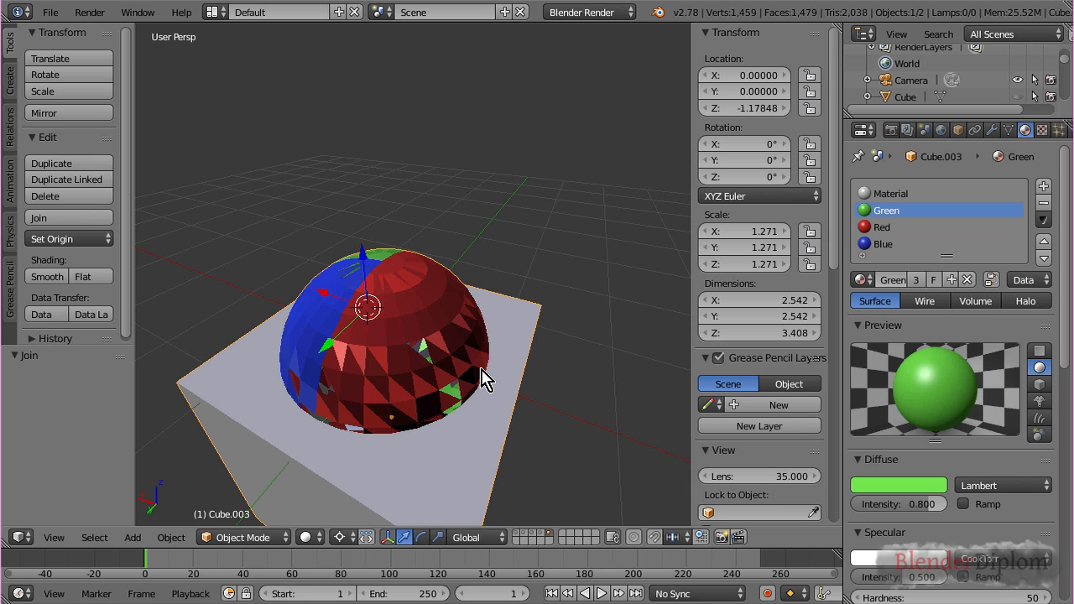
{"action": "mouse_move", "coordinate": [902, 245]}
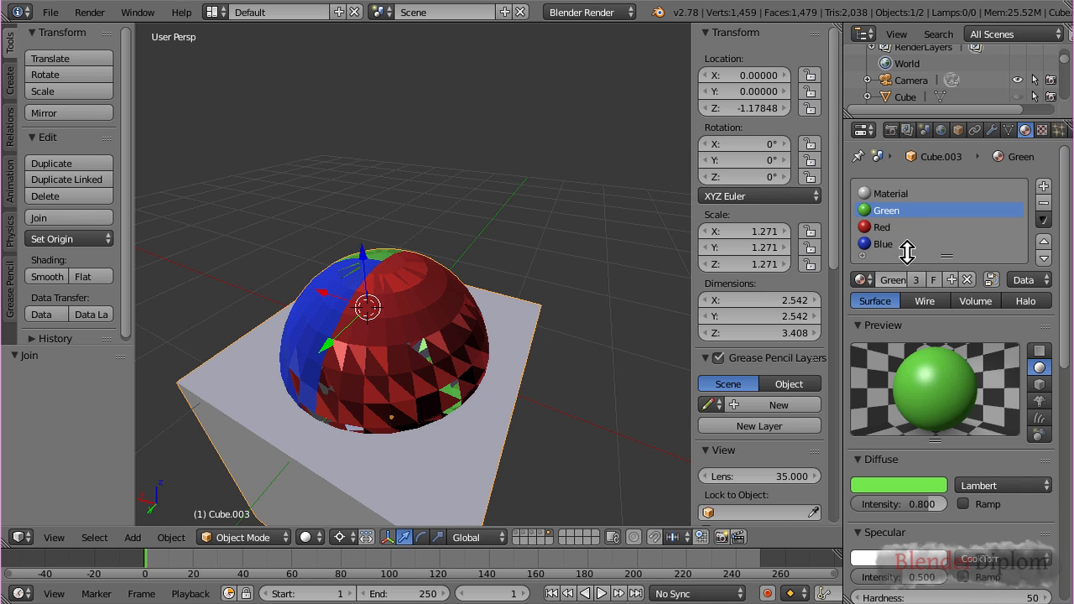
{"action": "mouse_move", "coordinate": [899, 244]}
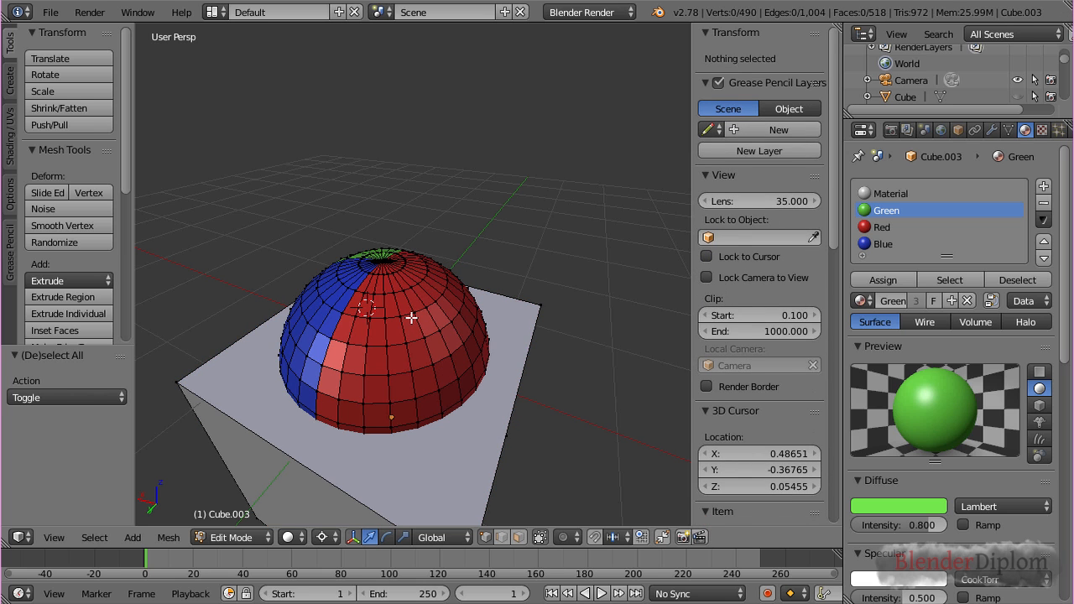
{"action": "key", "text": "x"}
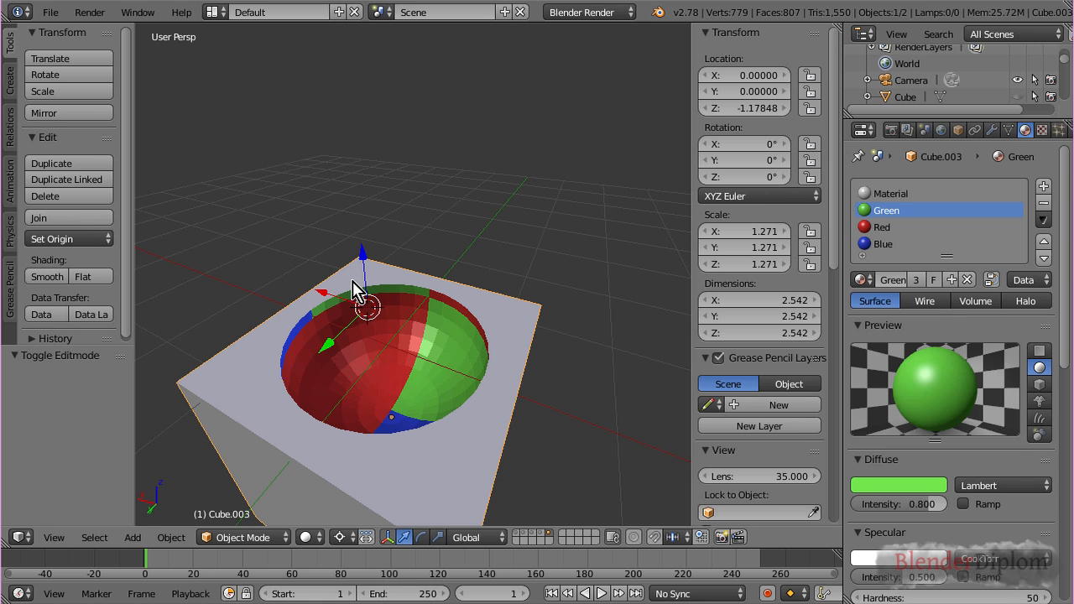
{"action": "mouse_move", "coordinate": [892, 235]}
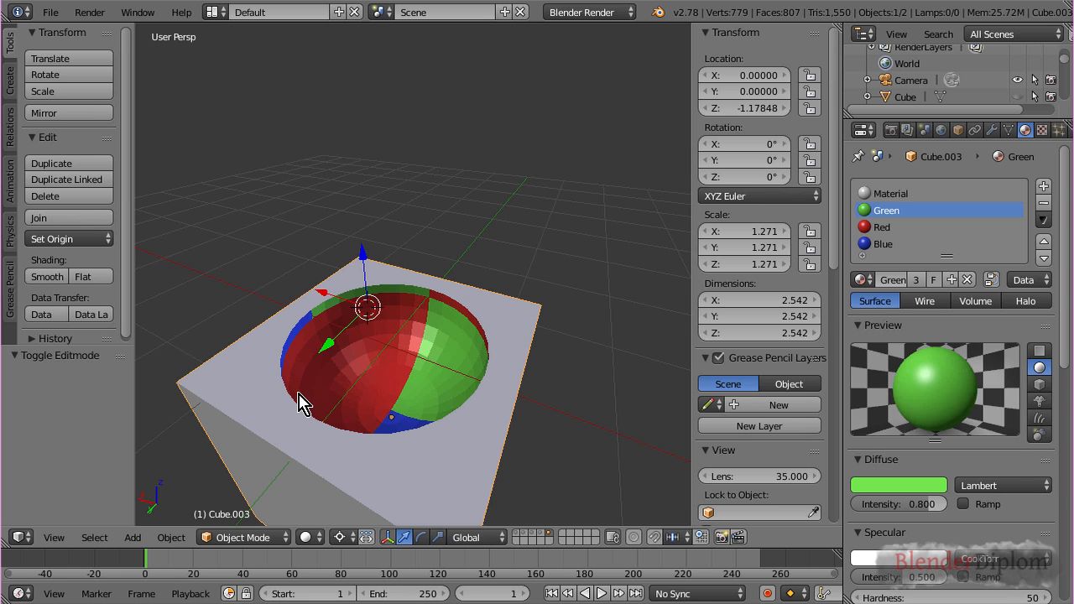
{"action": "mouse_move", "coordinate": [376, 443]}
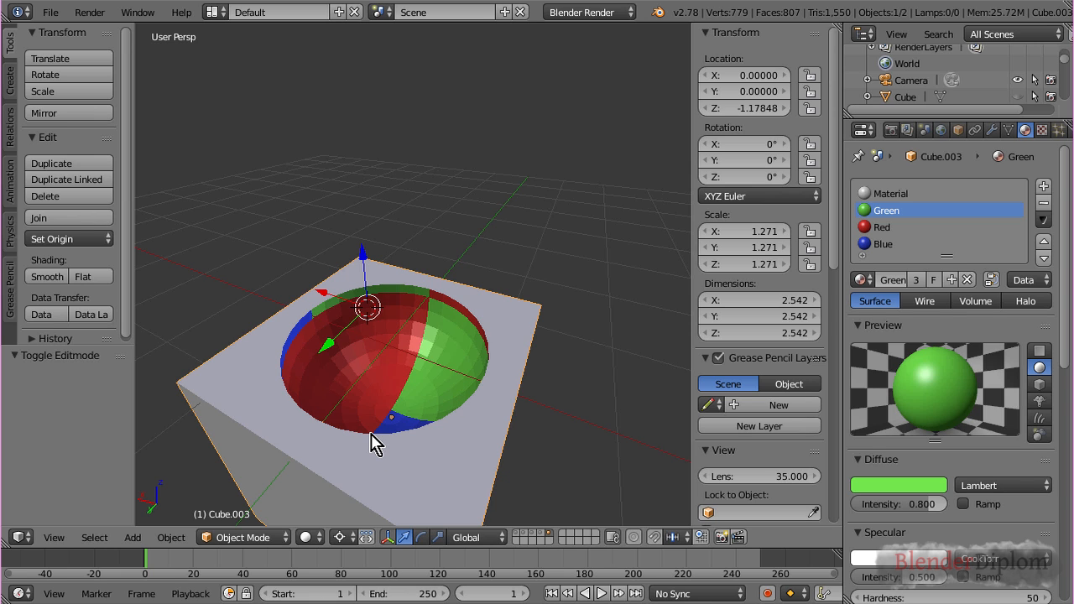
{"action": "mouse_move", "coordinate": [431, 457]}
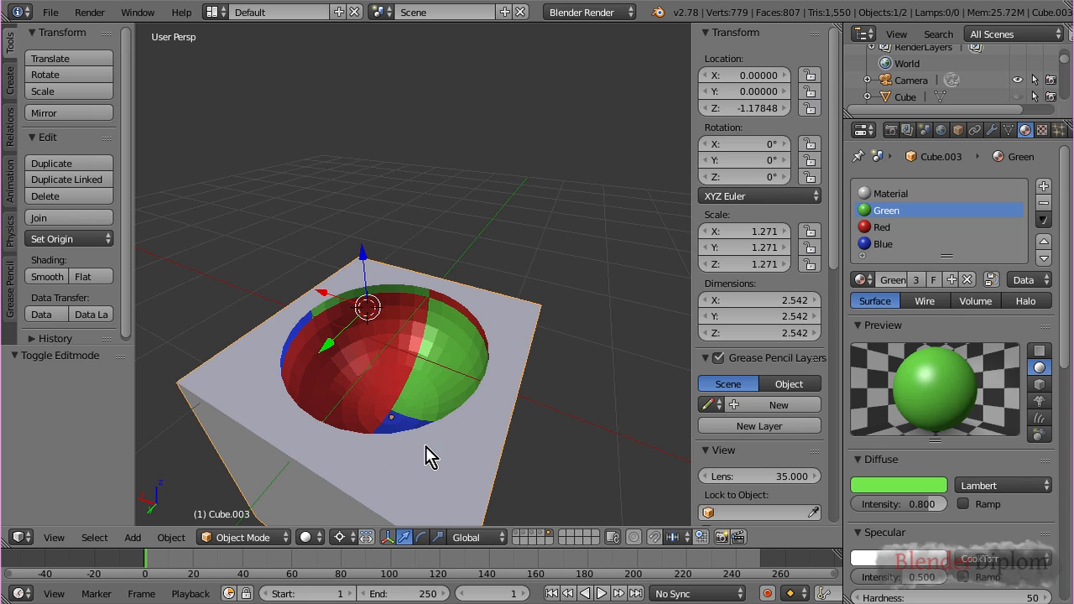
{"action": "mouse_move", "coordinate": [453, 434]}
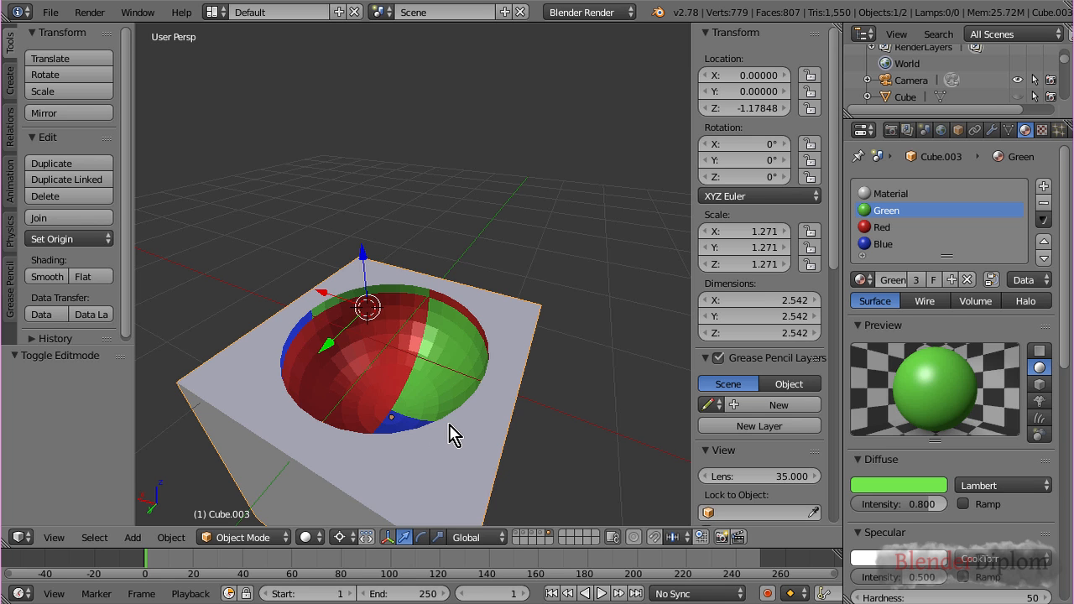
{"action": "left_click_drag", "start_coordinate": [453, 433], "coordinate": [457, 403]}
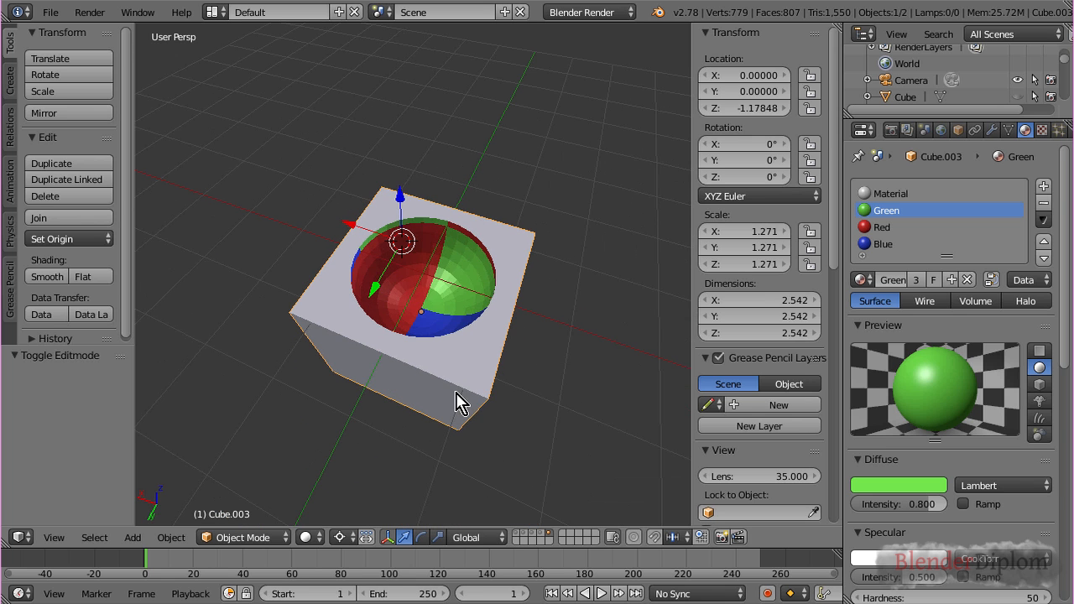
{"action": "mouse_move", "coordinate": [499, 399]}
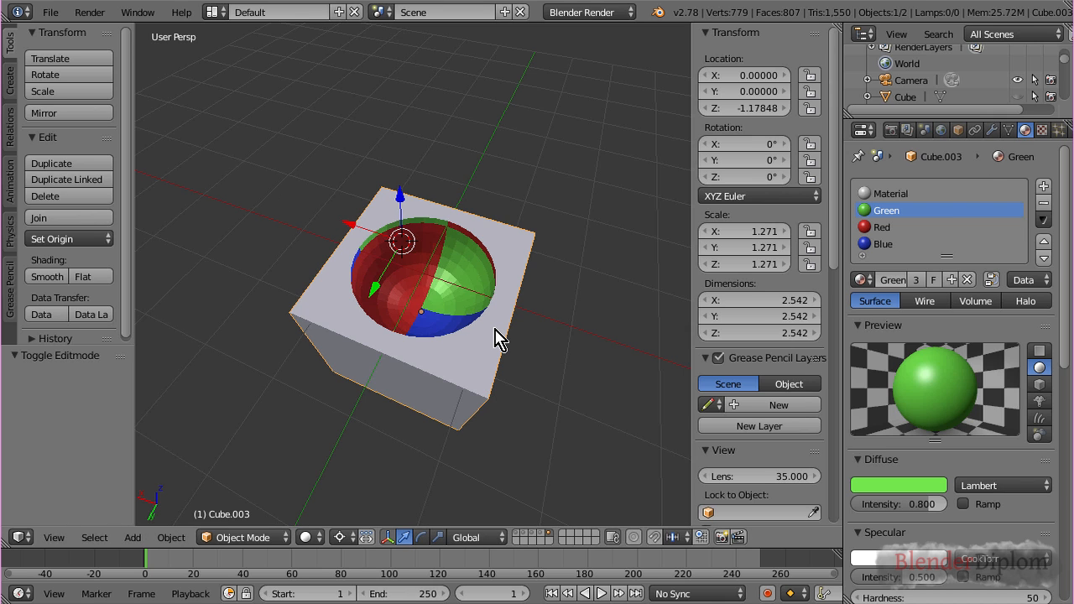
{"action": "mouse_move", "coordinate": [478, 351]}
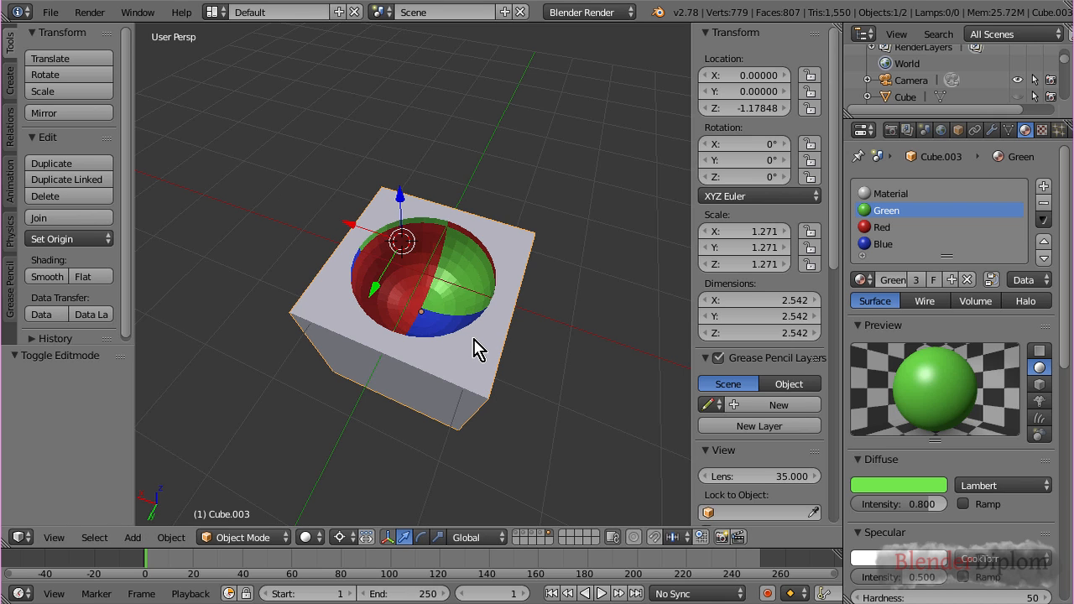
Step: Orbit the view to check the checker texture wrapping into the cube's carved hollow
{"action": "left_click_drag", "start_coordinate": [478, 347], "coordinate": [420, 210]}
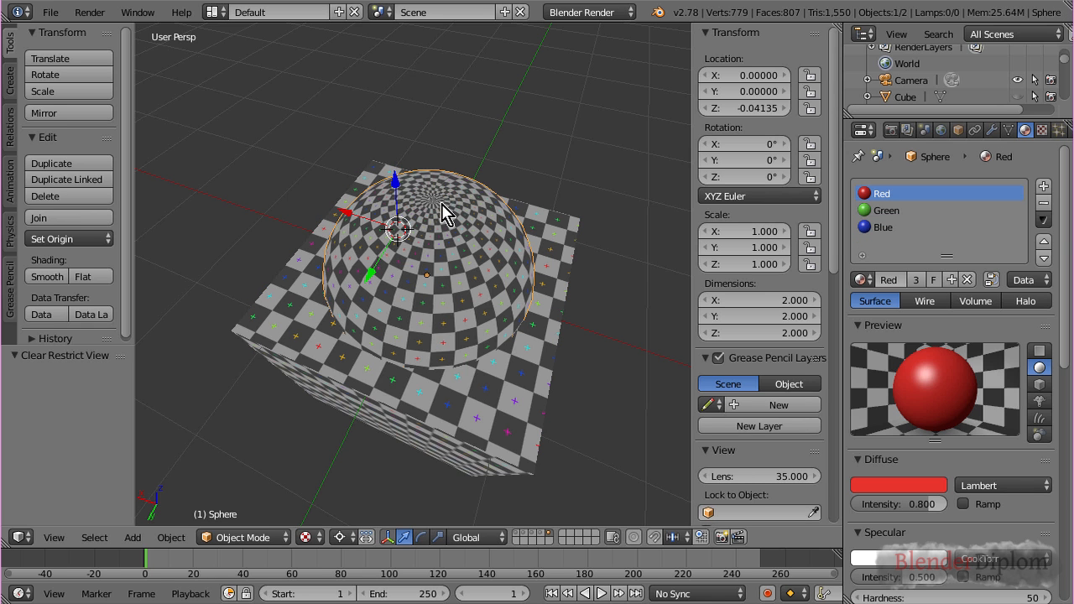
{"action": "mouse_move", "coordinate": [521, 396]}
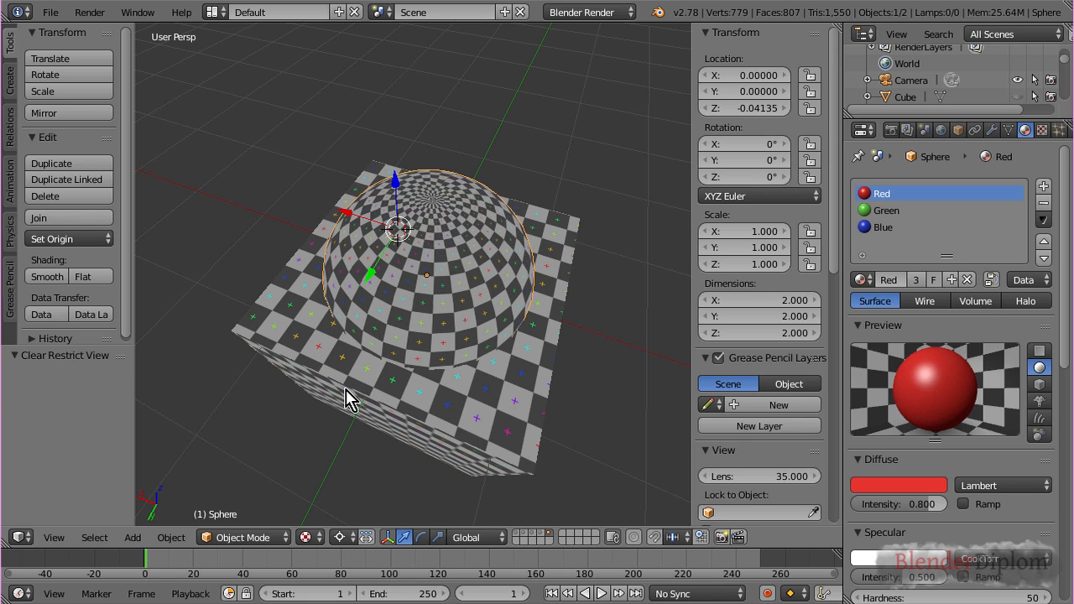
{"action": "mouse_move", "coordinate": [500, 426]}
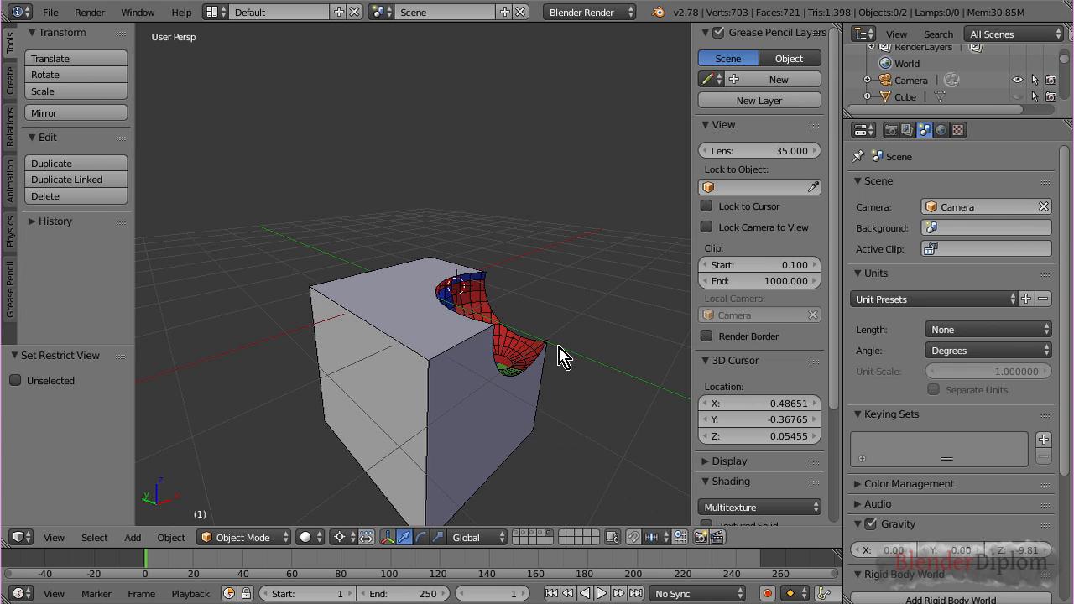
{"action": "left_click_drag", "start_coordinate": [562, 355], "coordinate": [495, 402]}
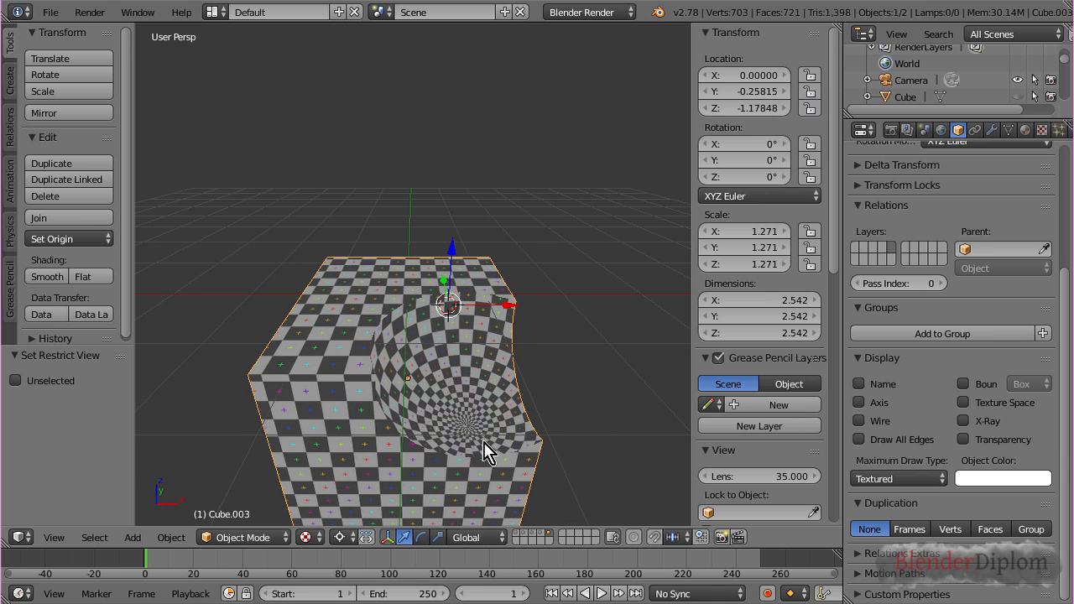
{"action": "mouse_move", "coordinate": [512, 292]}
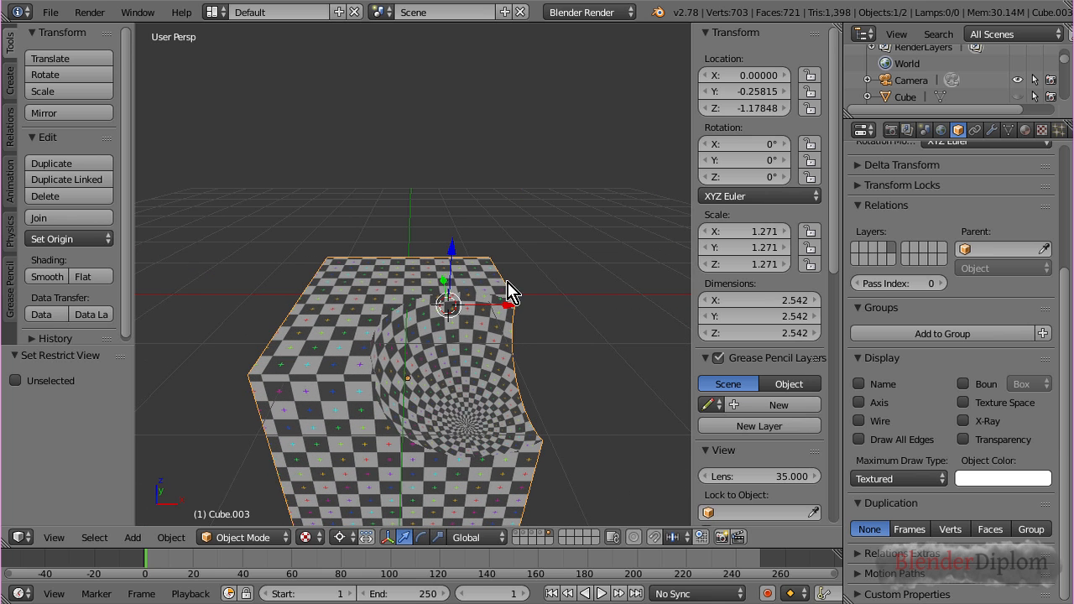
{"action": "mouse_move", "coordinate": [527, 450]}
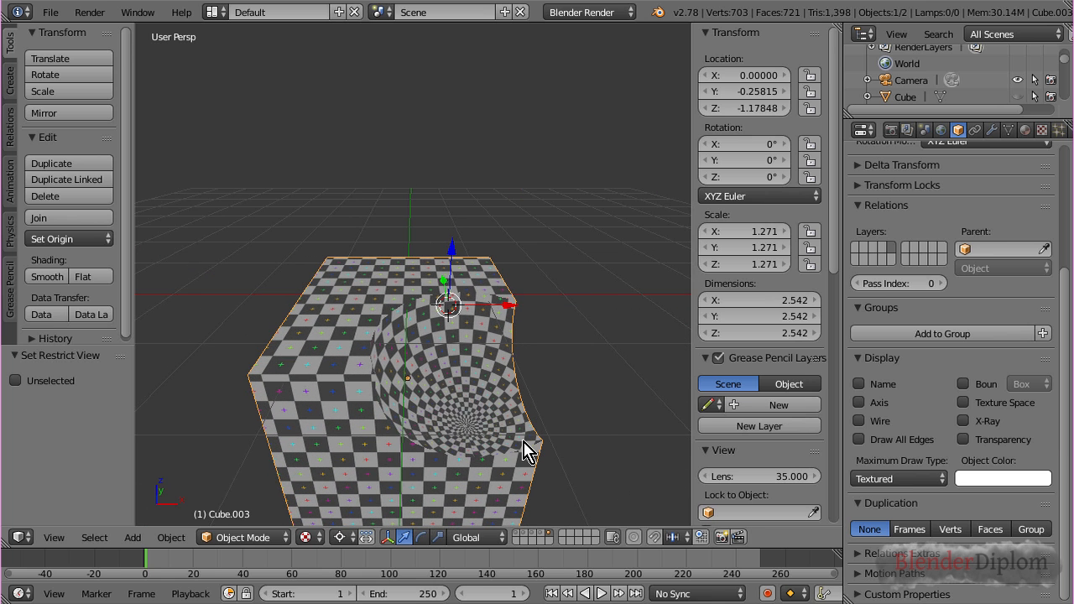
{"action": "mouse_move", "coordinate": [416, 423]}
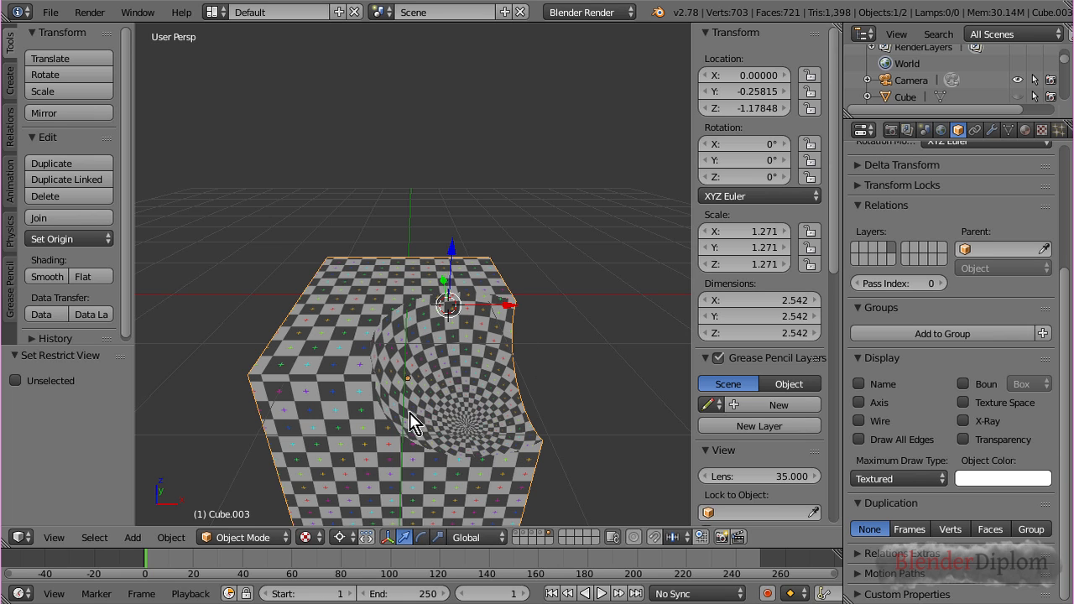
{"action": "mouse_move", "coordinate": [527, 416]}
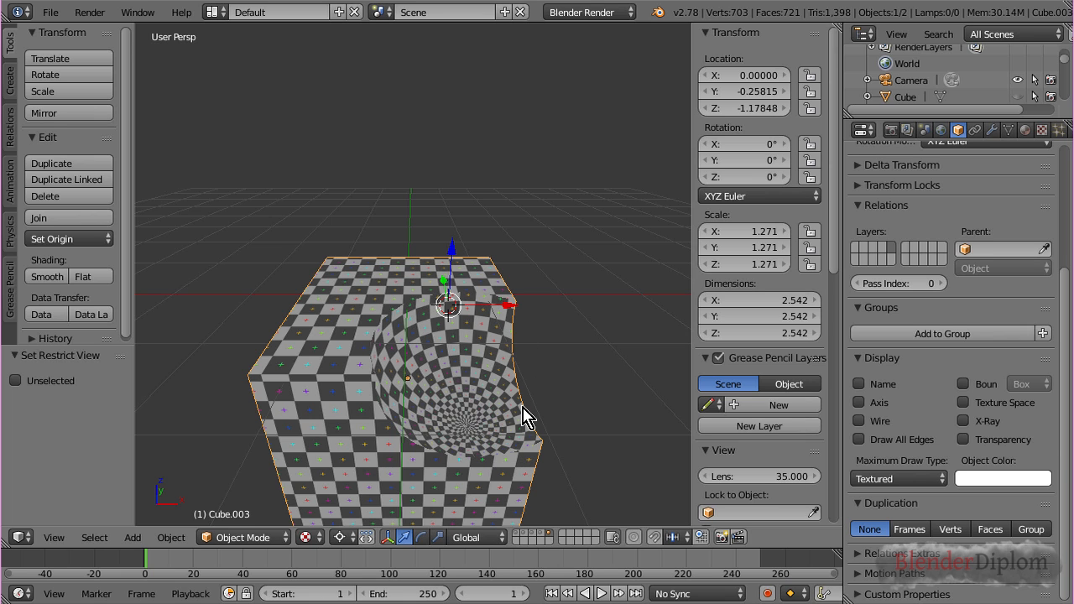
Step: Show the cube's Boolean Difference modifier against Sphere with the BMesh solver
{"action": "left_click", "coordinate": [990, 131]}
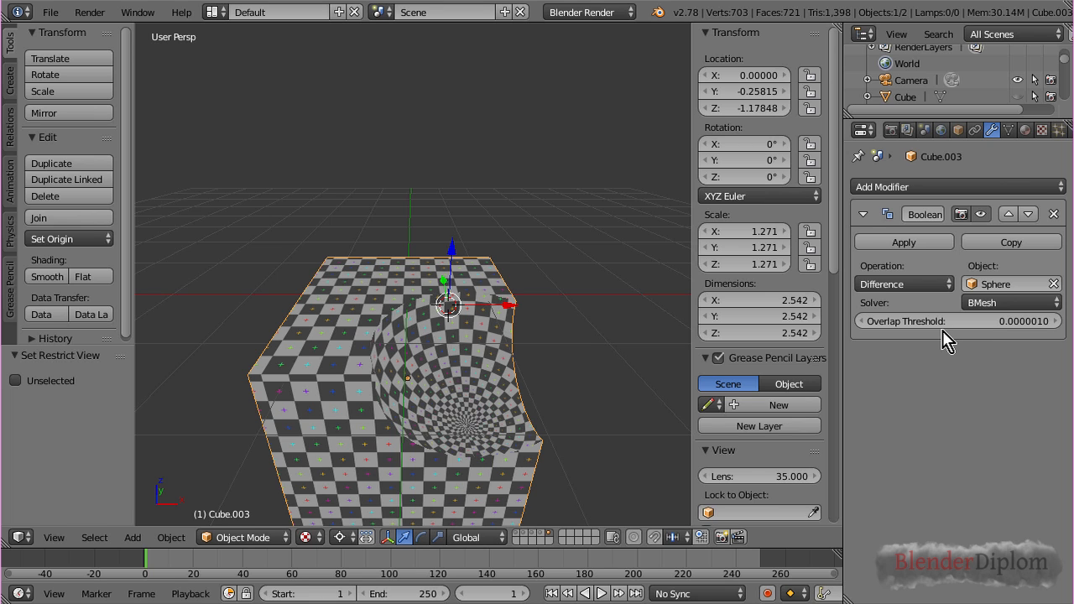
{"action": "mouse_move", "coordinate": [926, 339]}
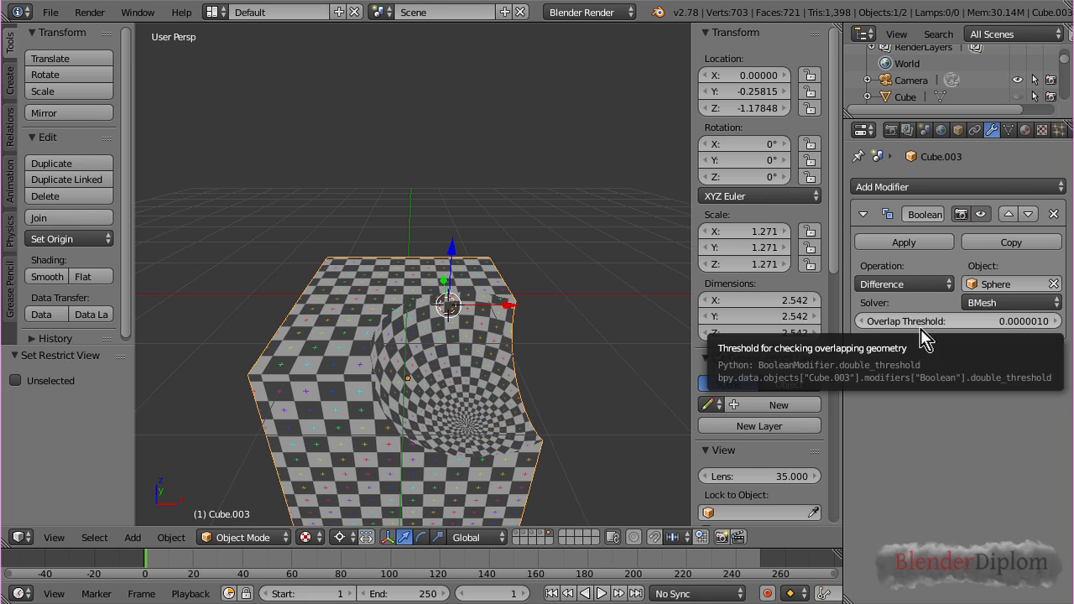
{"action": "mouse_move", "coordinate": [886, 334]}
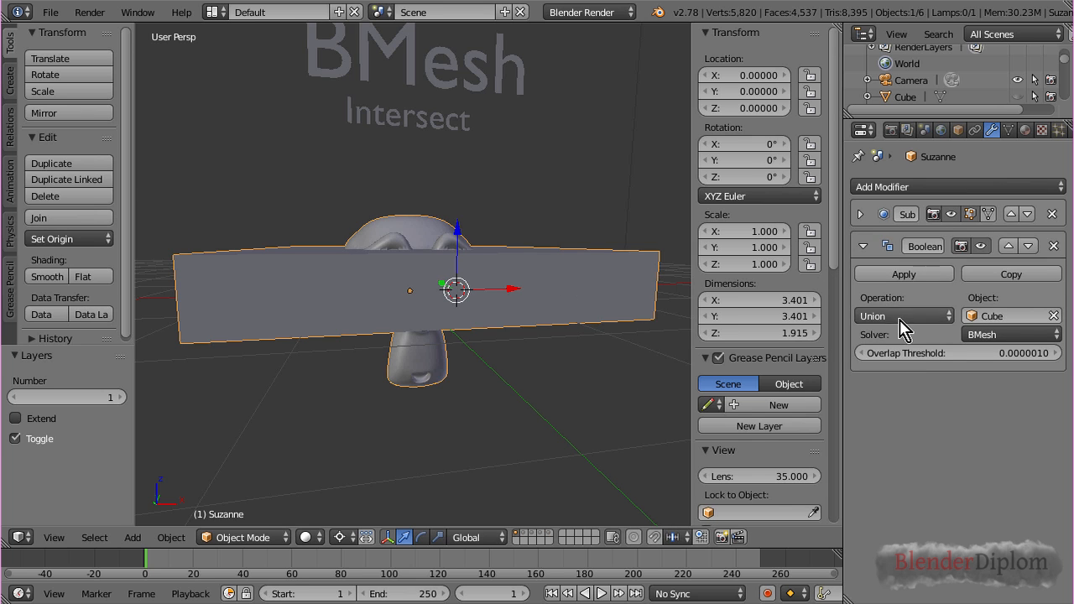
Step: Switch Suzanne's Boolean from Union to Difference, splitting her head apart
{"action": "left_click", "coordinate": [902, 316]}
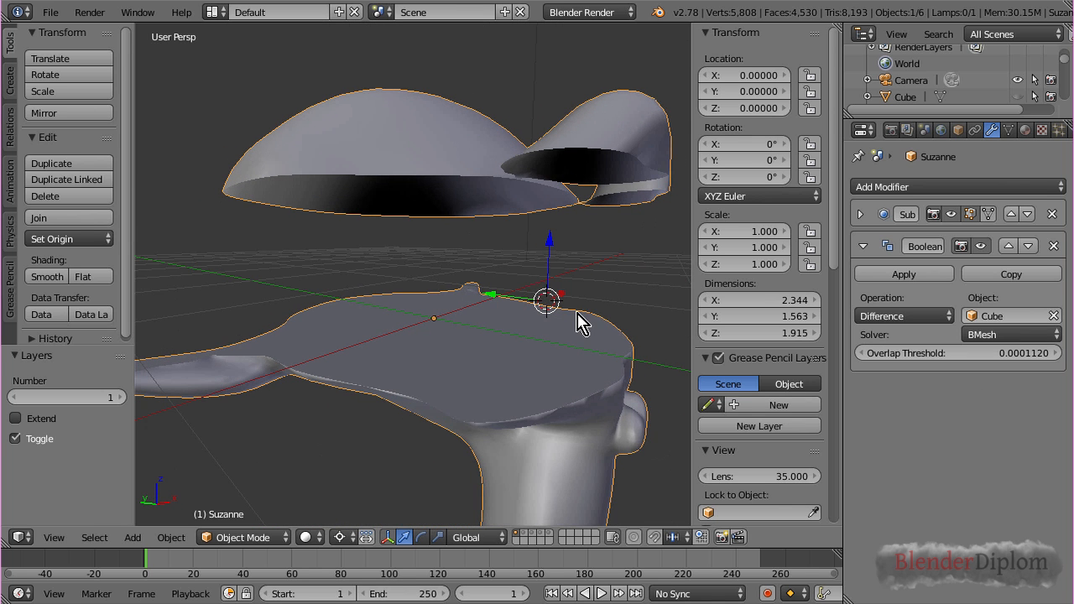
{"action": "mouse_move", "coordinate": [544, 337]}
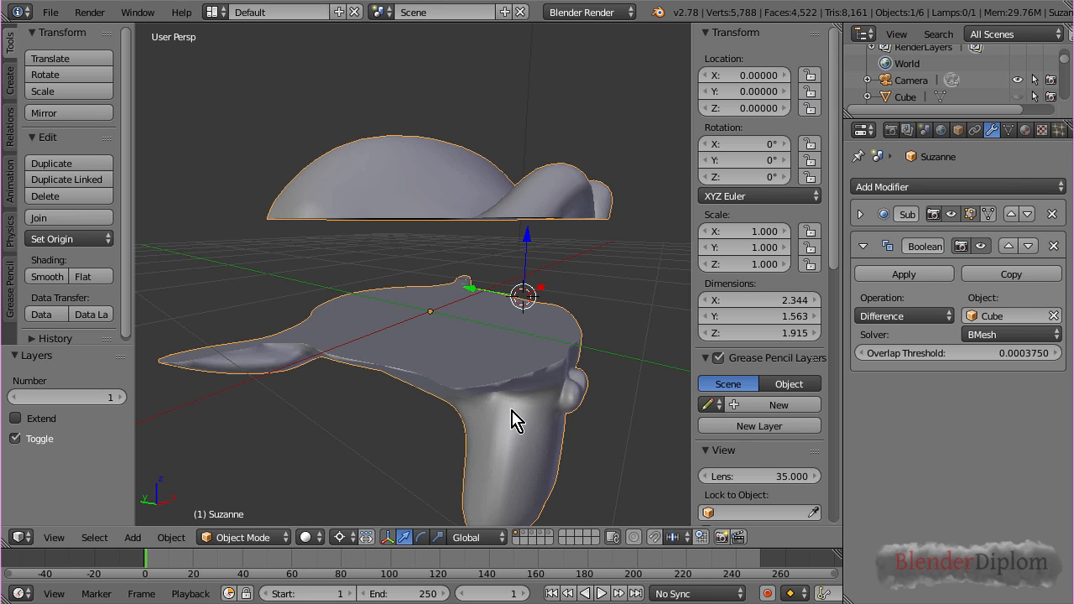
{"action": "mouse_move", "coordinate": [502, 258]}
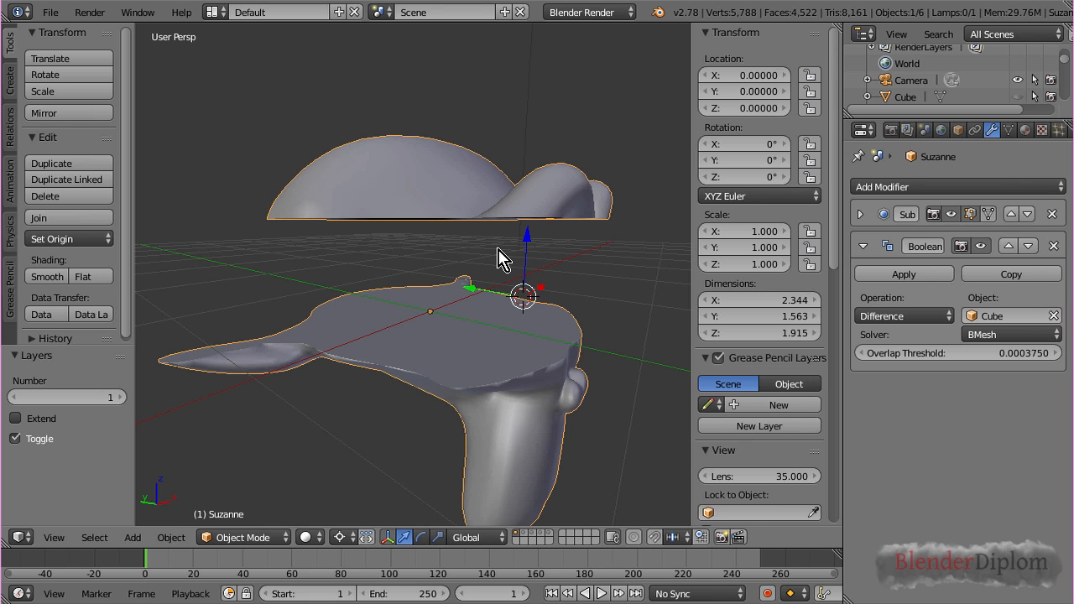
{"action": "mouse_move", "coordinate": [923, 353]}
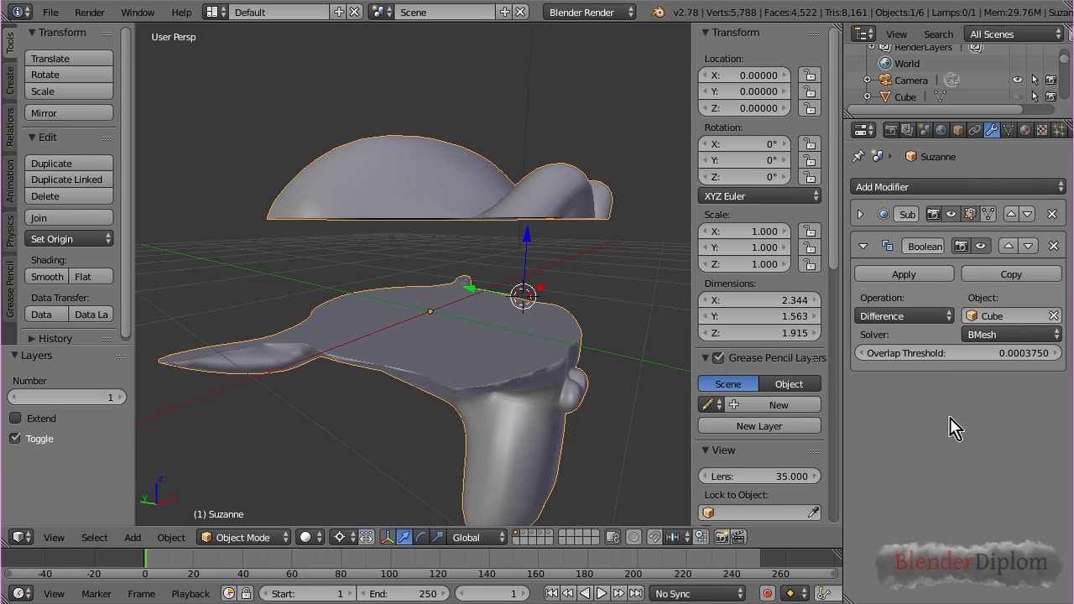
{"action": "mouse_move", "coordinate": [936, 359]}
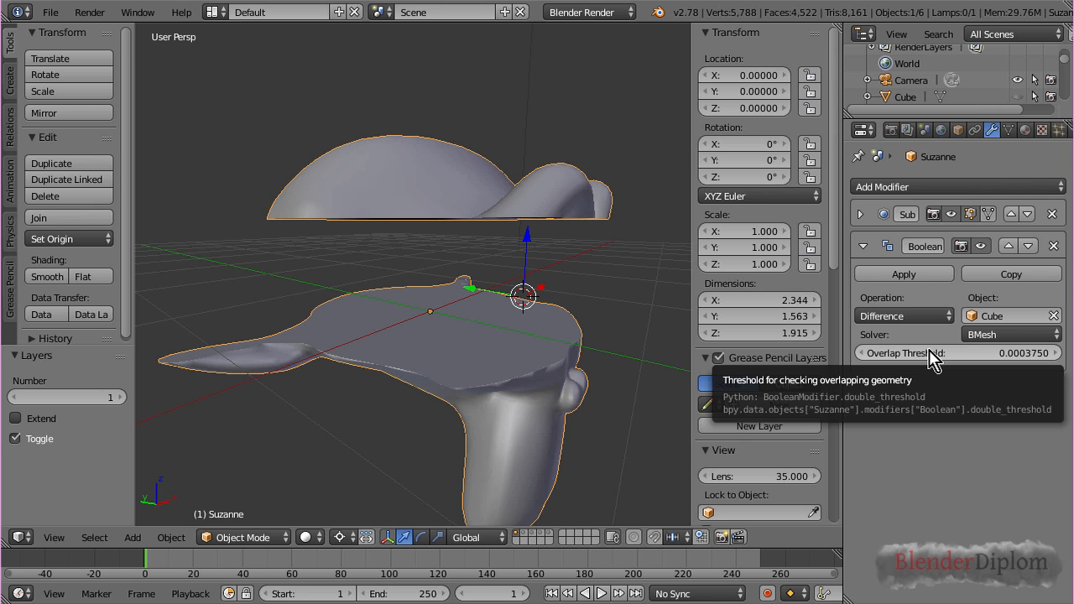